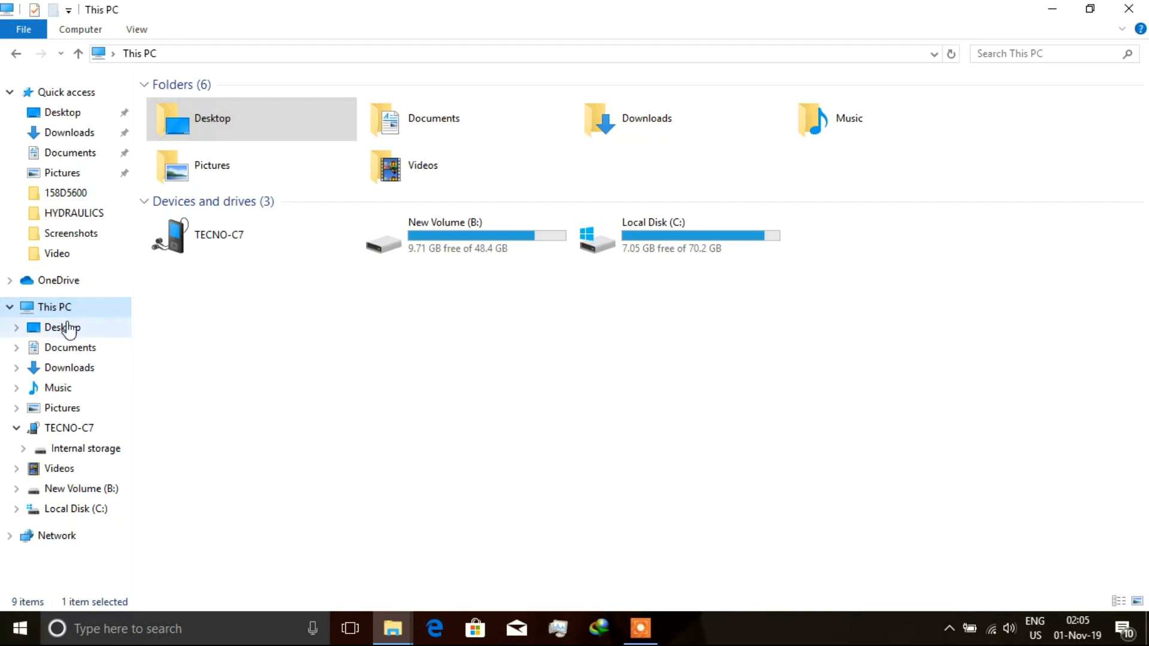
Step: Browse Desktop > Screenshots into the 'Screenshots Before rewriting IMEI No' folder showing the Invalid IMEI dialog
double_click(63, 327)
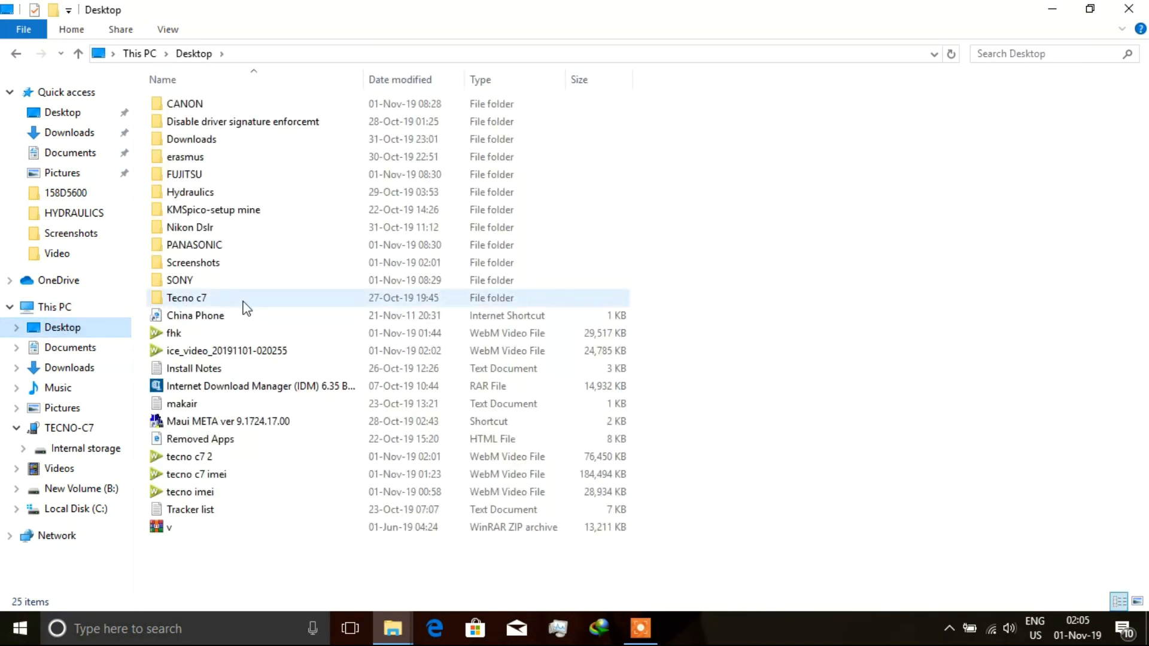
double_click(194, 262)
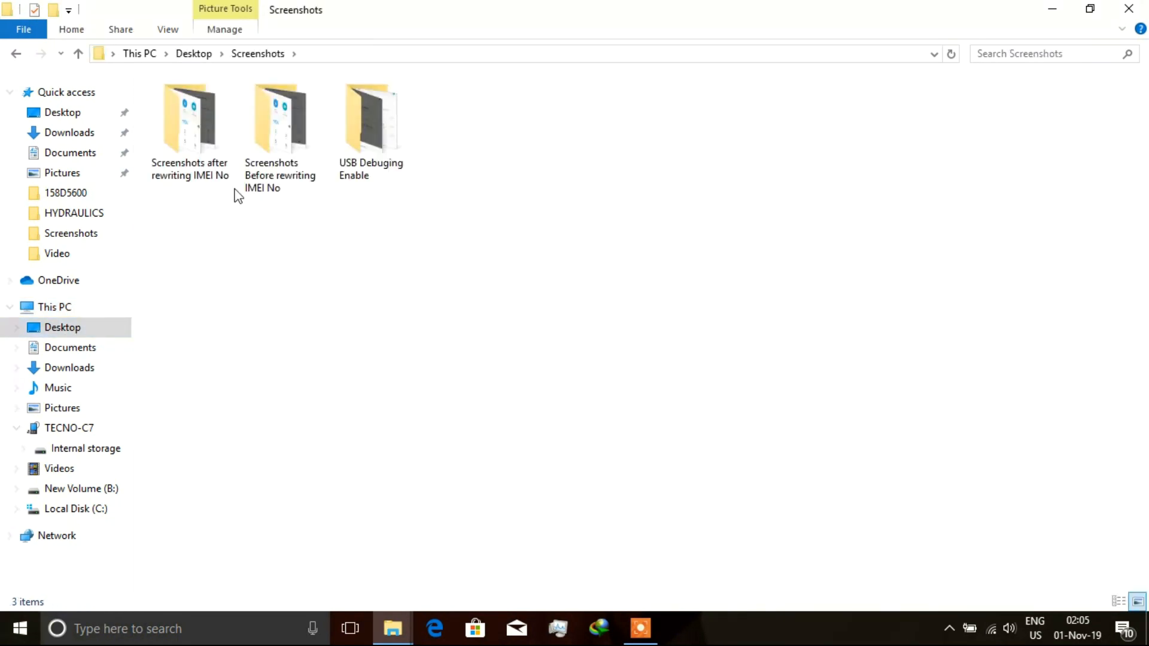
double_click(281, 117)
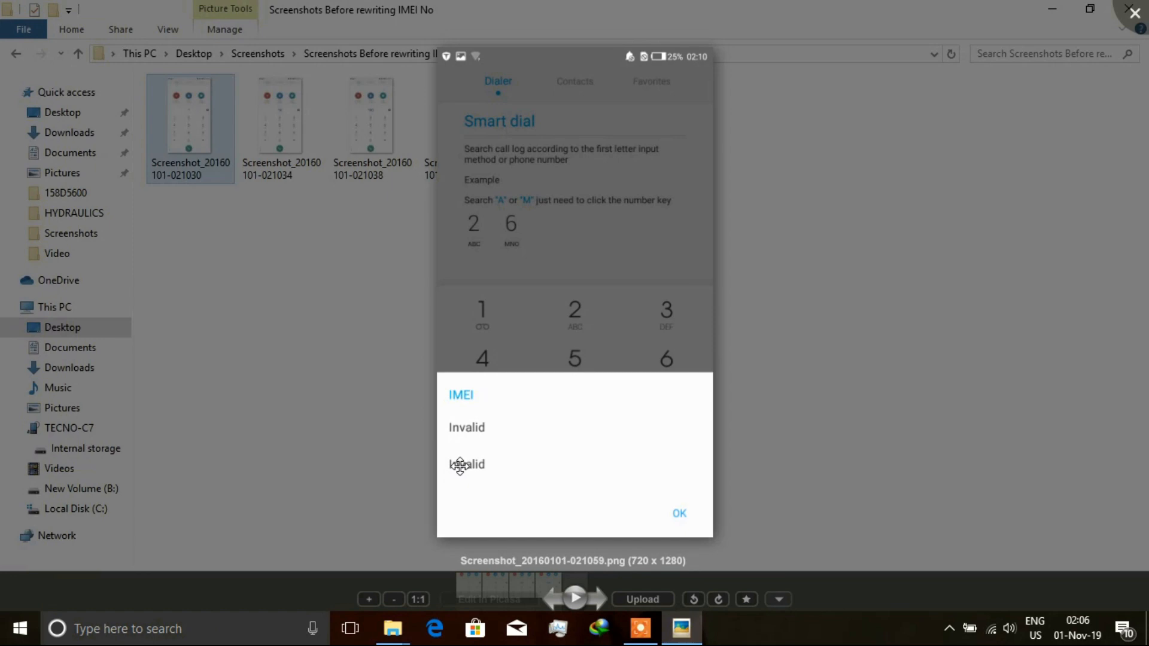
mouse_move(503, 430)
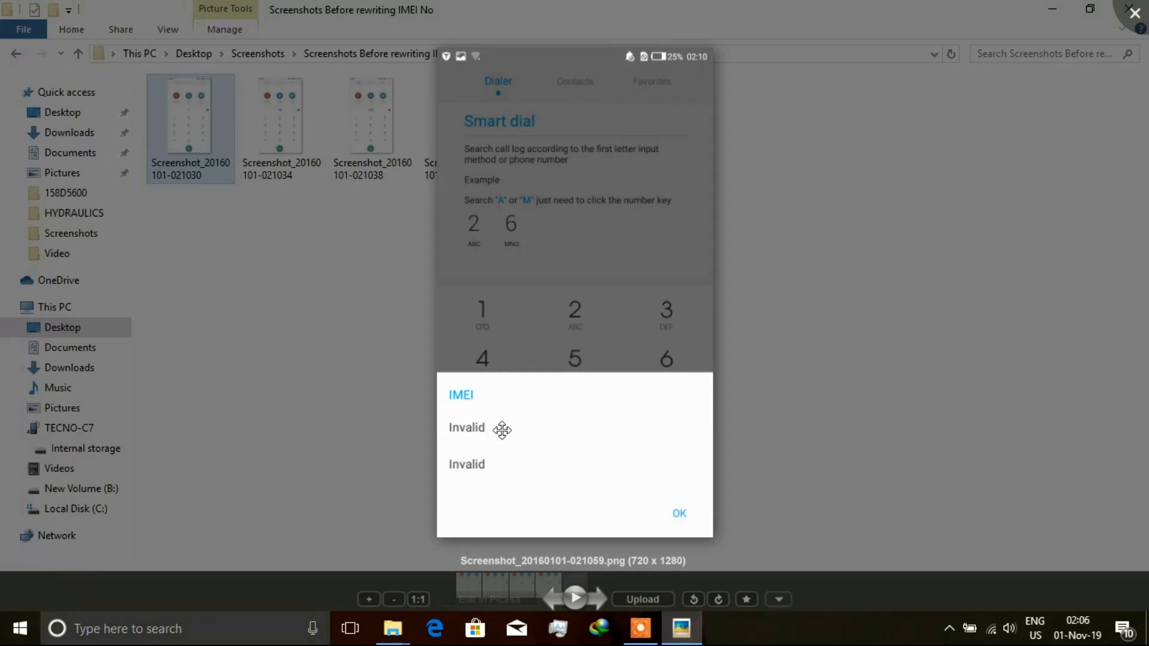
mouse_move(512, 470)
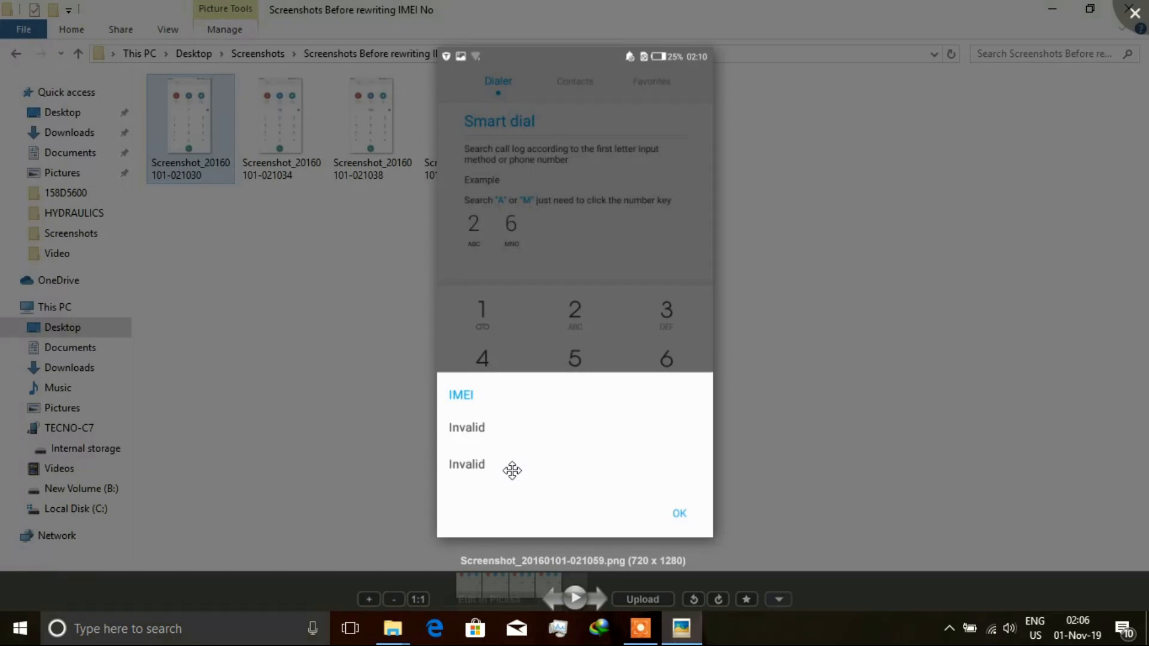
mouse_move(824, 300)
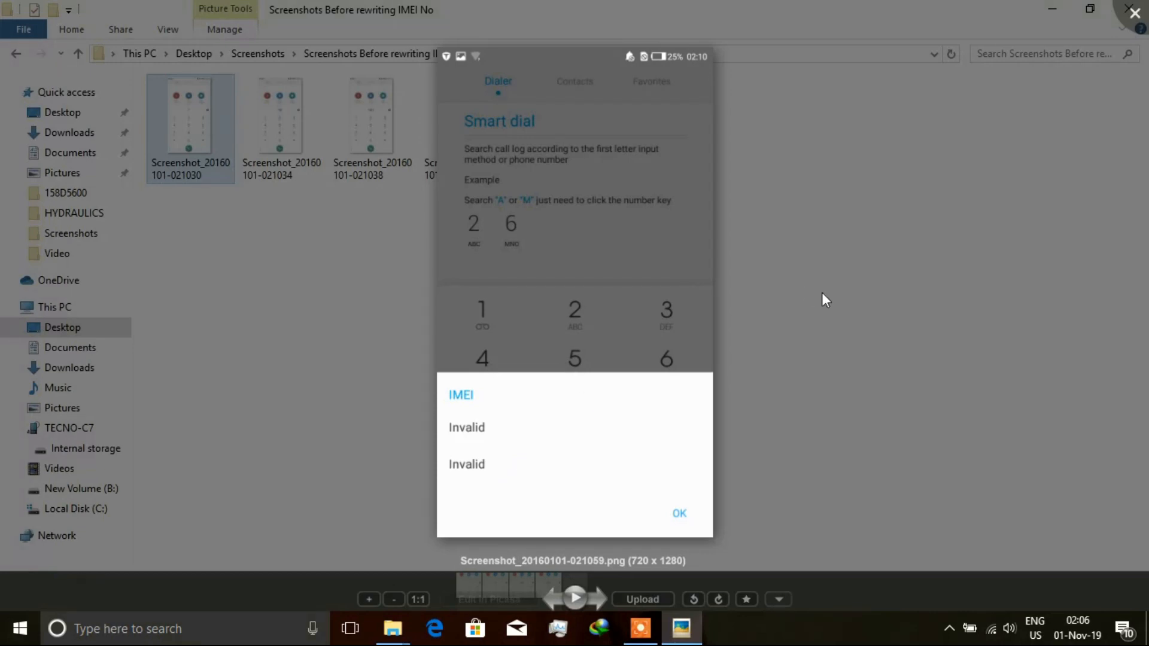
mouse_move(967, 253)
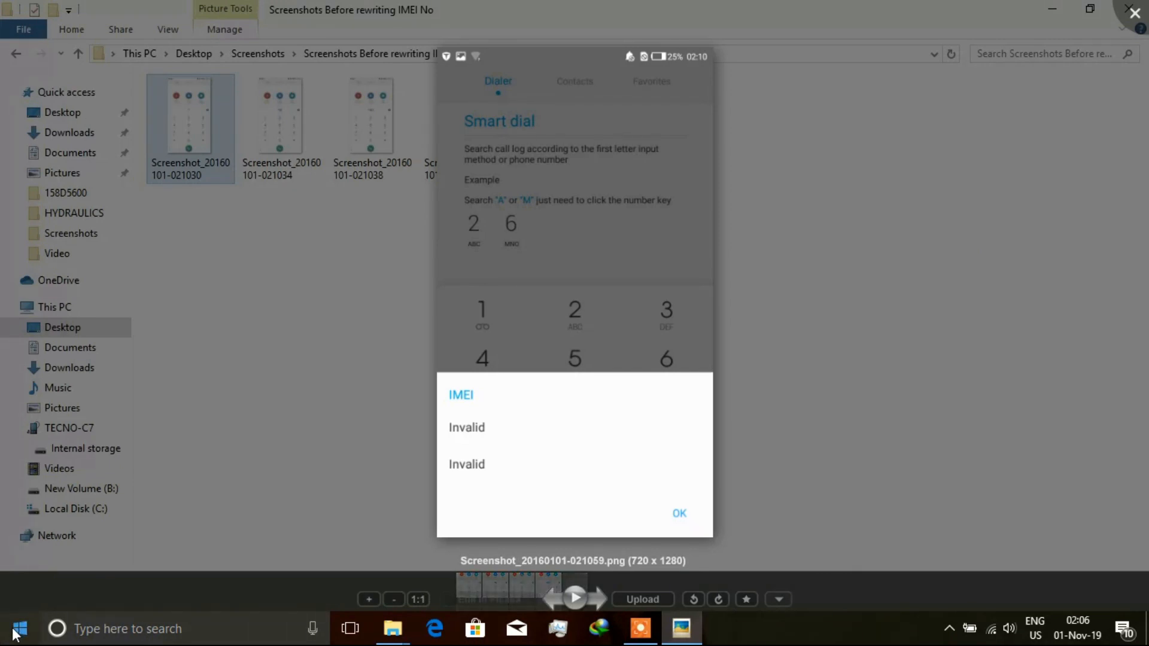
Step: Search the Start menu for 'mau' to find Maui META ver 9.1724.17.00
left_click(22, 628)
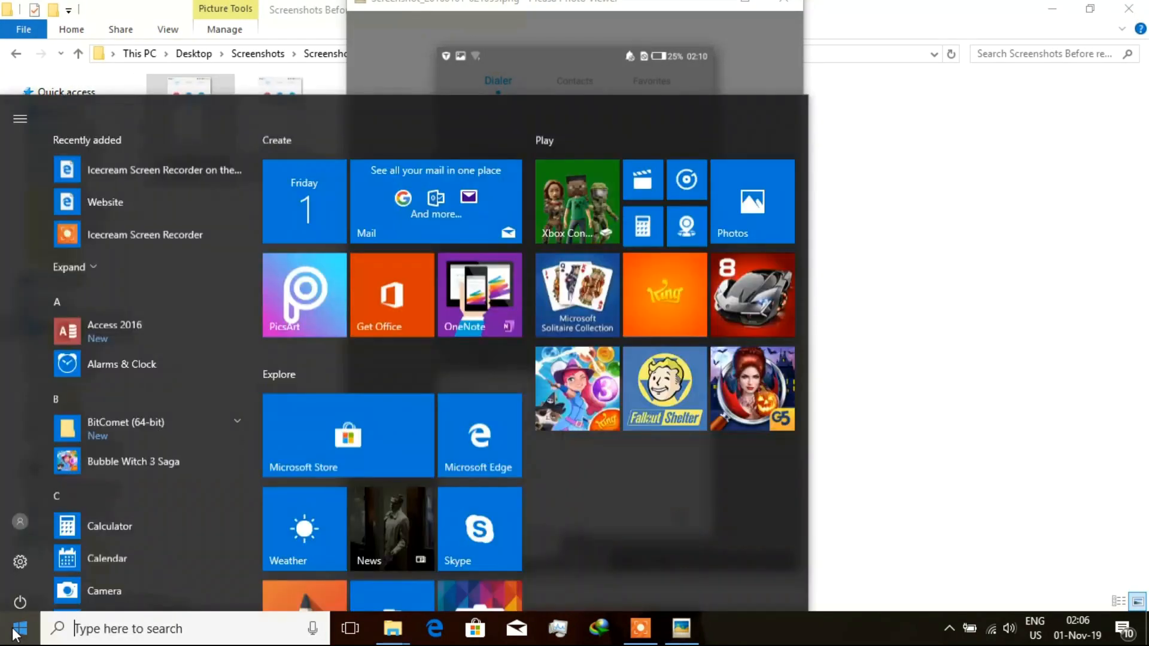
scroll("down", 3)
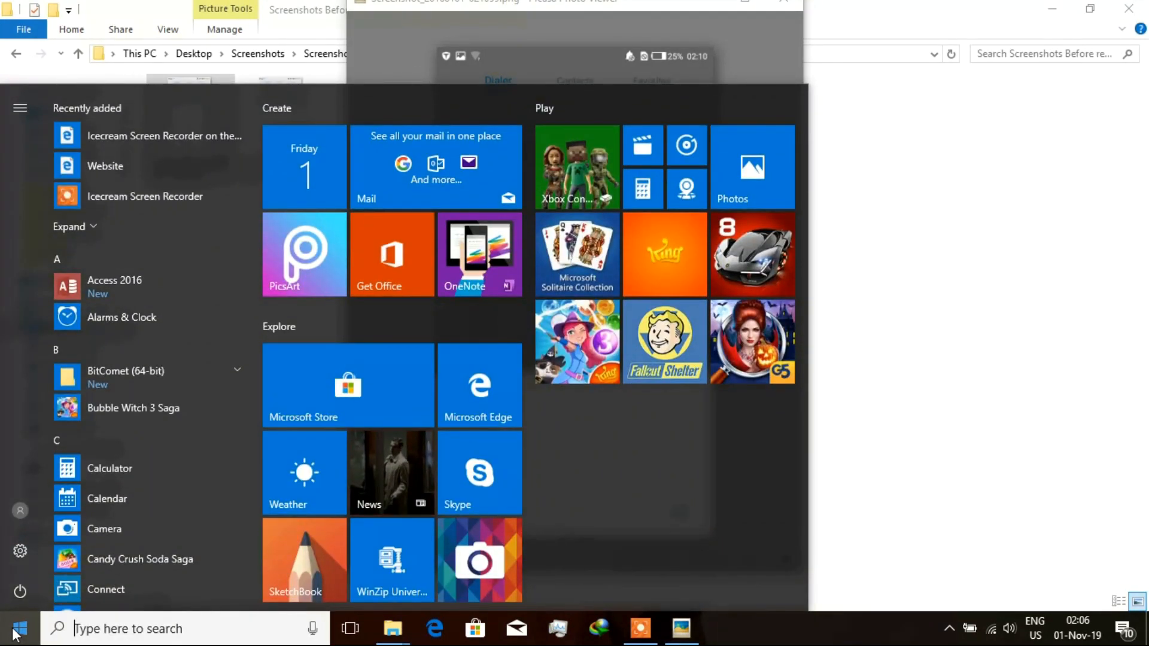
type("mau")
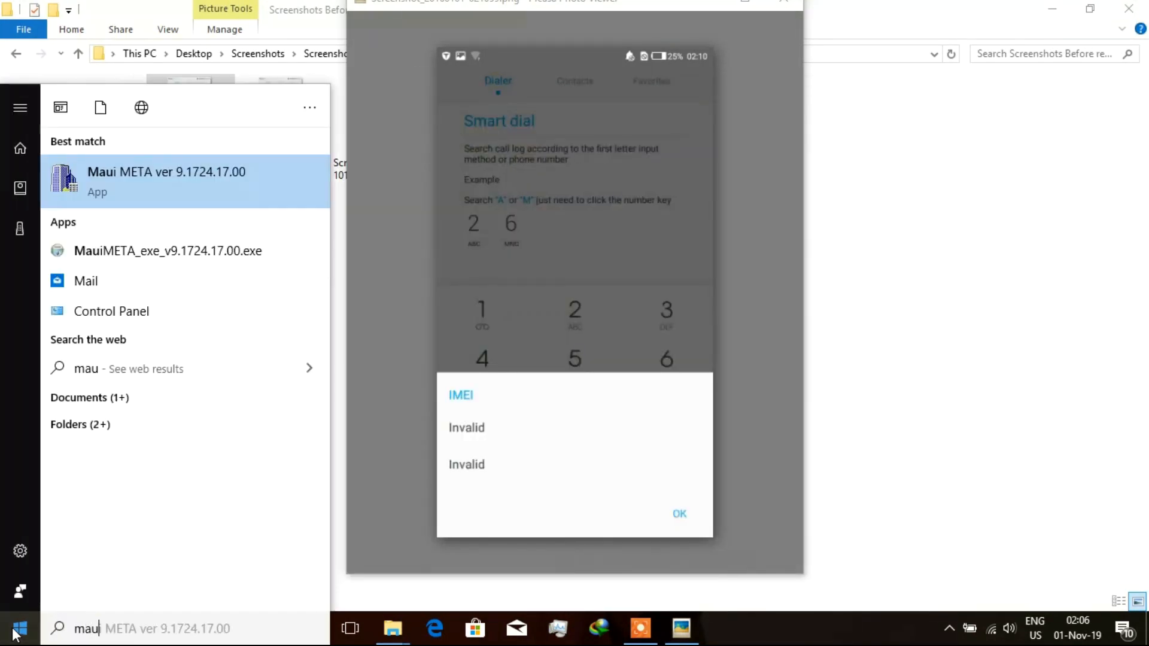
mouse_move(100, 198)
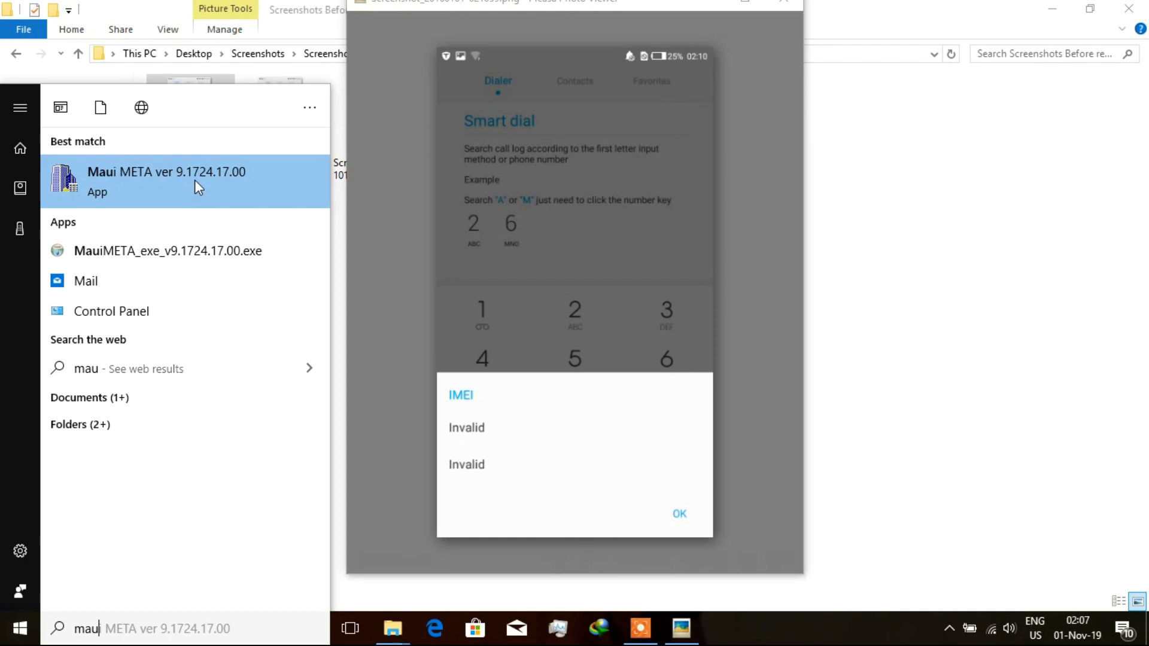
mouse_move(230, 184)
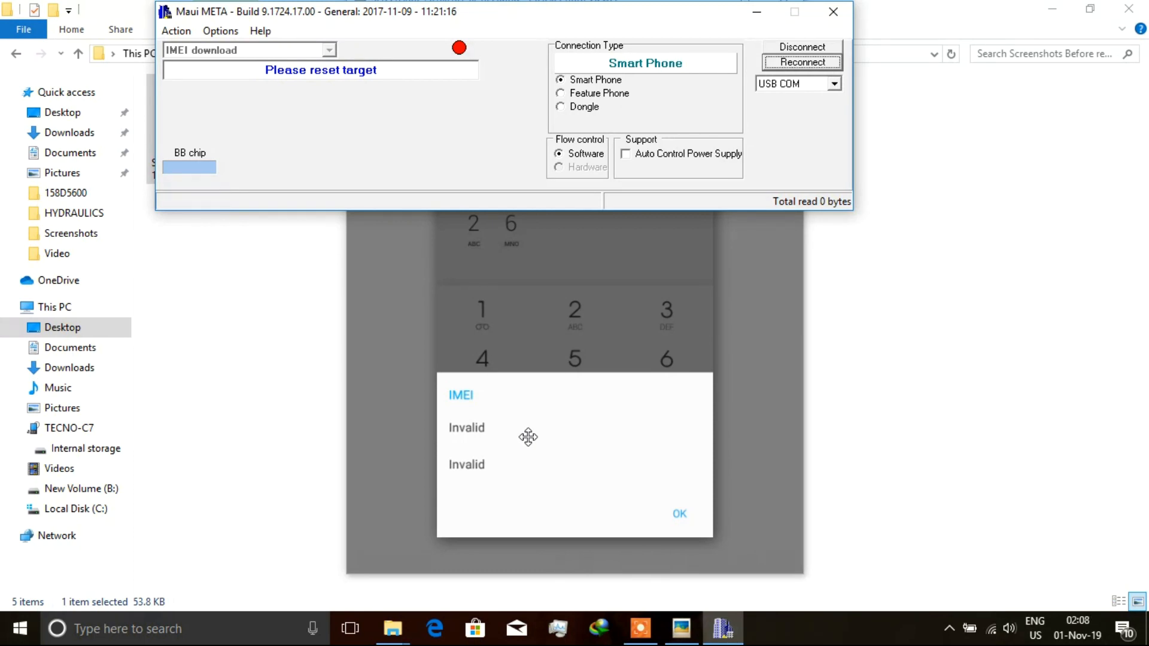
mouse_move(366, 375)
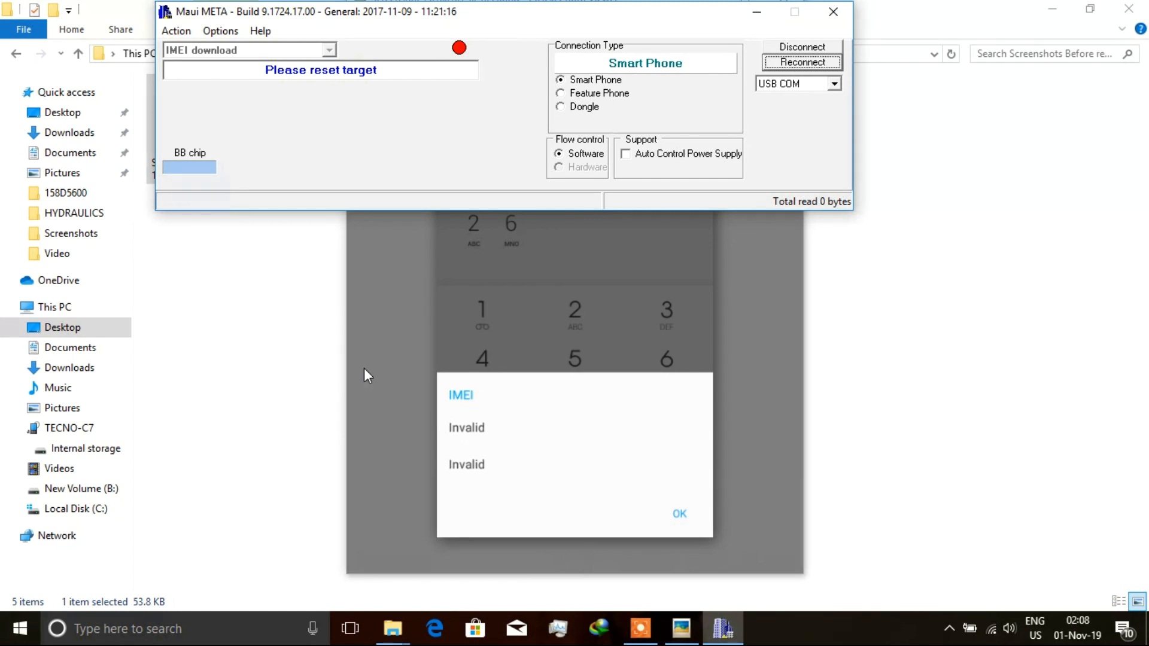
mouse_move(153, 340)
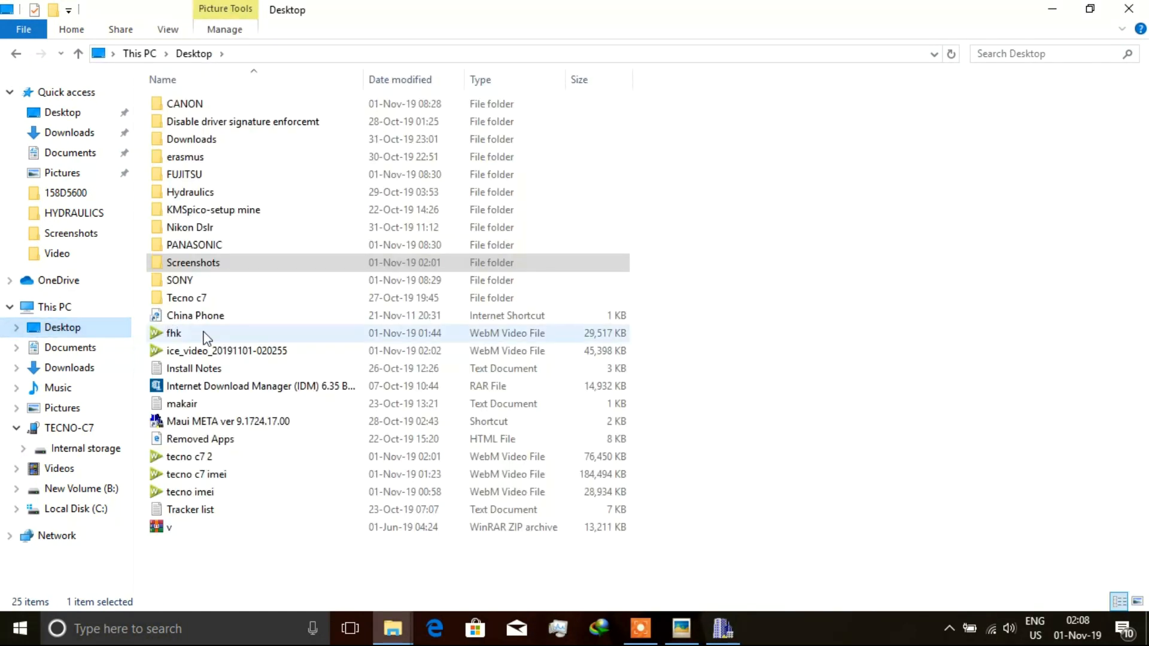
Step: Open the first screenshot in Screenshots > USB Debuging Enable showing the phone's apps
double_click(193, 263)
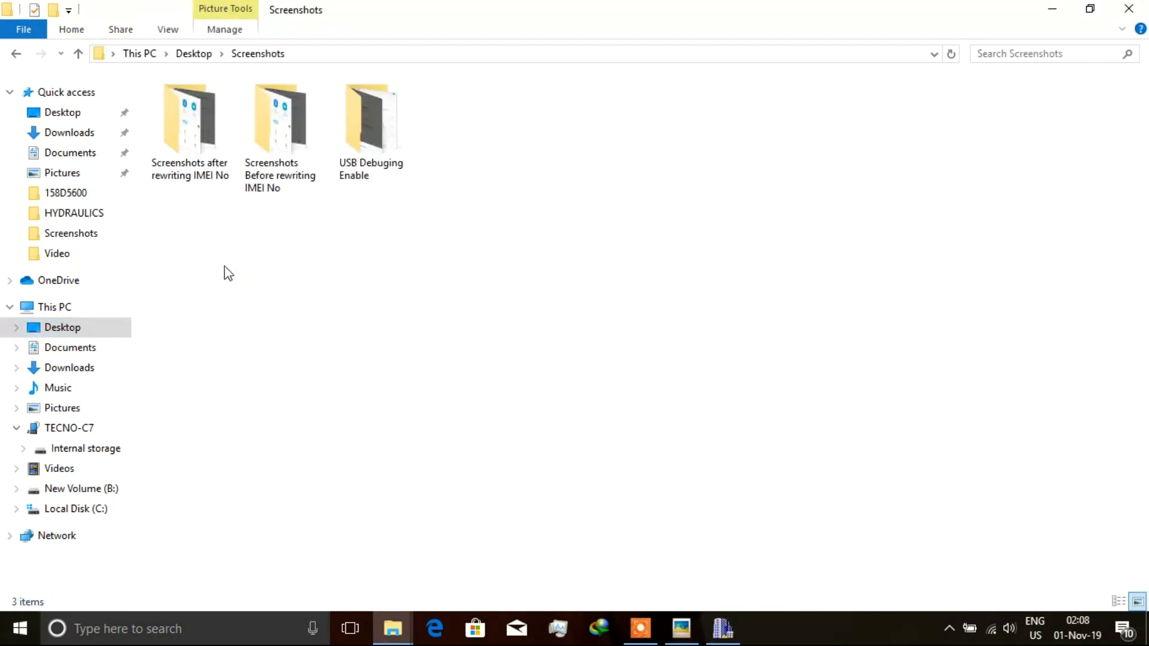
double_click(371, 117)
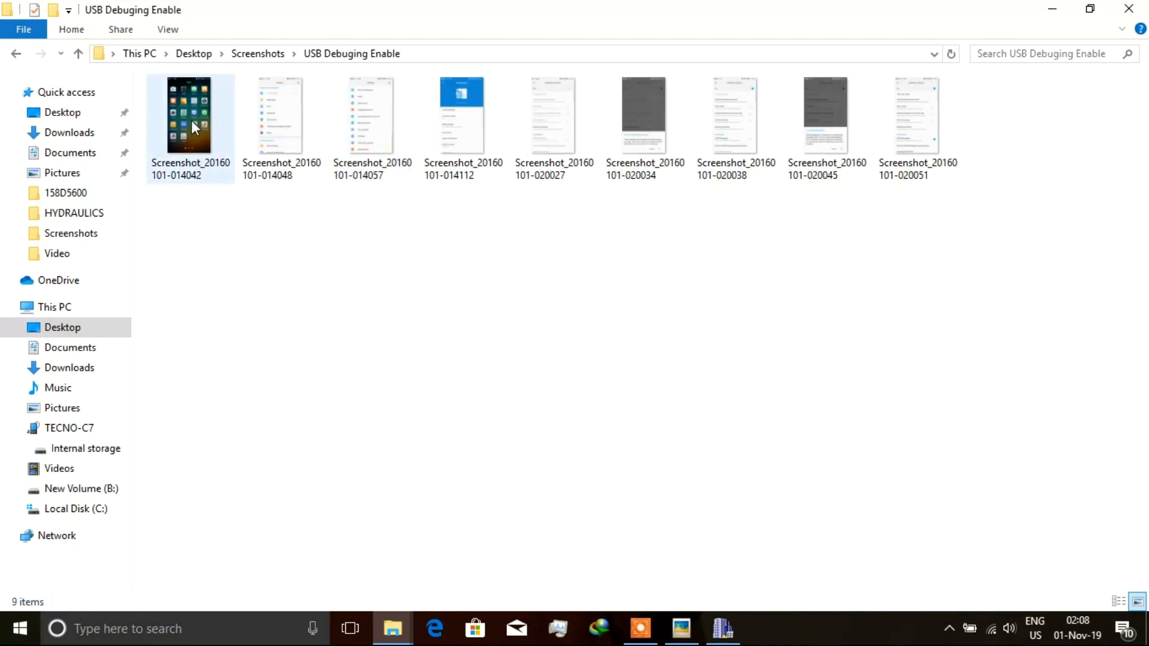
double_click(190, 120)
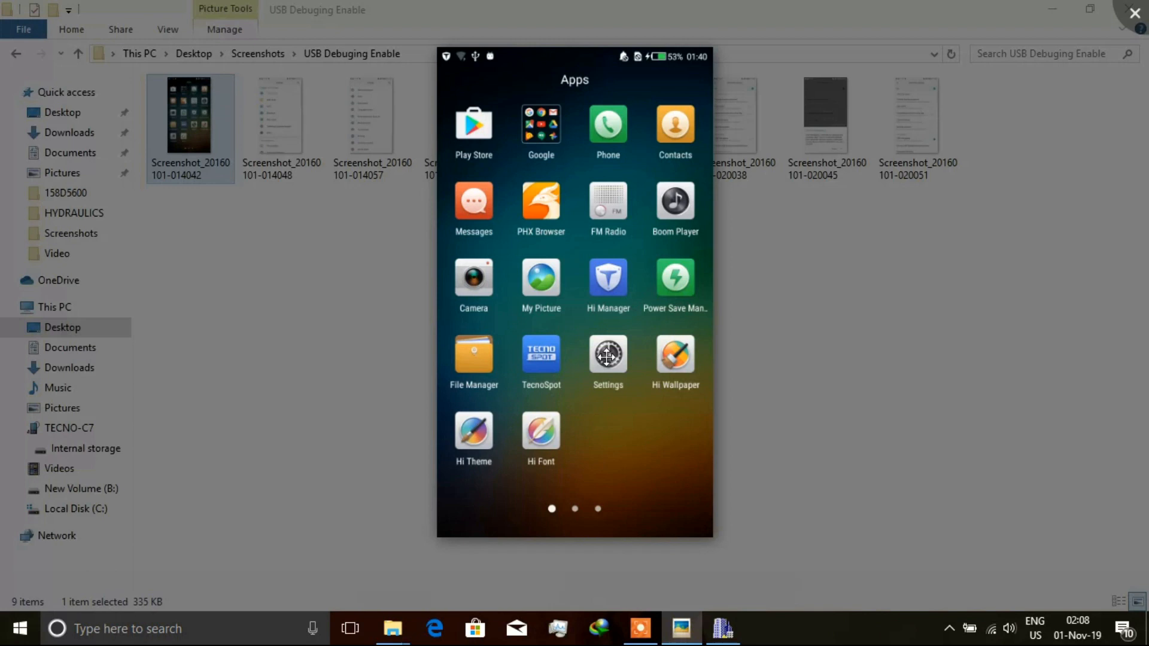
Step: Step through the Settings and About phone screenshots to the Settings list with Developer options
left_click(608, 353)
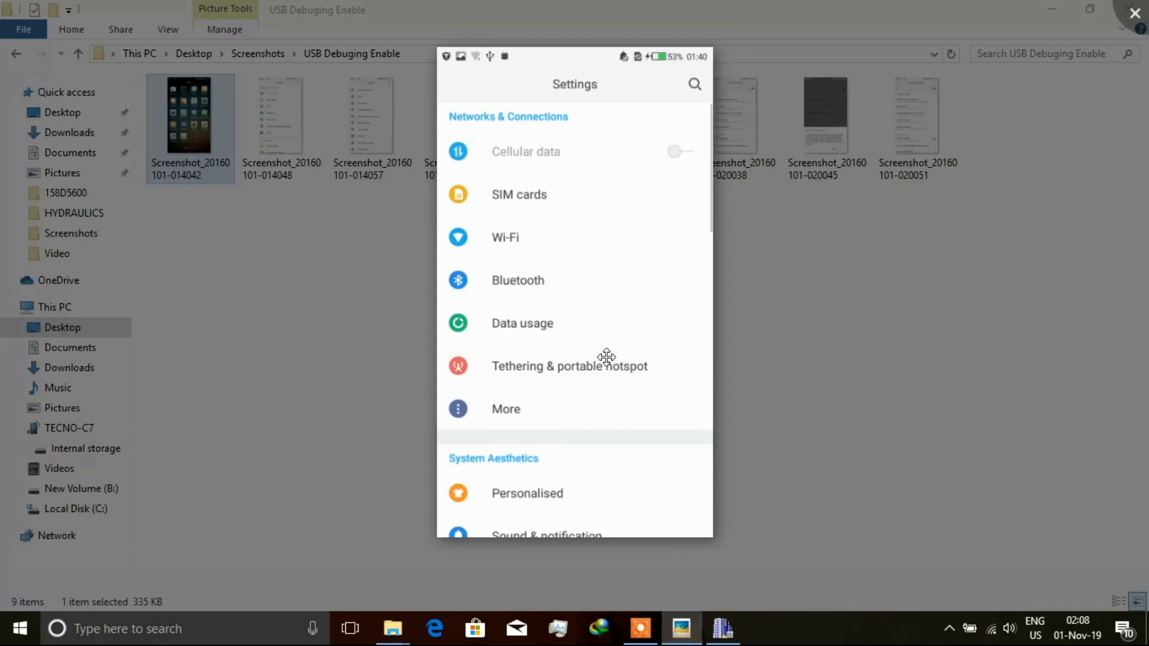
scroll("down", 3)
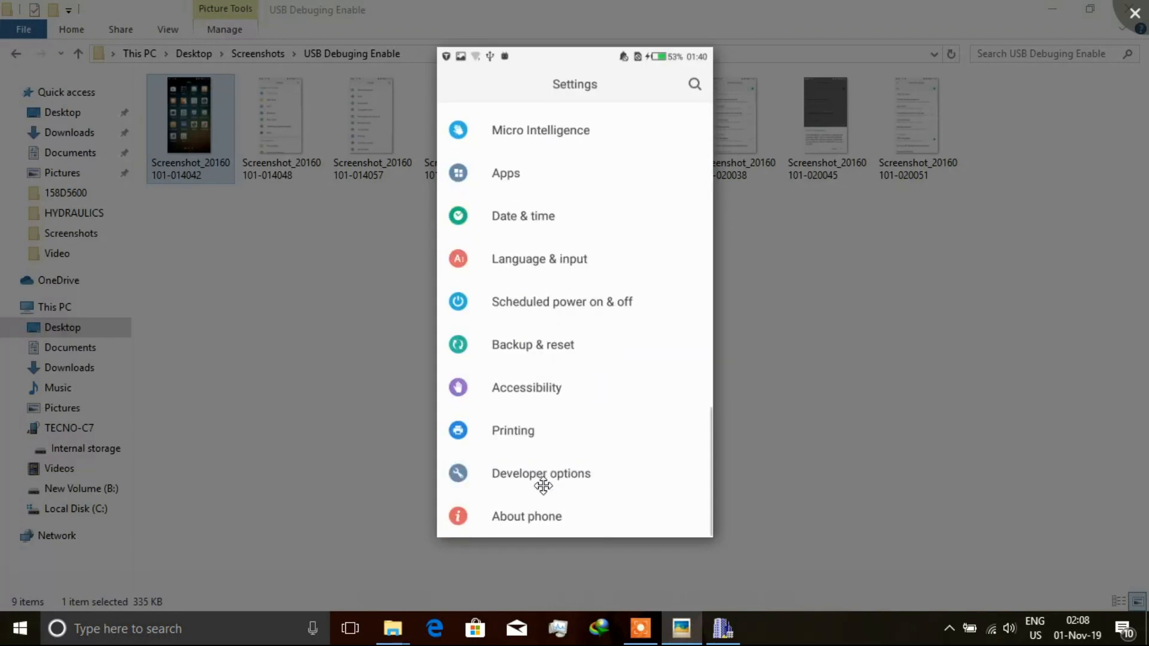
left_click(527, 517)
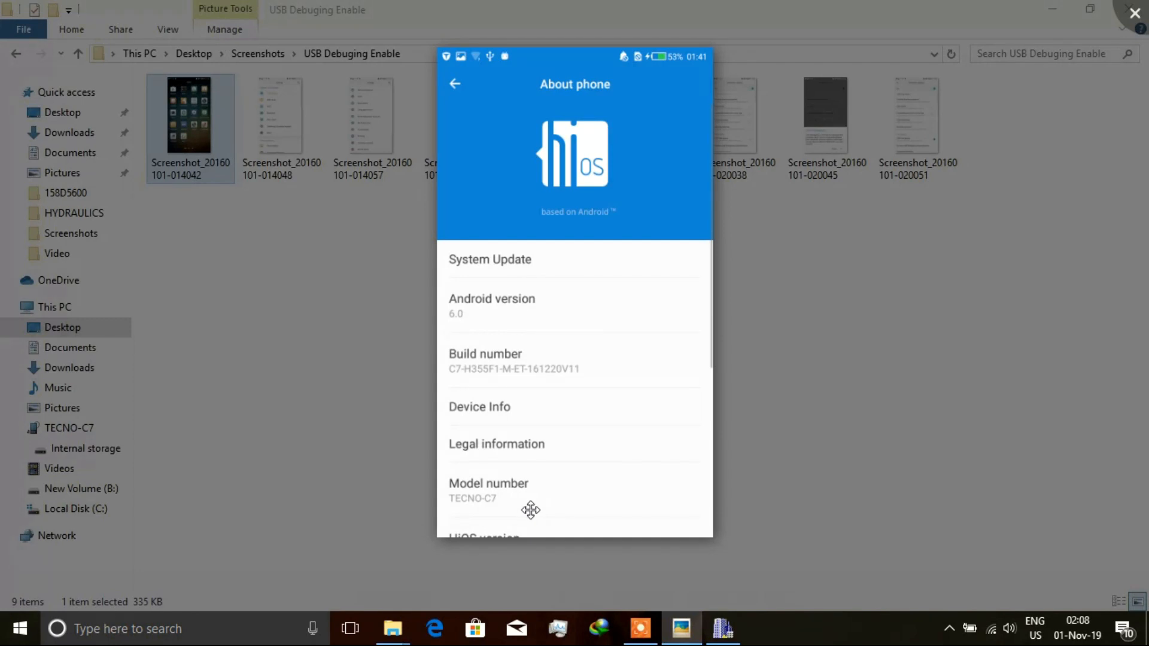
mouse_move(539, 381)
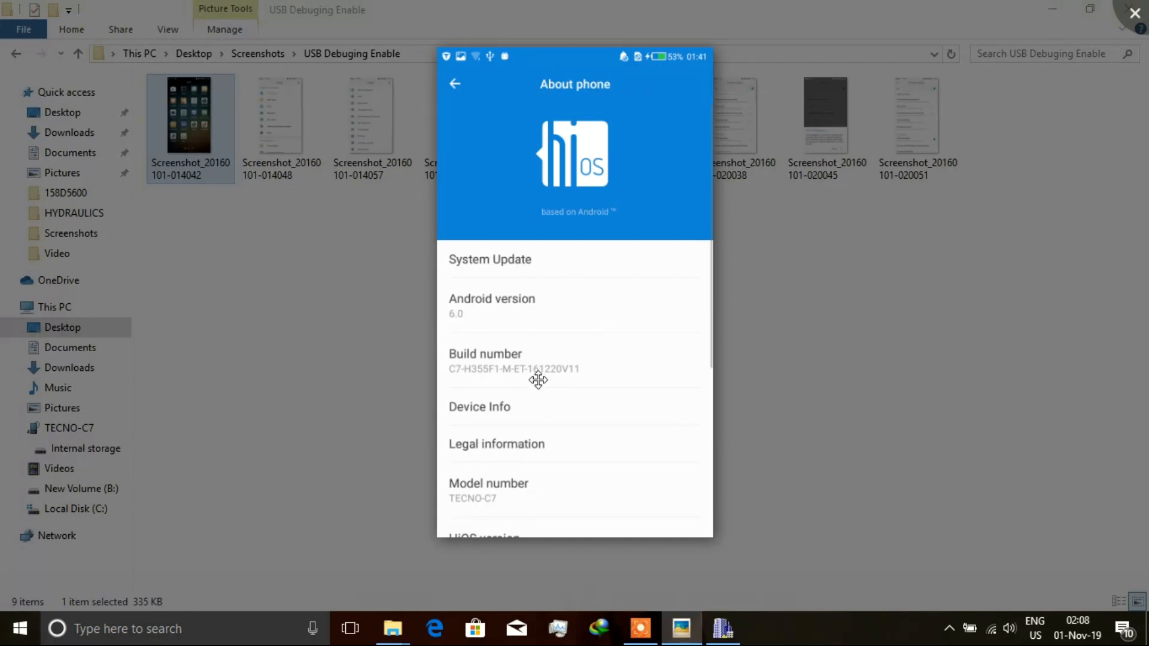
mouse_move(560, 362)
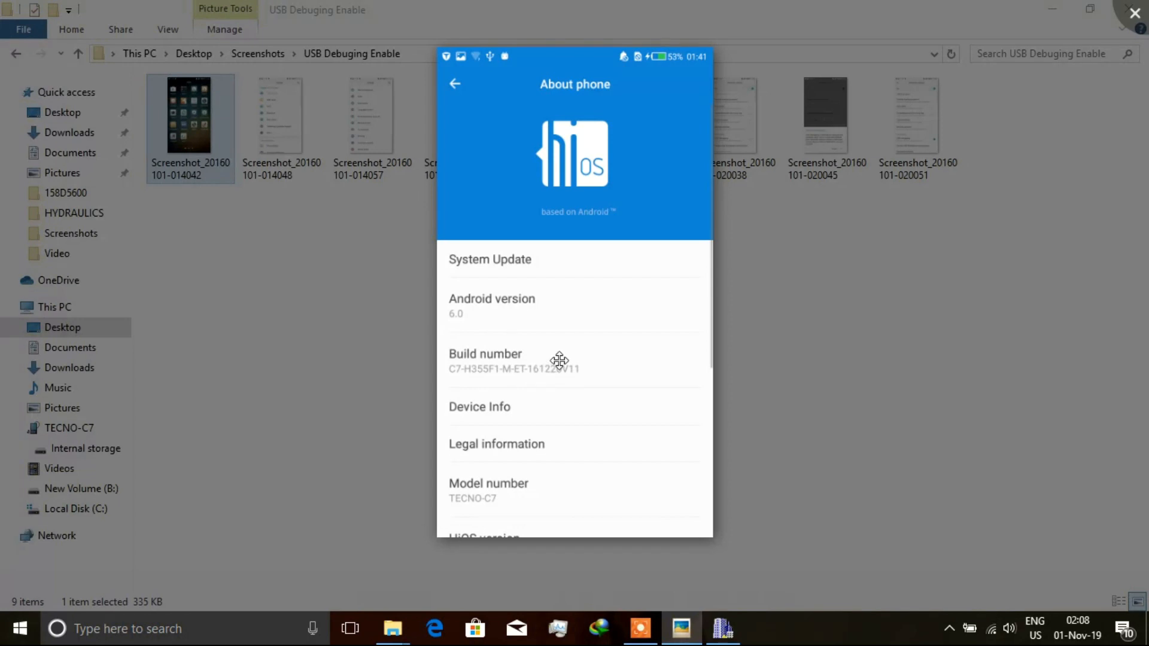
mouse_move(563, 362)
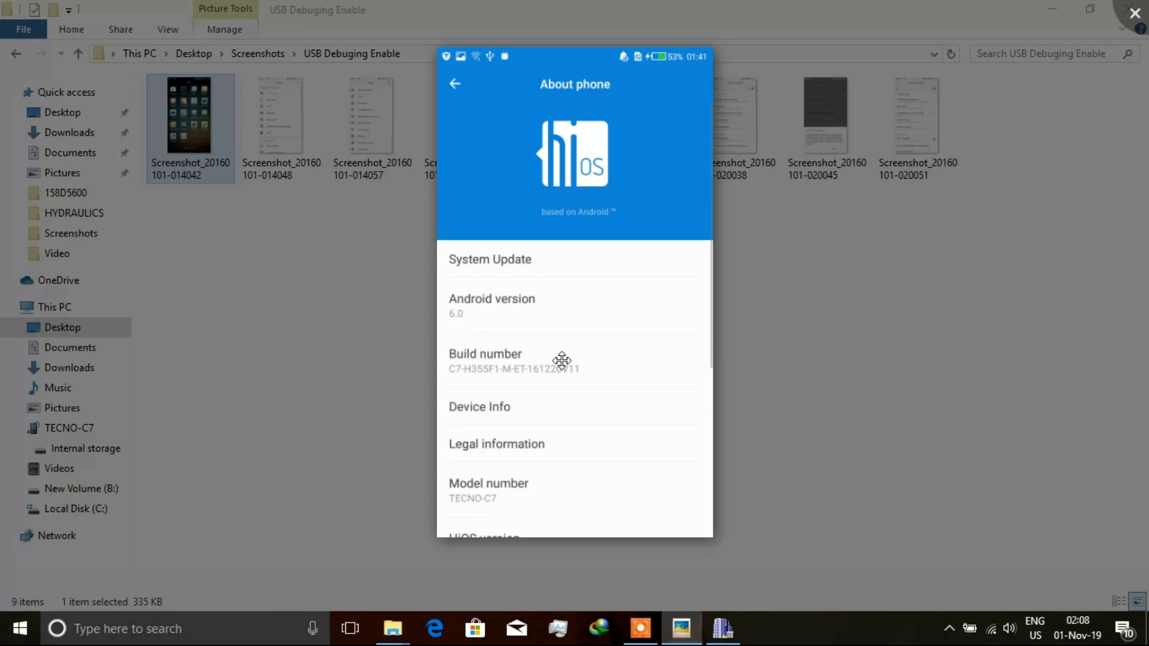
left_click(454, 83)
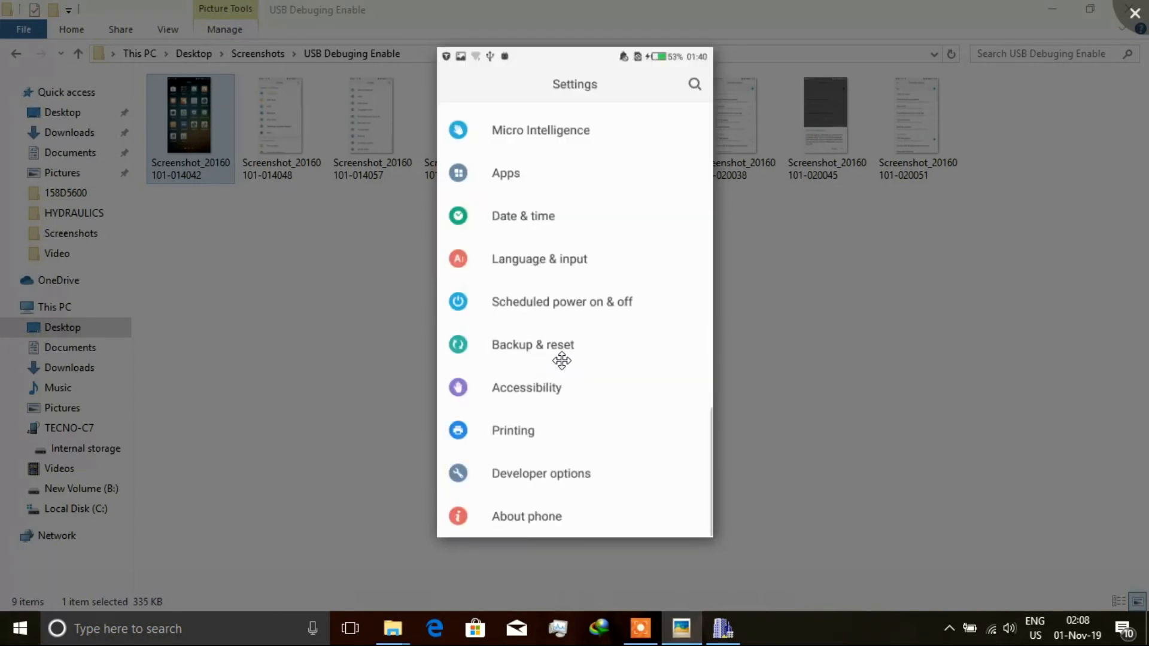
mouse_move(527, 485)
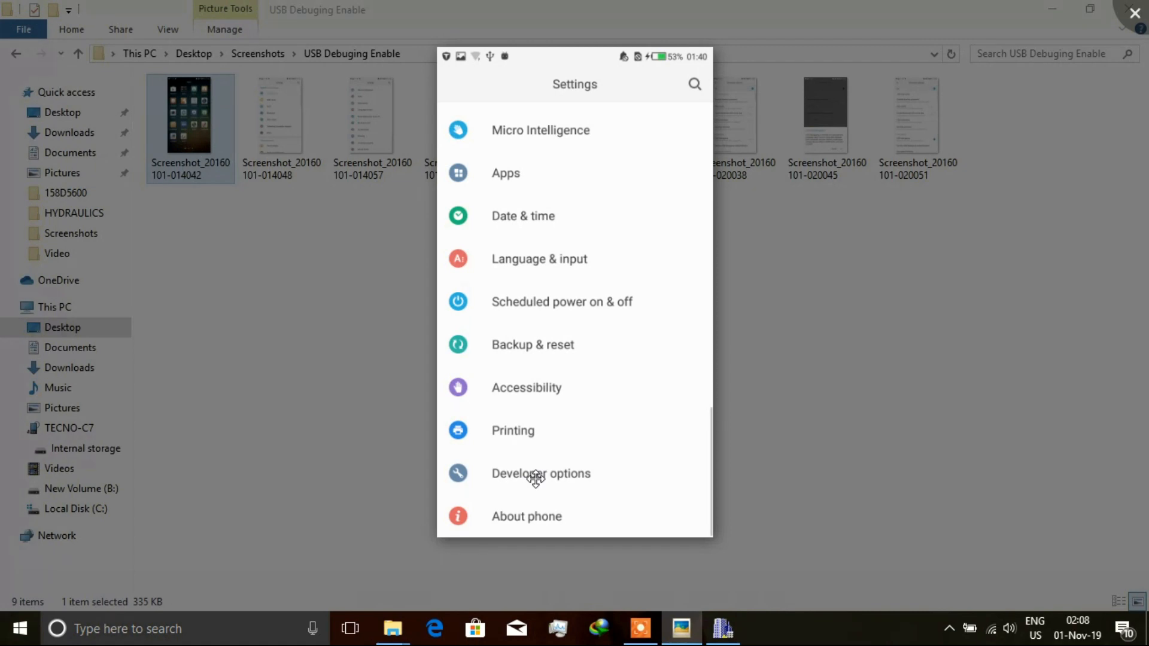
Step: Step through the Developer options screenshots past the prompts to USB debugging switched on
left_click(542, 474)
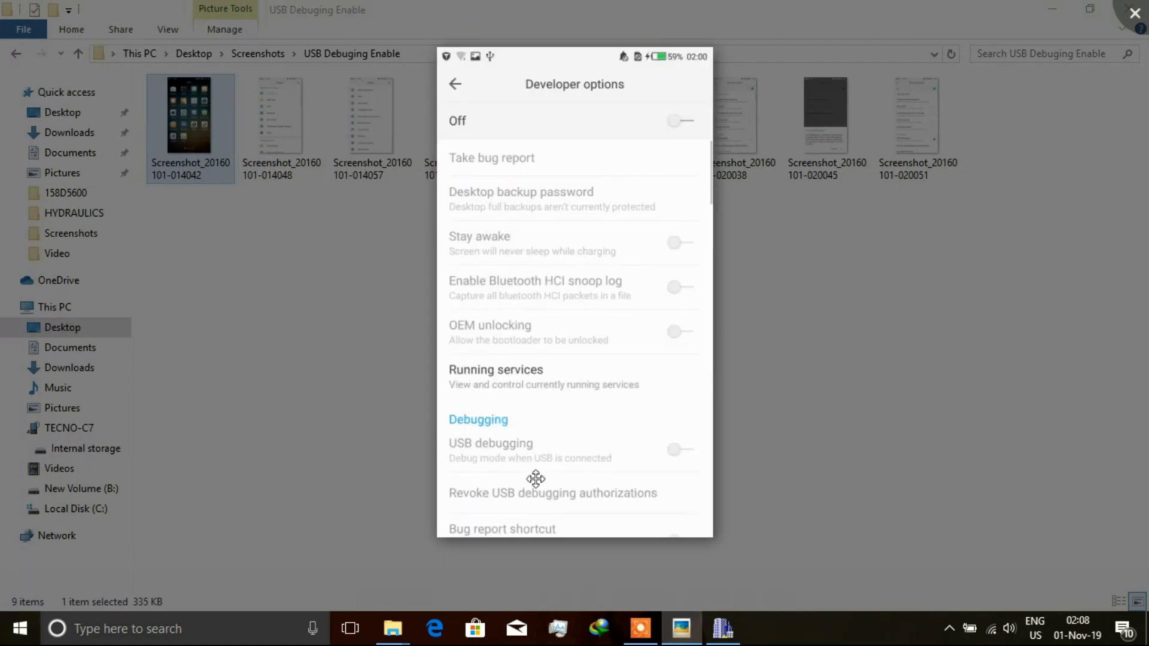
mouse_move(462, 112)
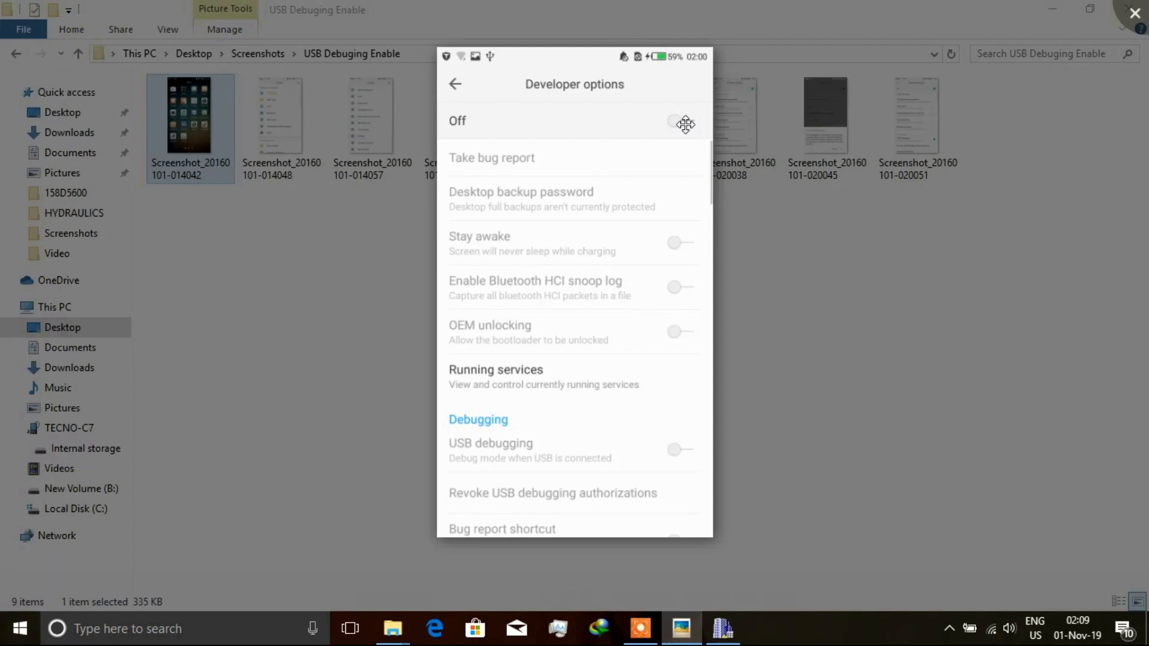
mouse_move(675, 121)
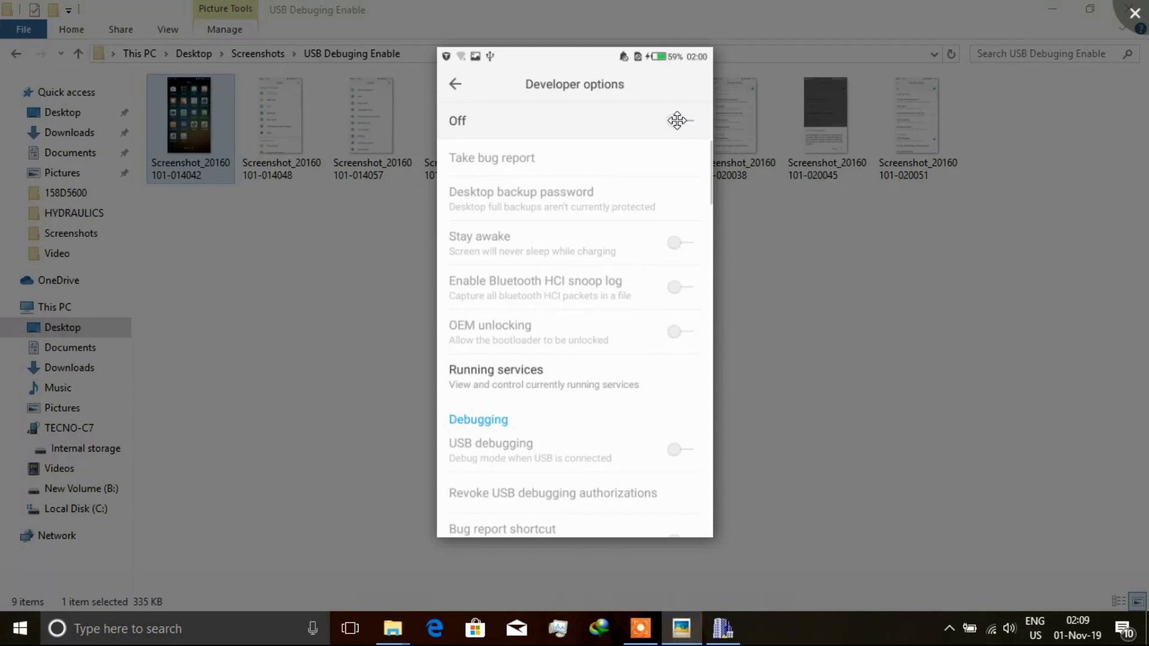
left_click(677, 119)
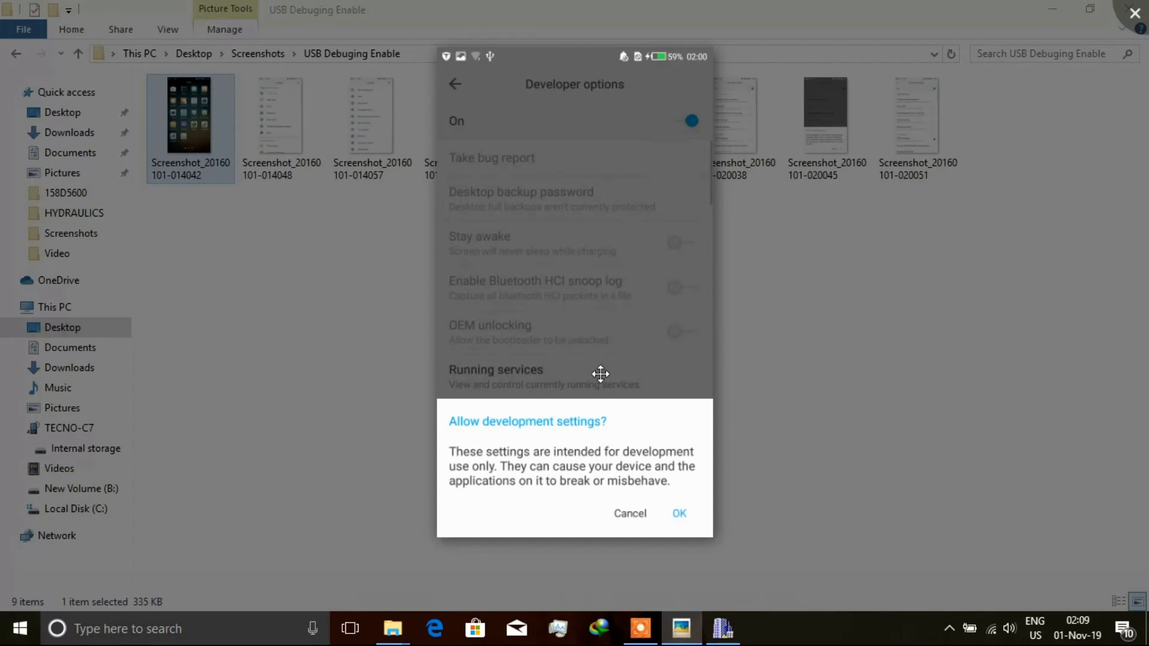
mouse_move(500, 488)
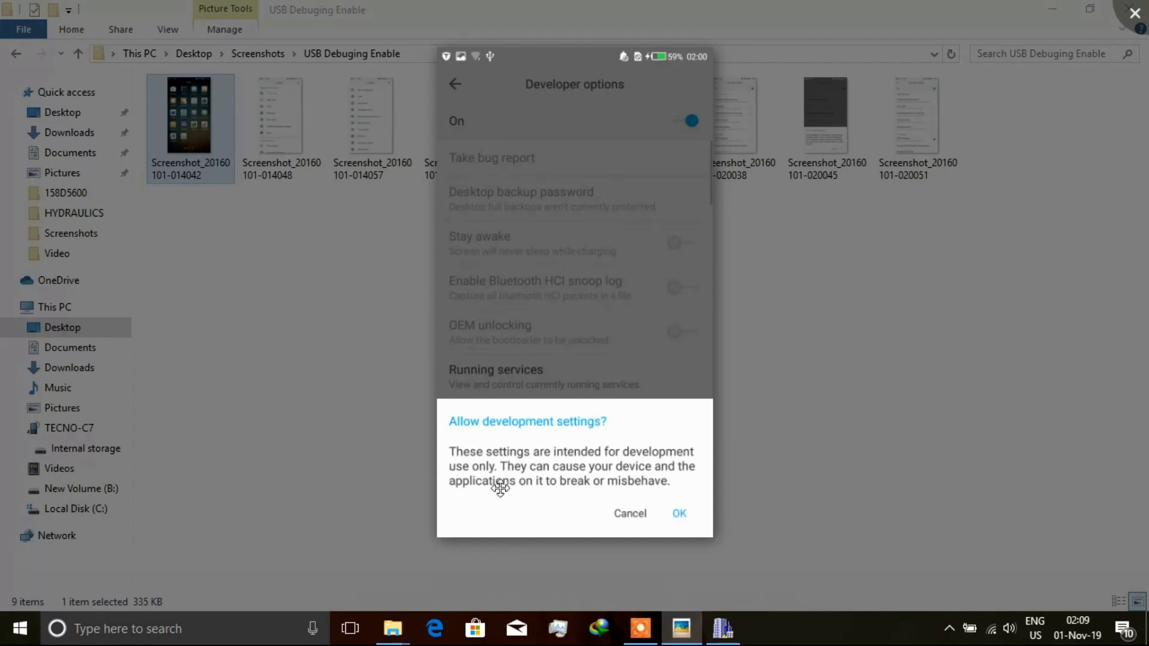
mouse_move(488, 422)
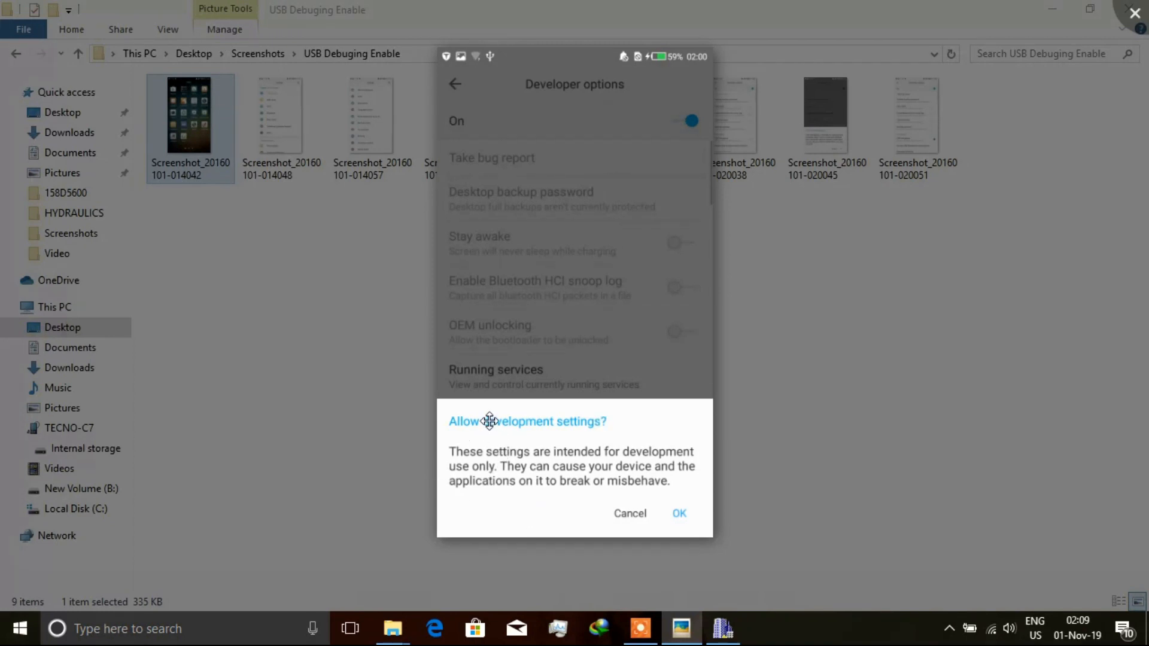
mouse_move(618, 439)
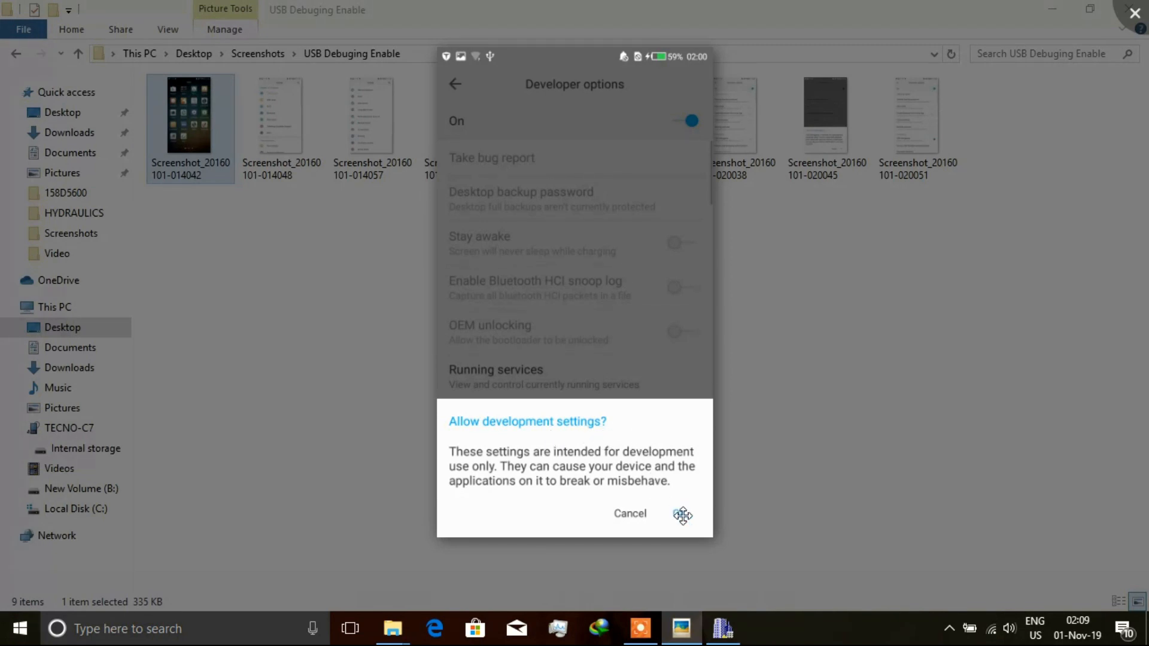
left_click(682, 515)
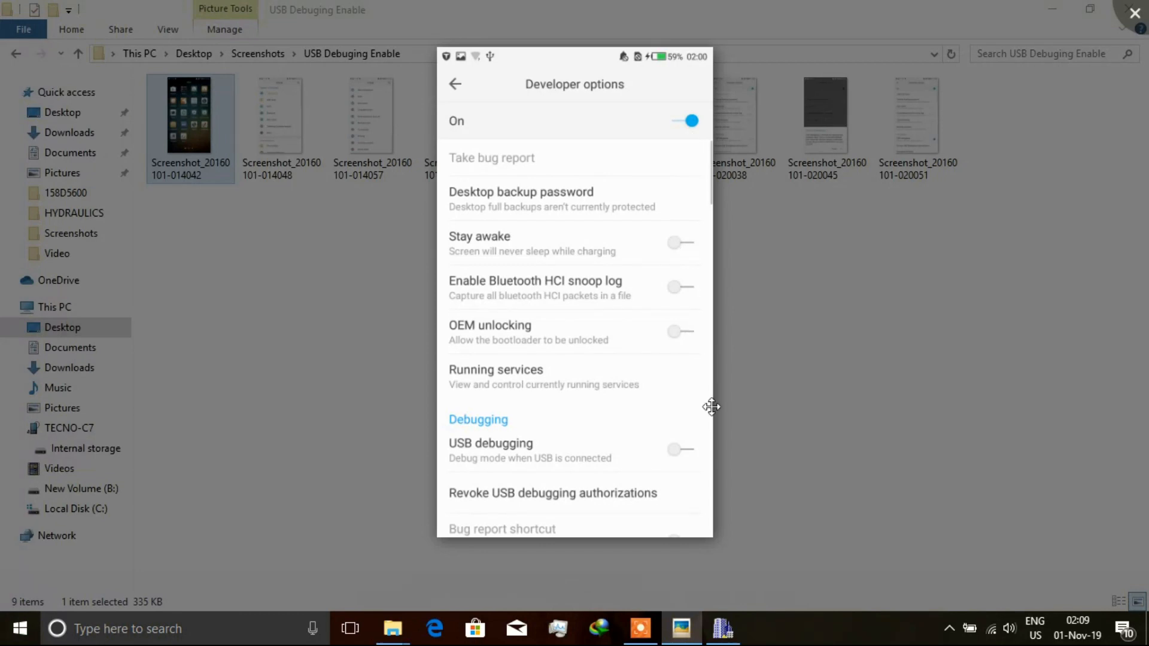
mouse_move(676, 448)
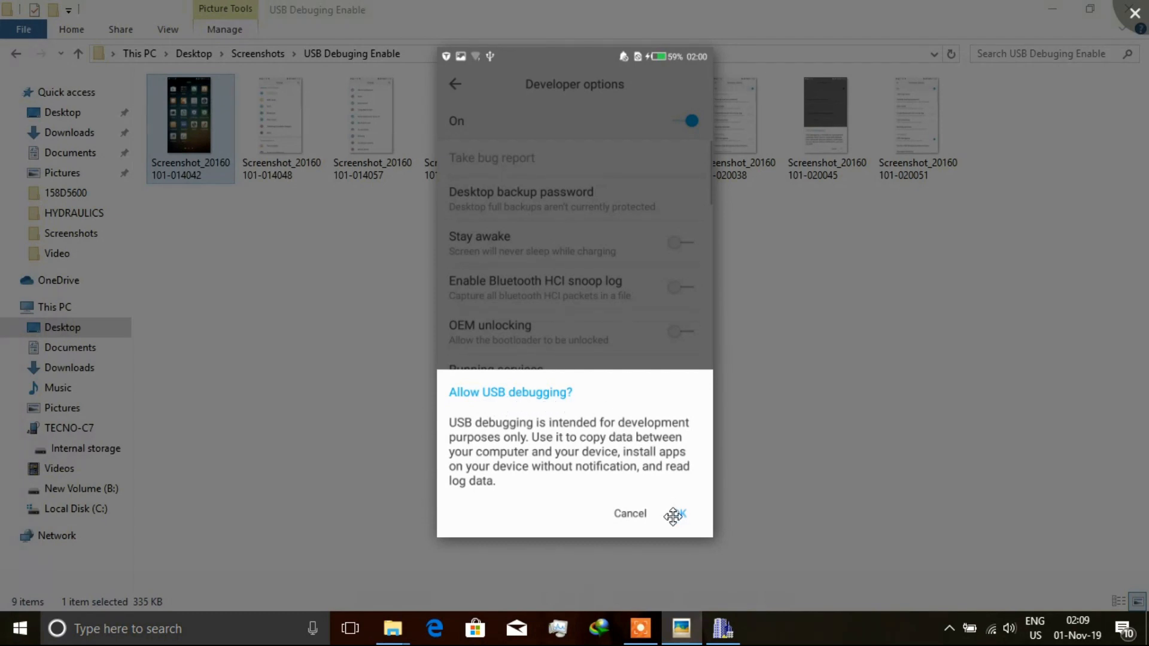
left_click(682, 514)
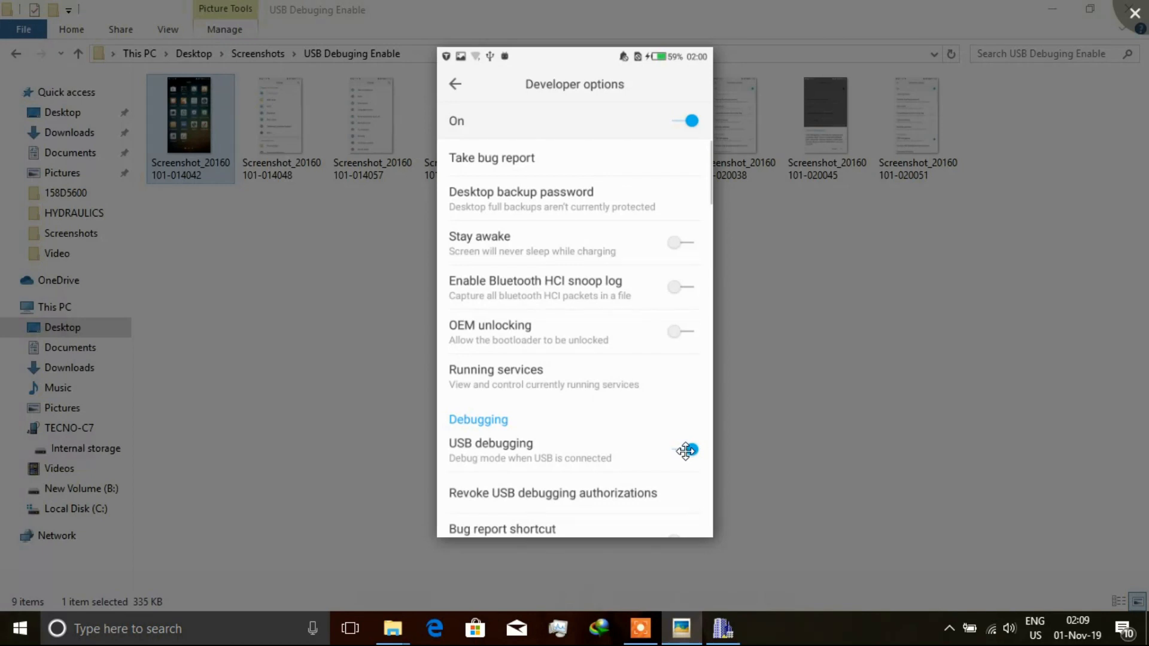
left_click(688, 450)
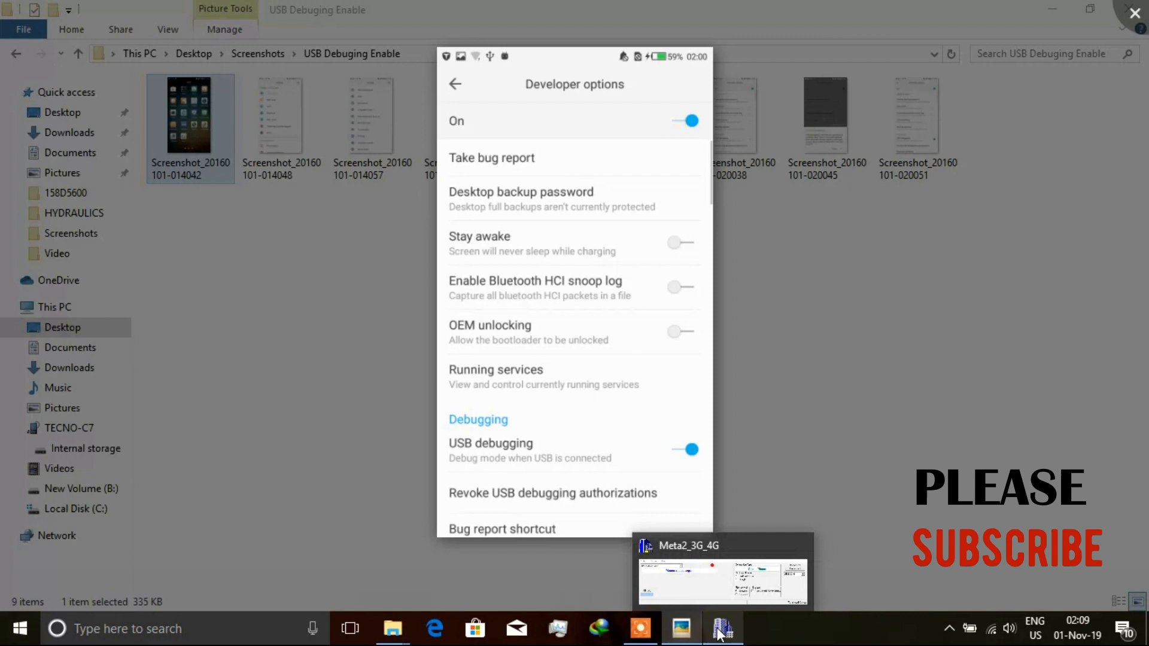
Step: Reconnect Maui META in IMEI download mode with Smart Phone so it waits for the cable
left_click(724, 630)
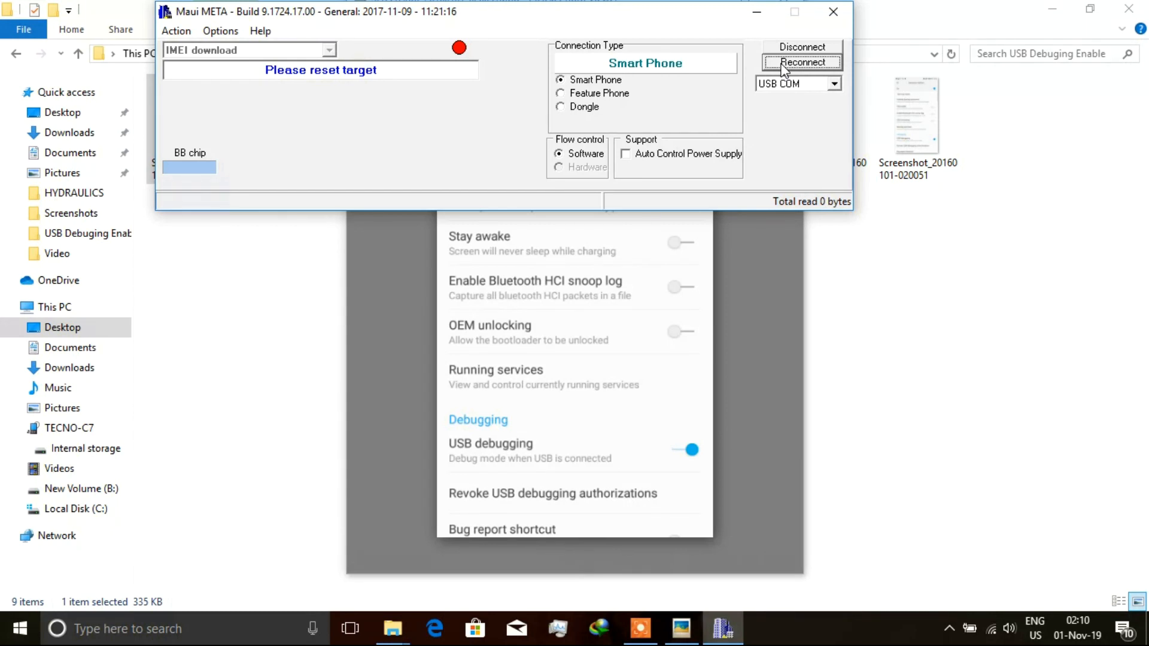
left_click(802, 62)
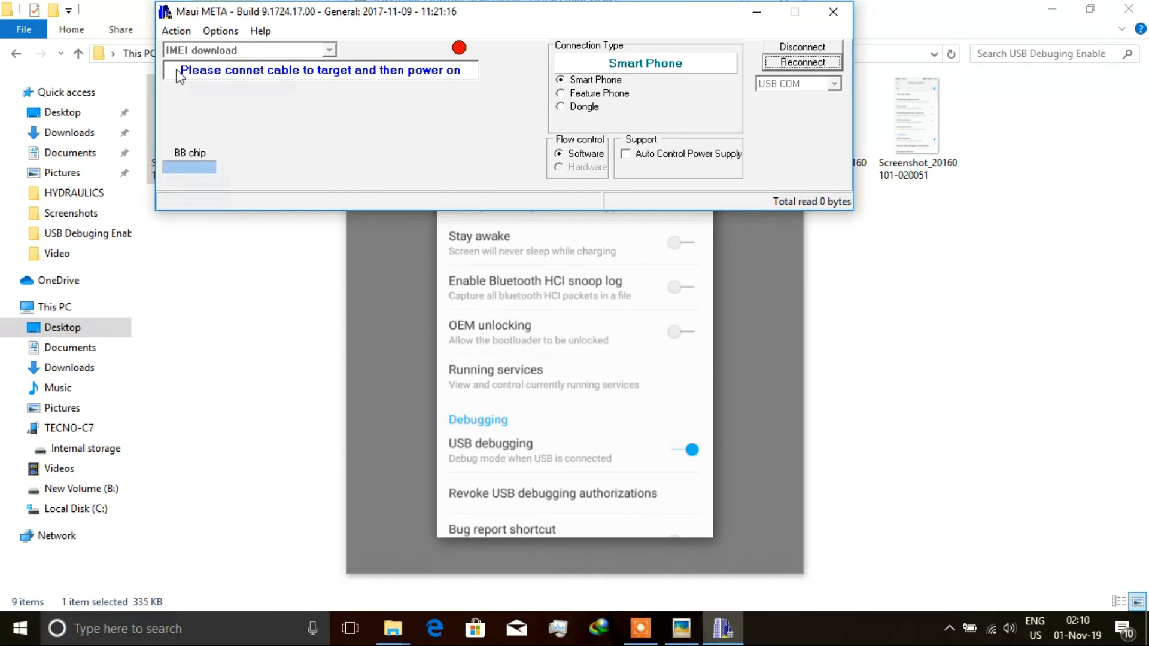
mouse_move(266, 79)
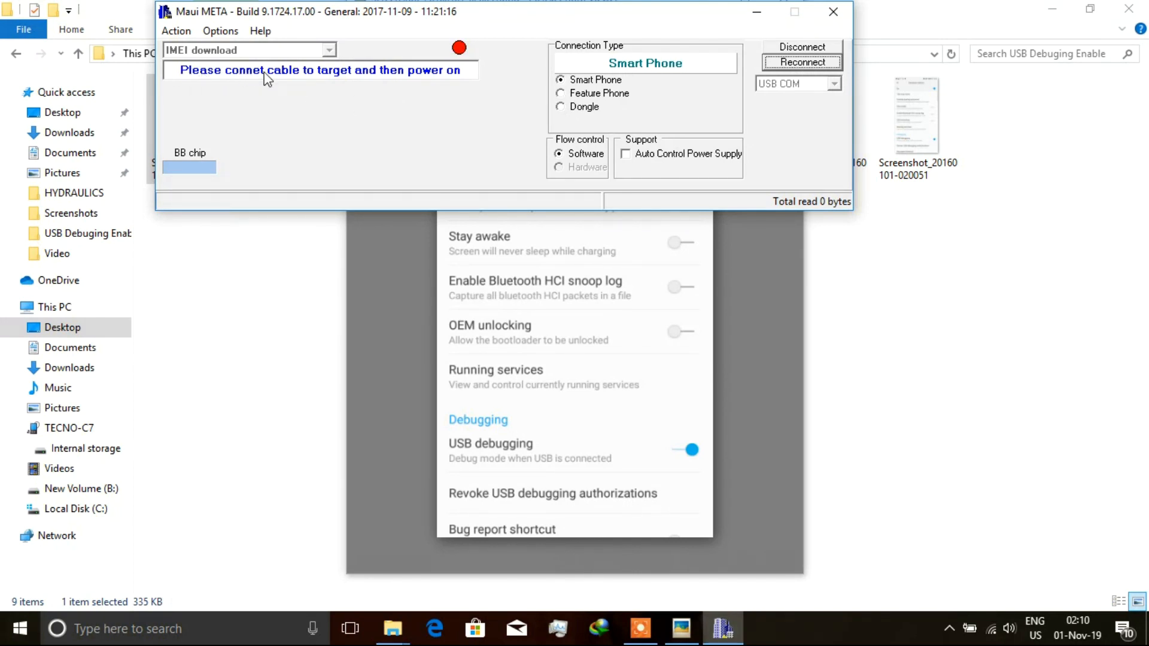
mouse_move(397, 84)
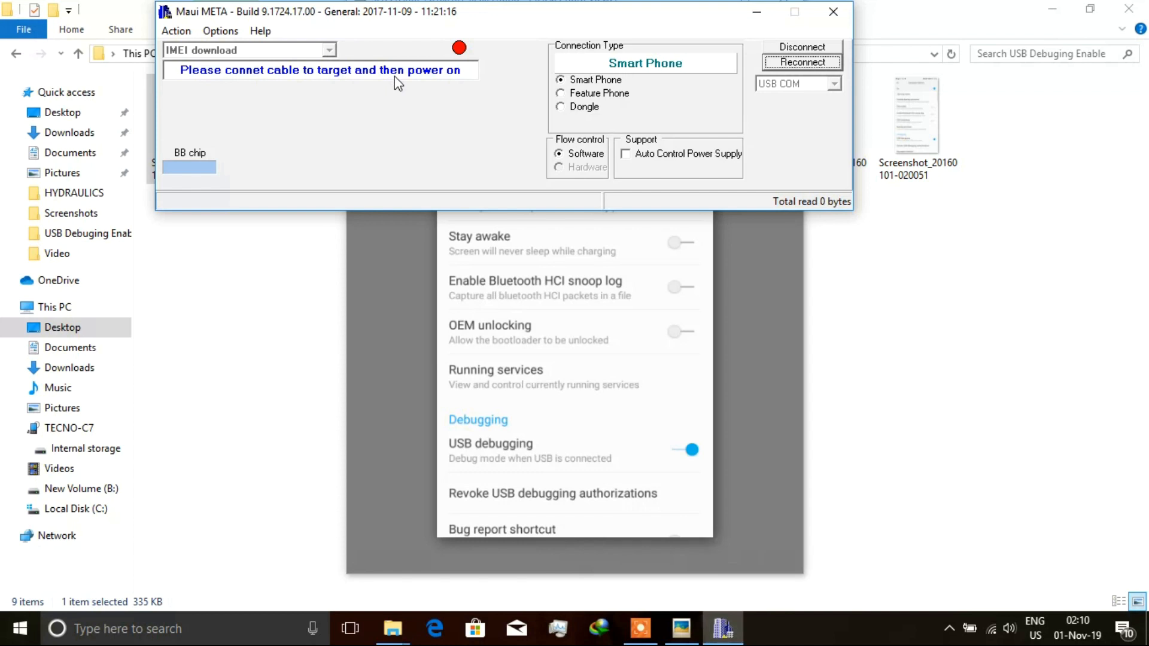
mouse_move(458, 88)
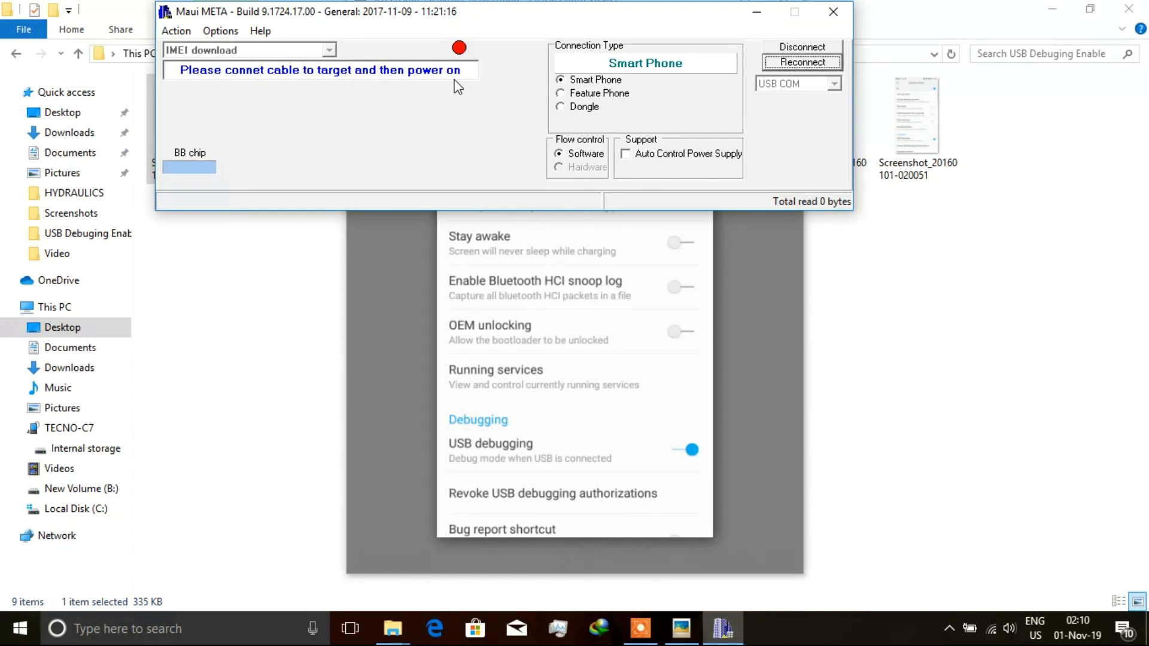
mouse_move(311, 122)
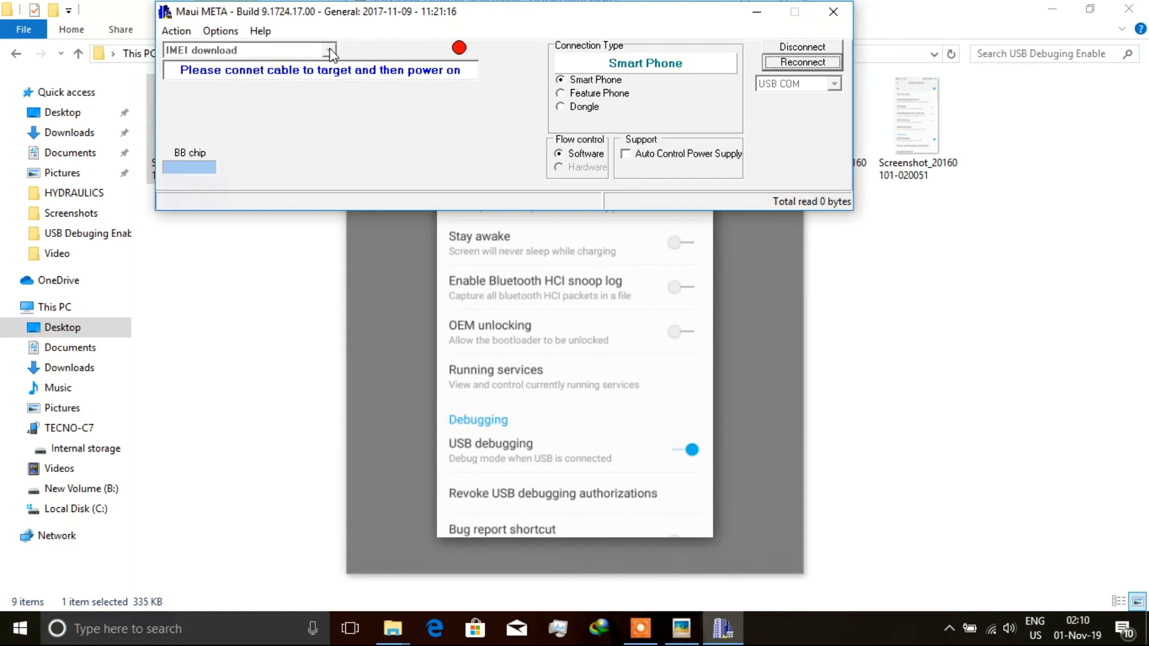
mouse_move(170, 58)
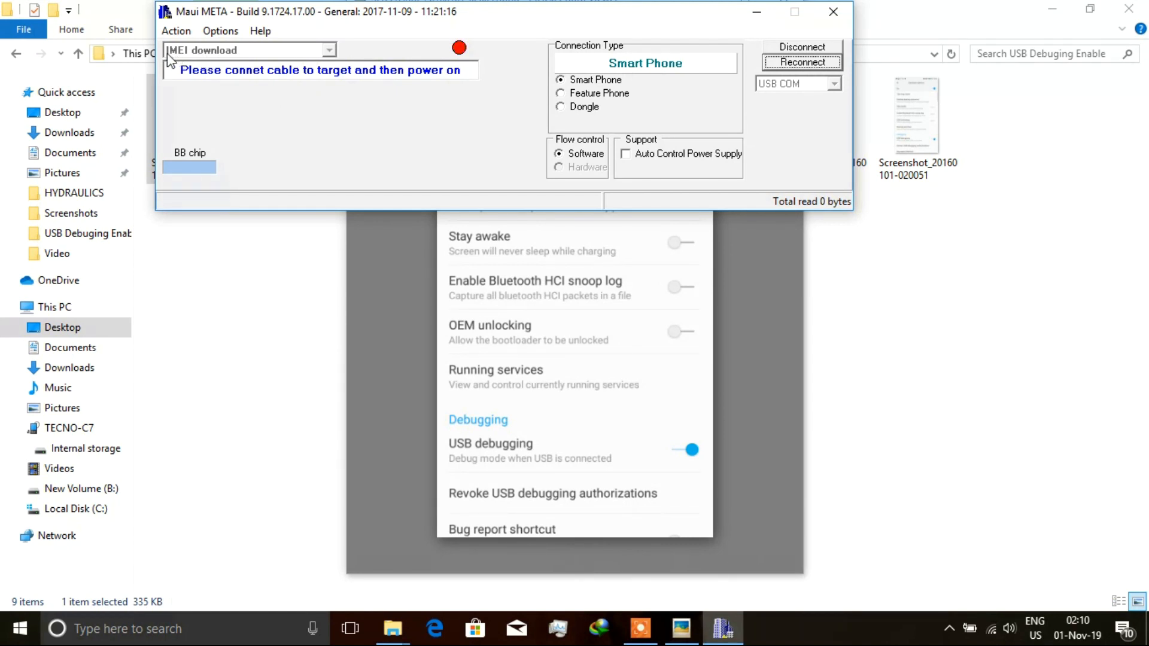
mouse_move(223, 72)
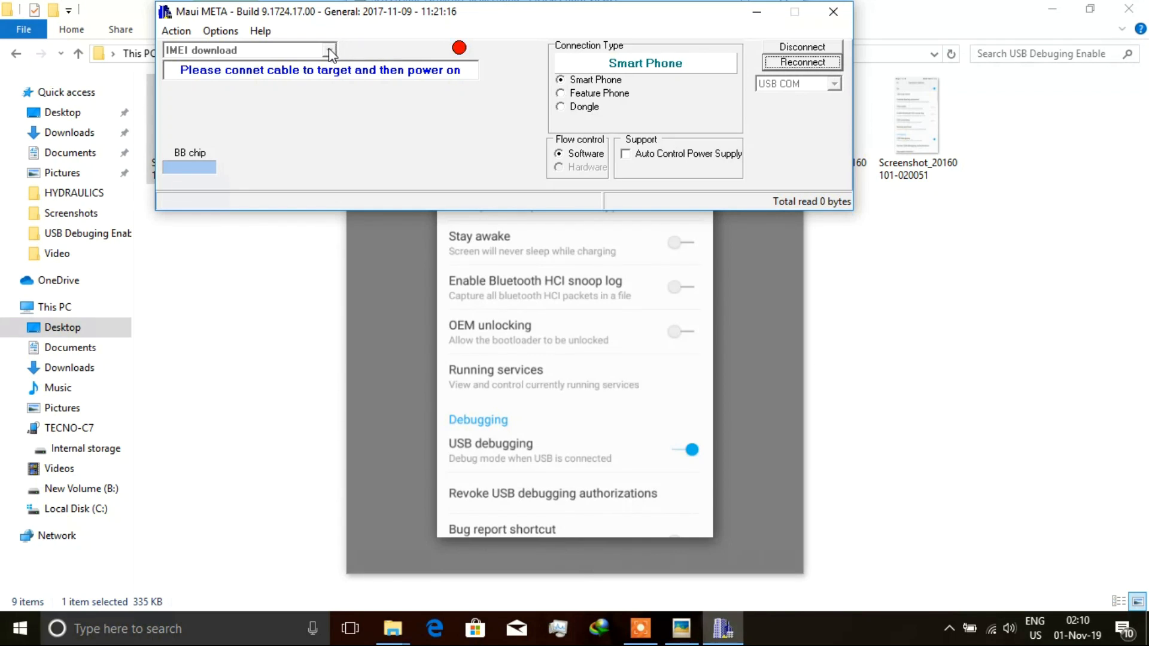
mouse_move(225, 53)
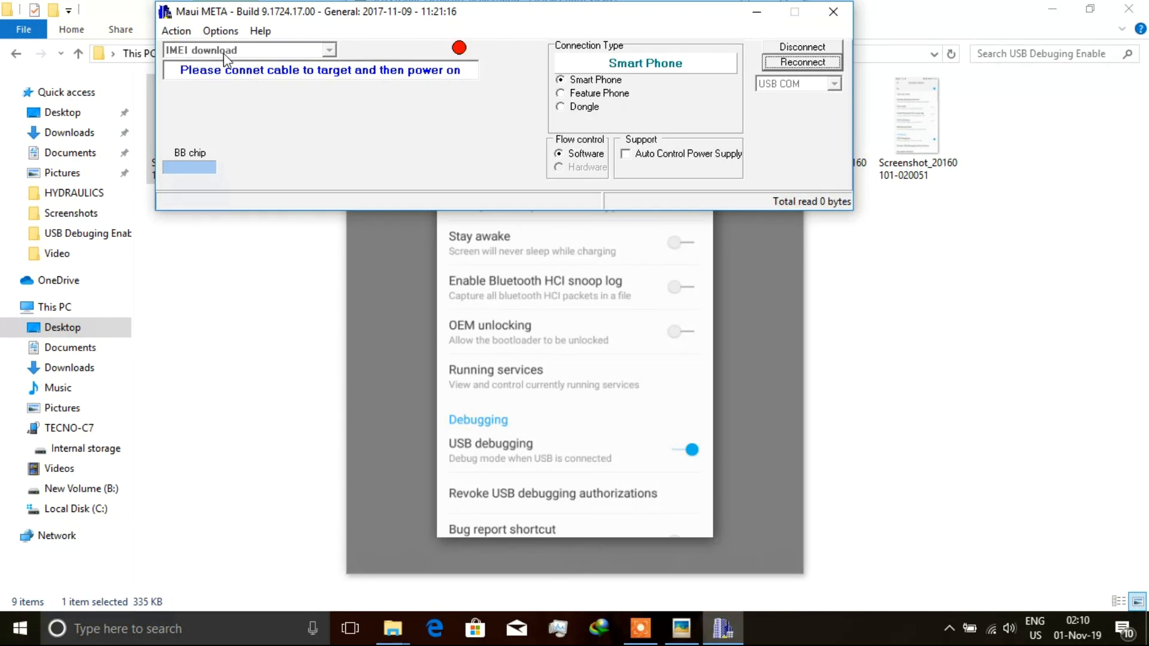
mouse_move(363, 53)
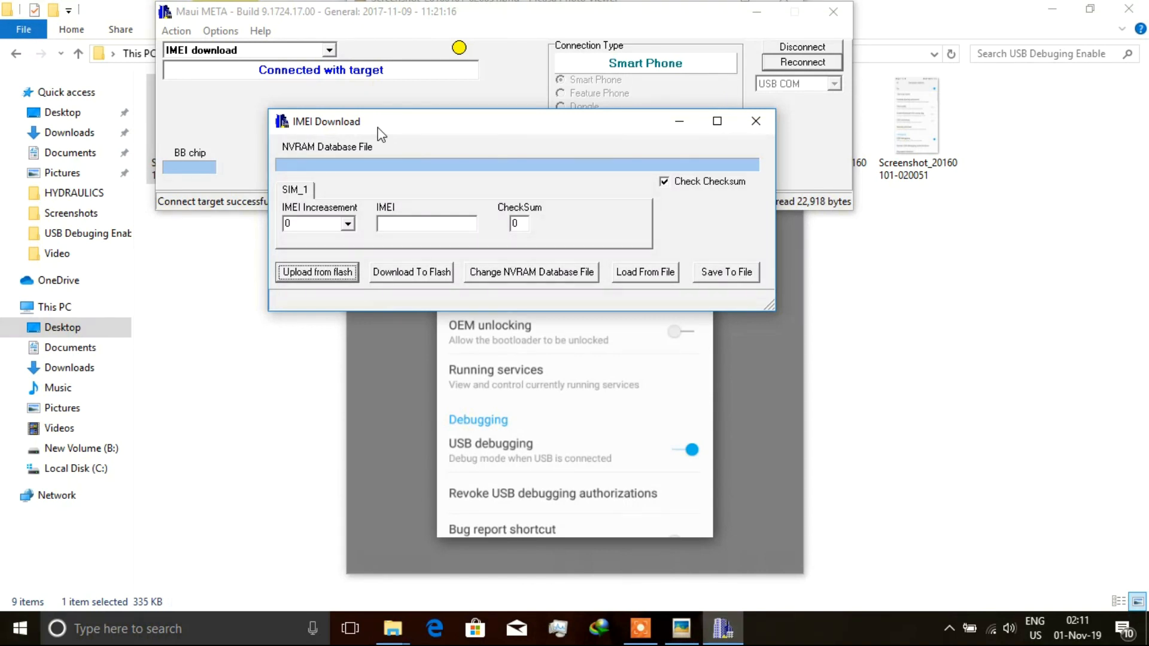
mouse_move(455, 134)
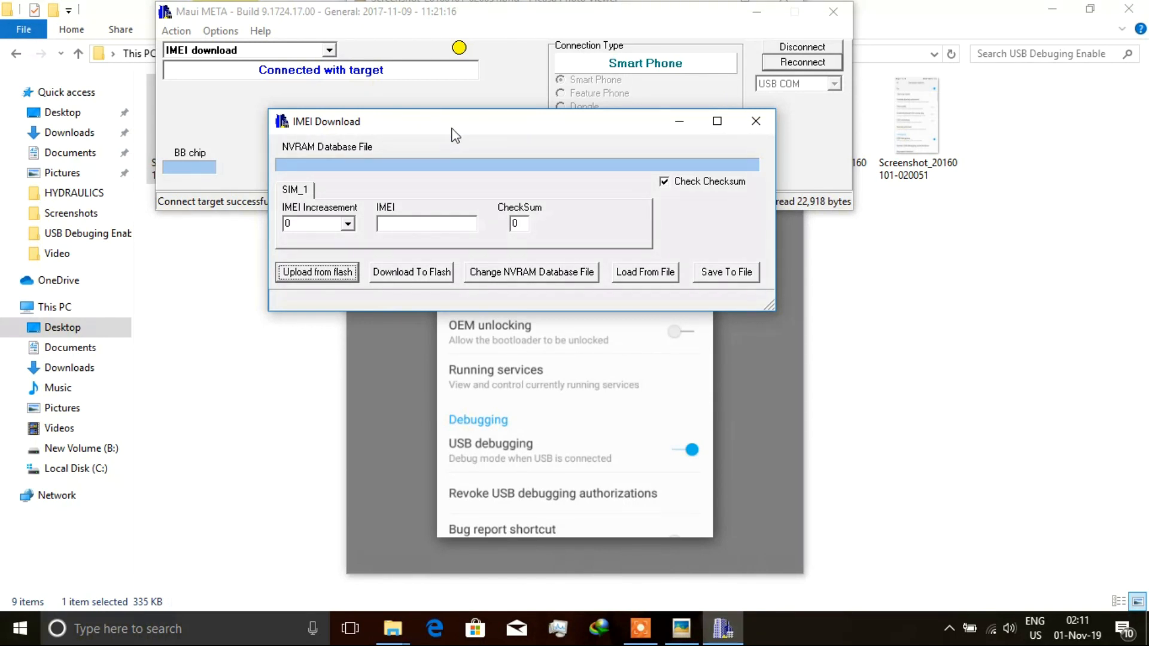
mouse_move(299, 192)
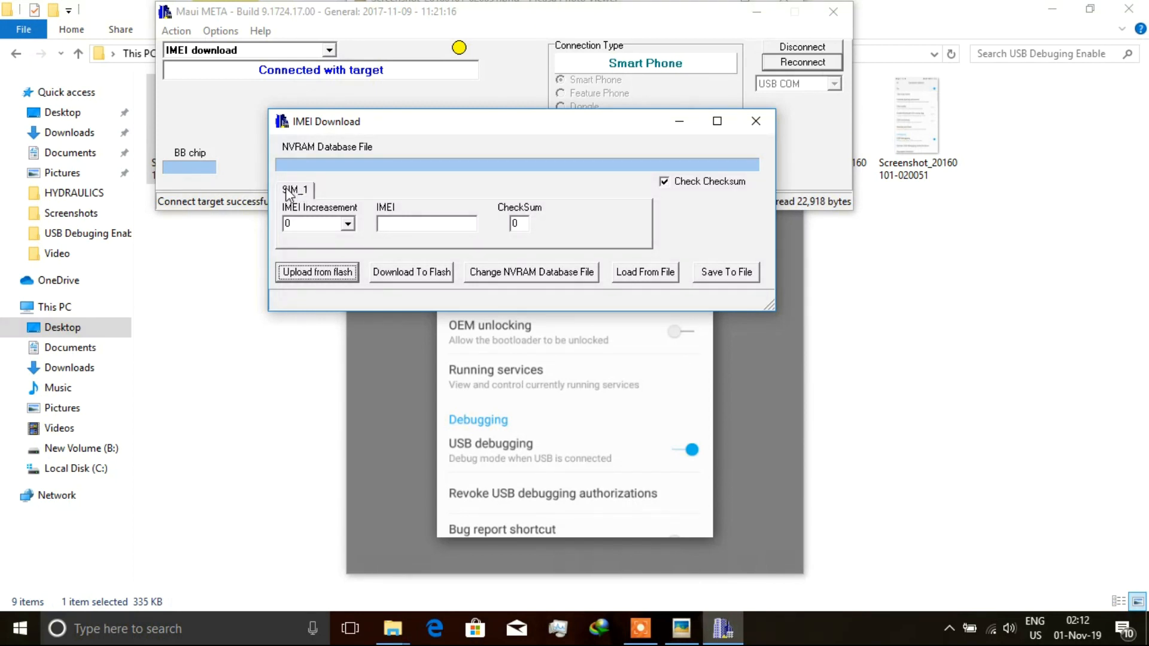
mouse_move(313, 194)
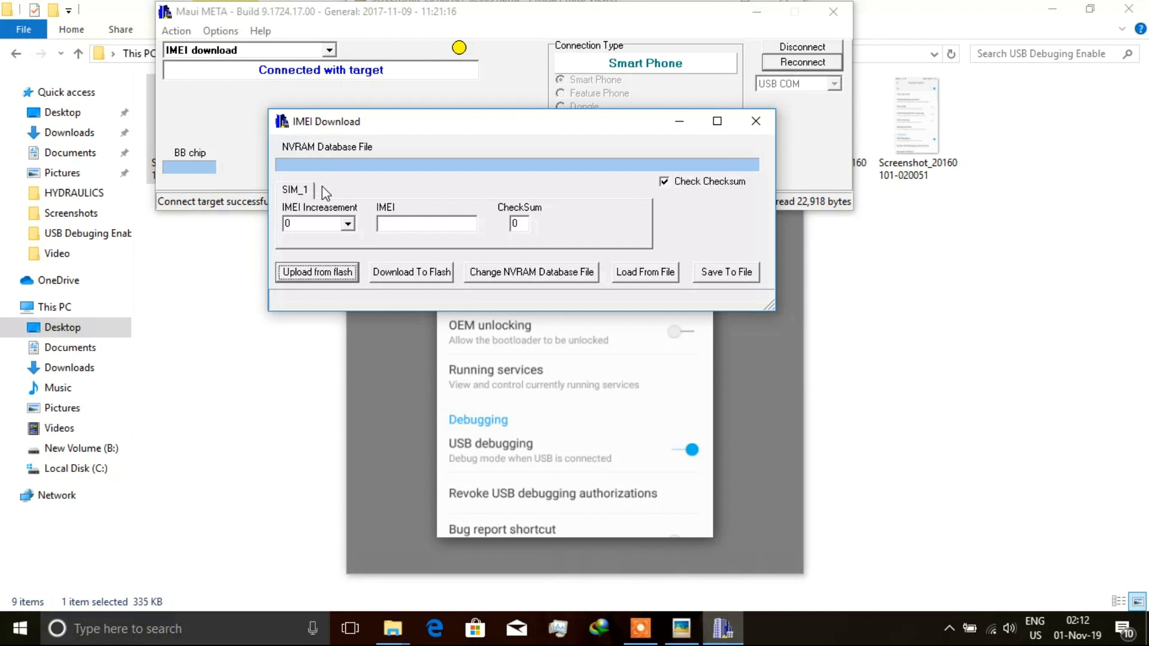
mouse_move(527, 275)
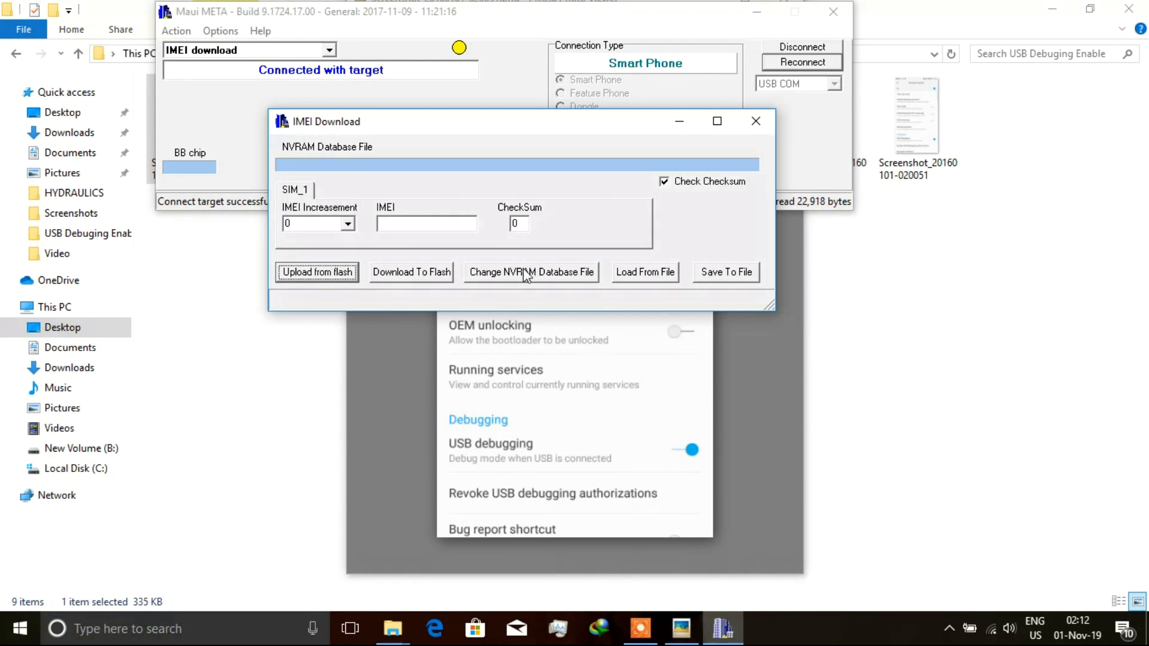
mouse_move(540, 302)
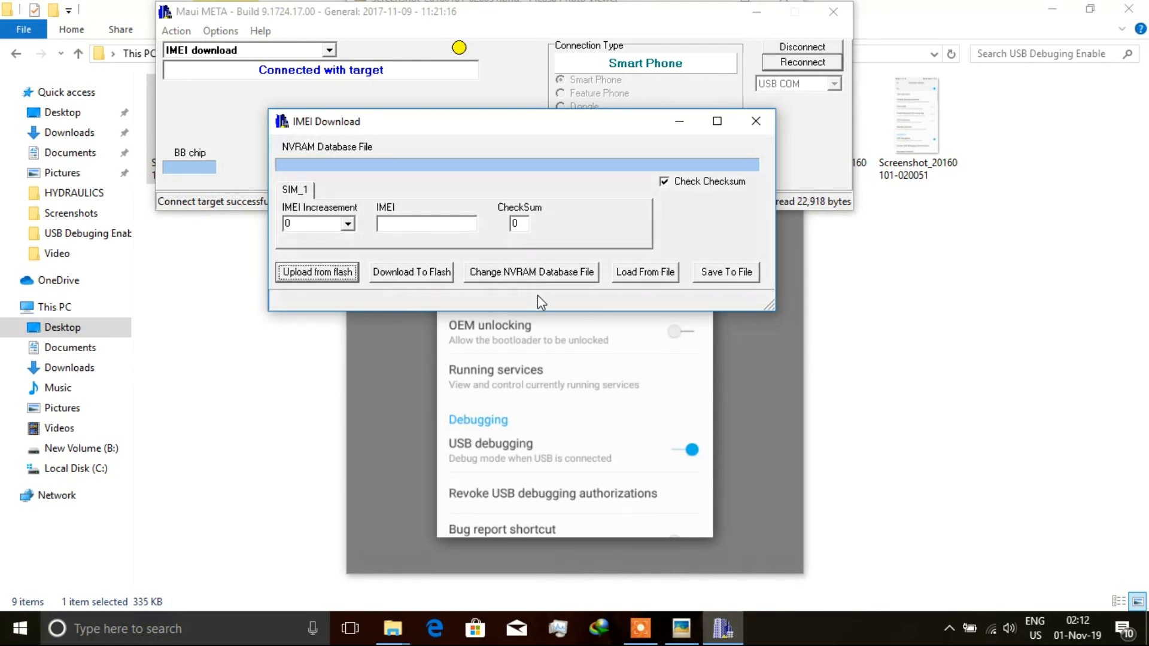
mouse_move(550, 277)
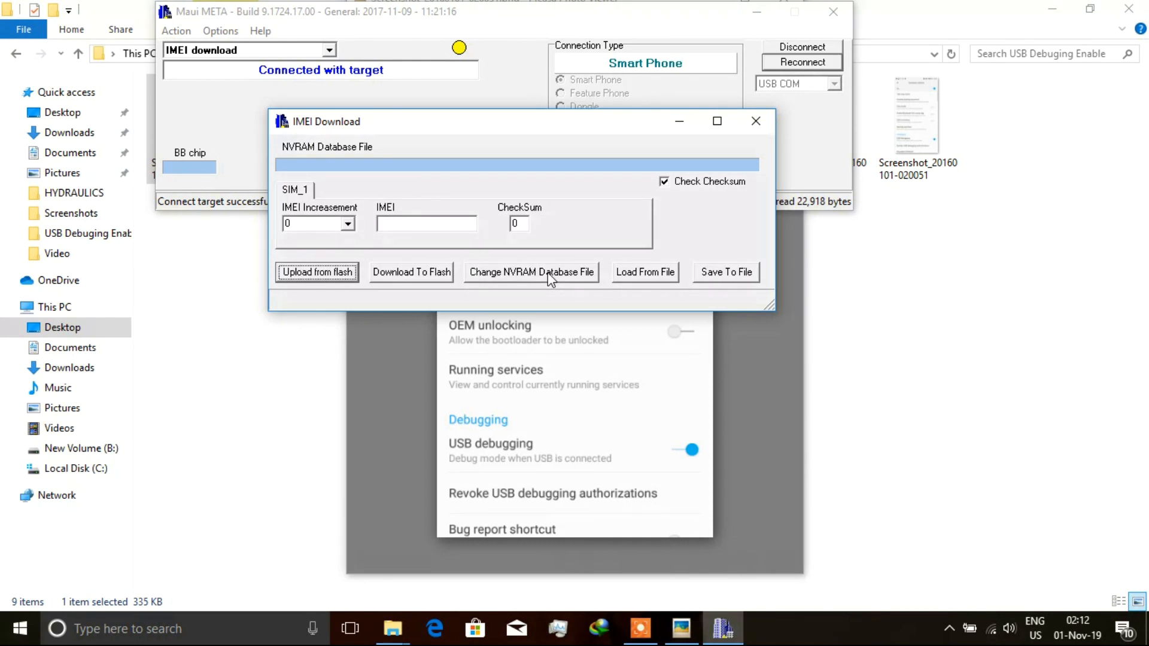
Step: Load the NVRAM database from the target phone so SIM_1 and SIM_2 IMEI entries appear
left_click(531, 272)
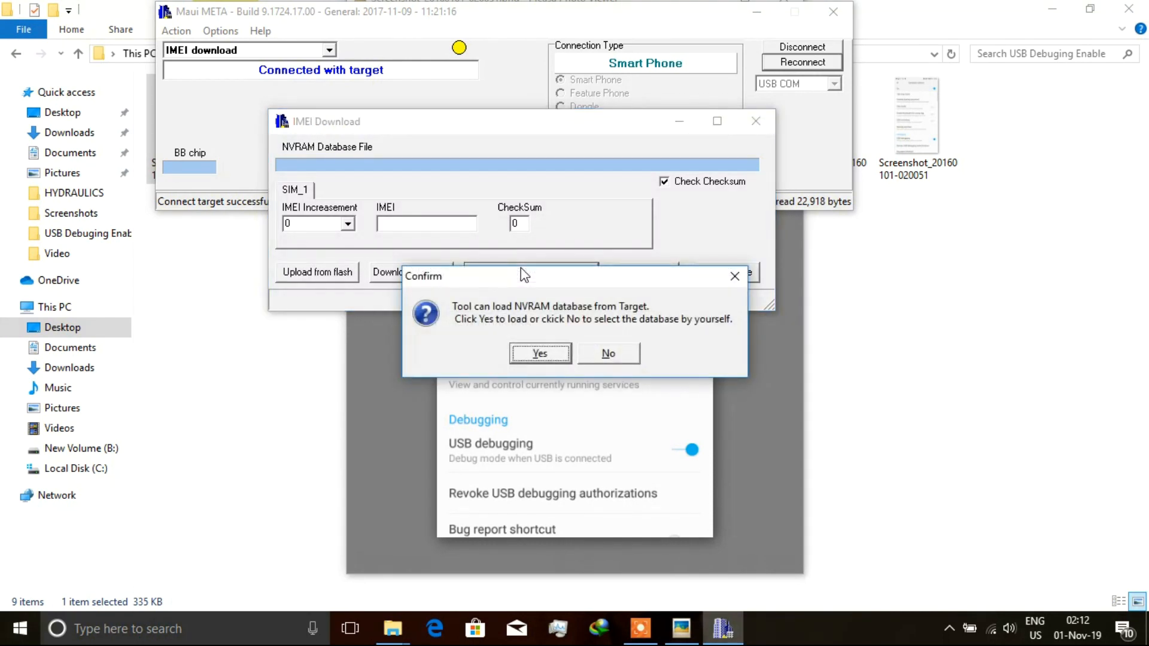
mouse_move(462, 319)
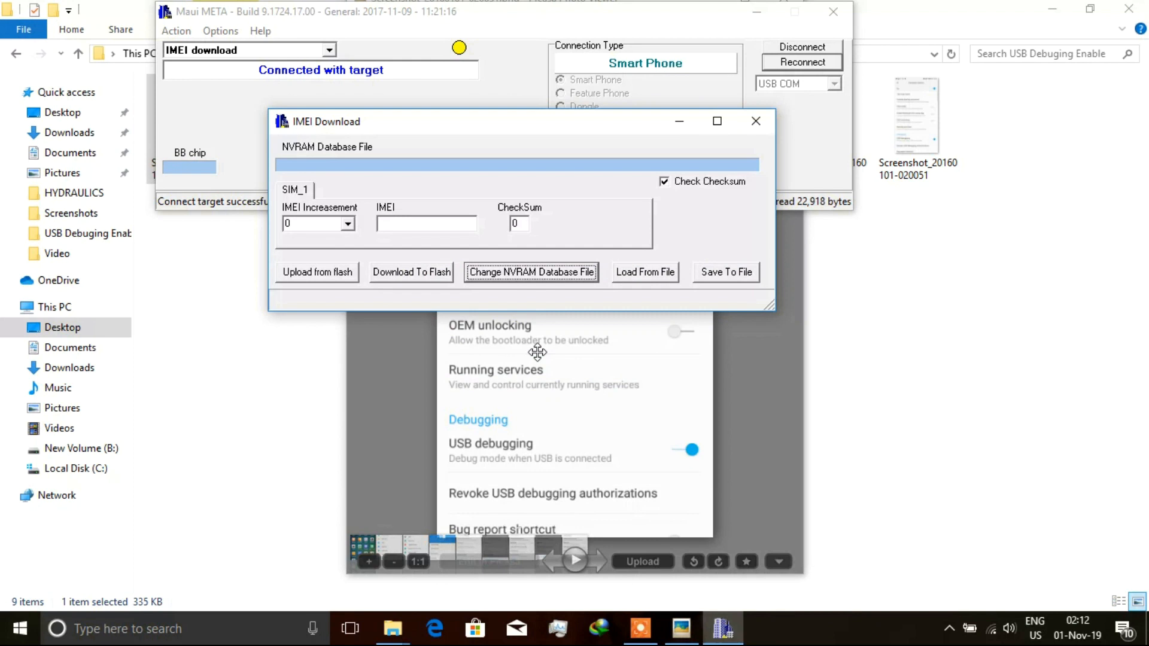
left_click(531, 272)
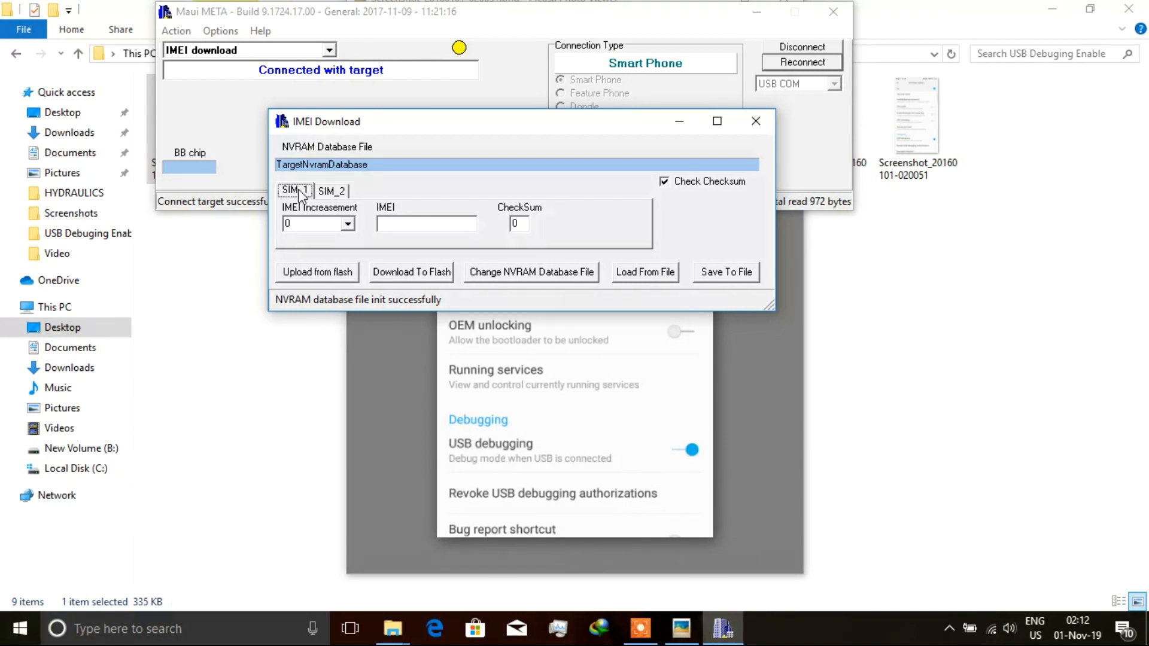
left_click(426, 222)
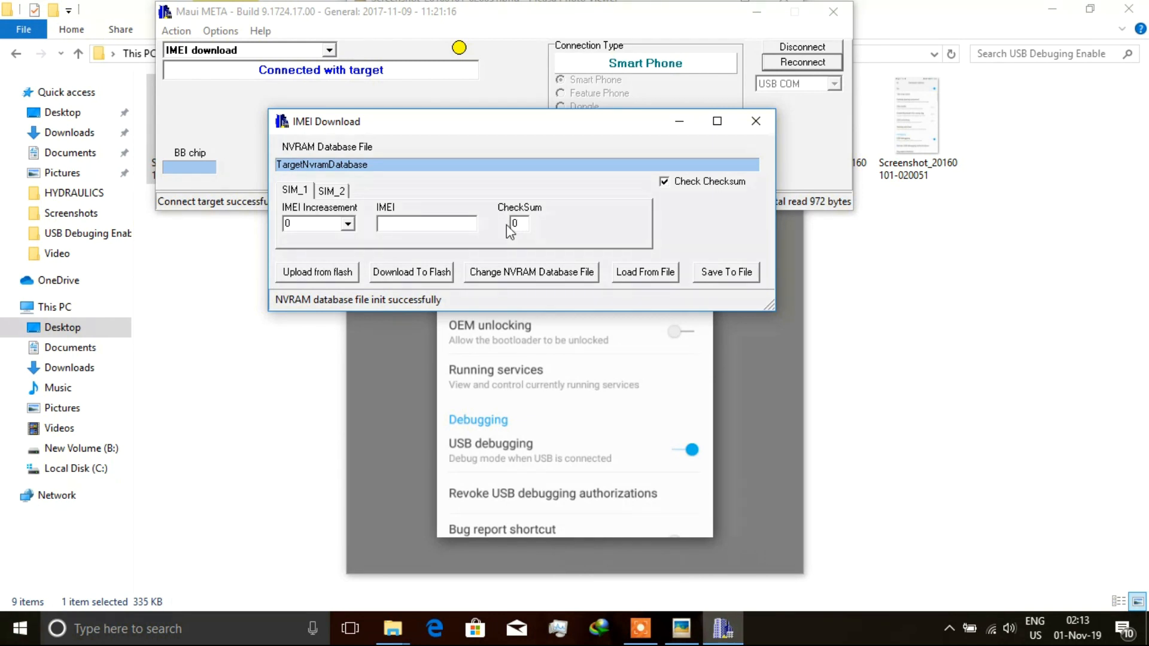
left_click(426, 222)
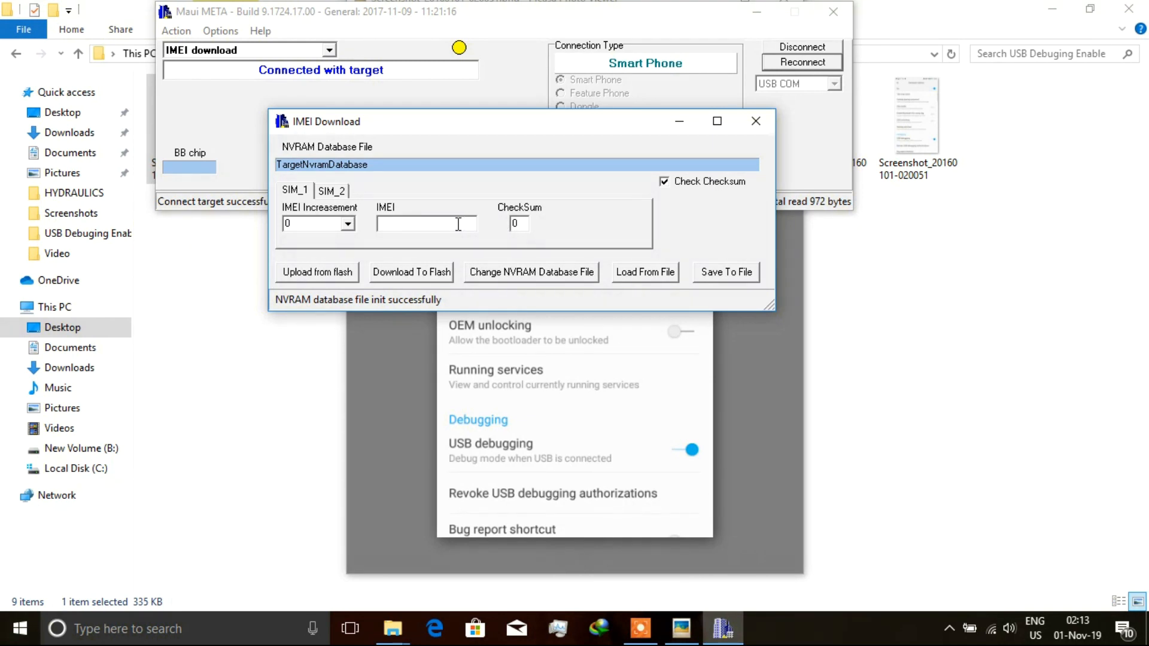
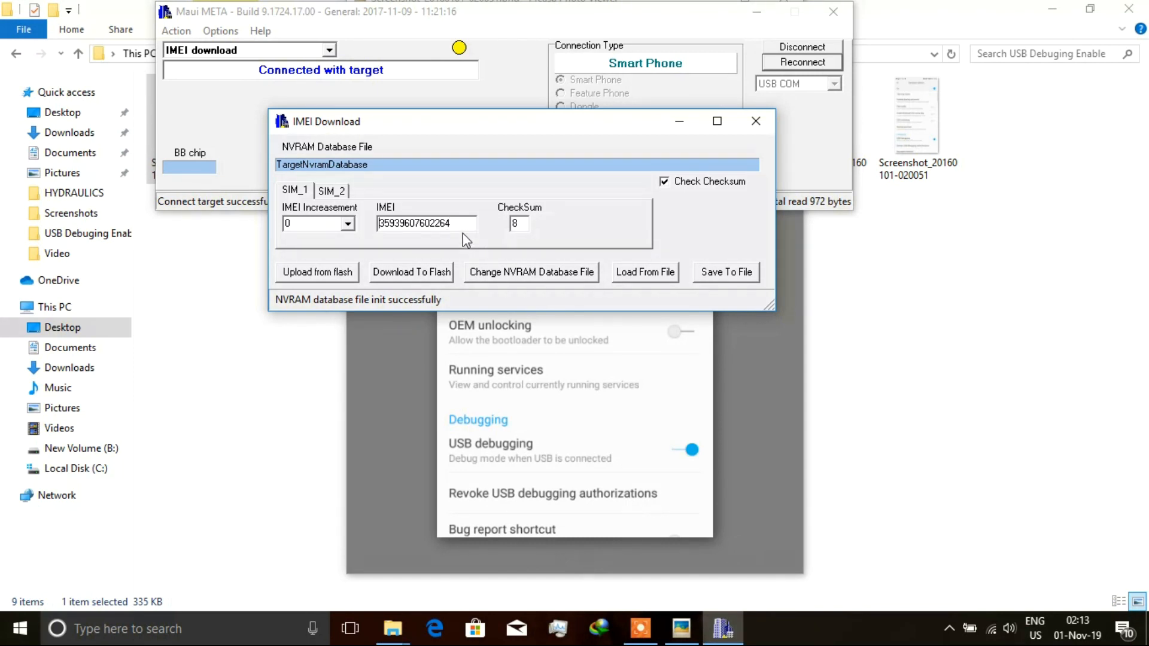
left_click(460, 223)
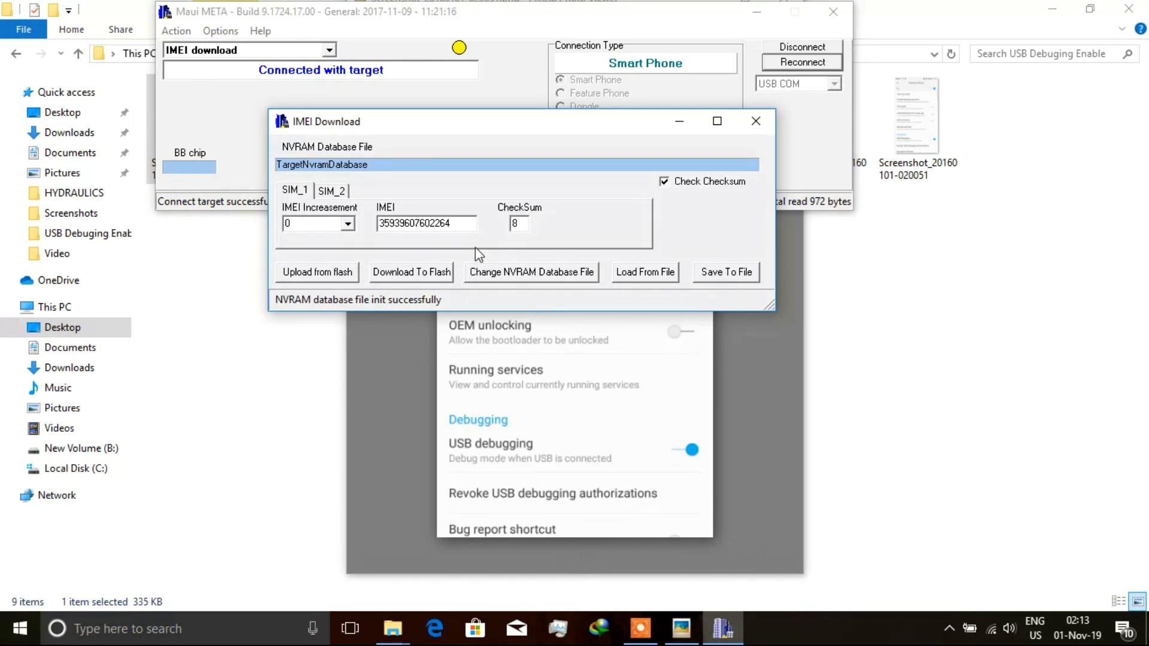
mouse_move(498, 234)
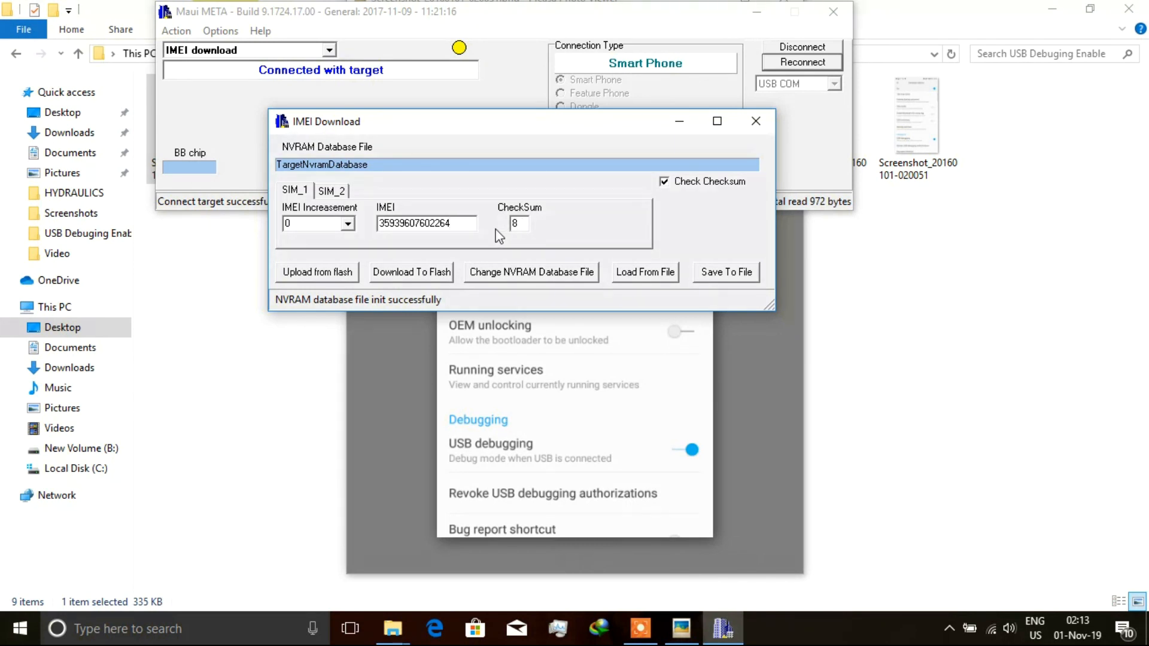
mouse_move(416, 277)
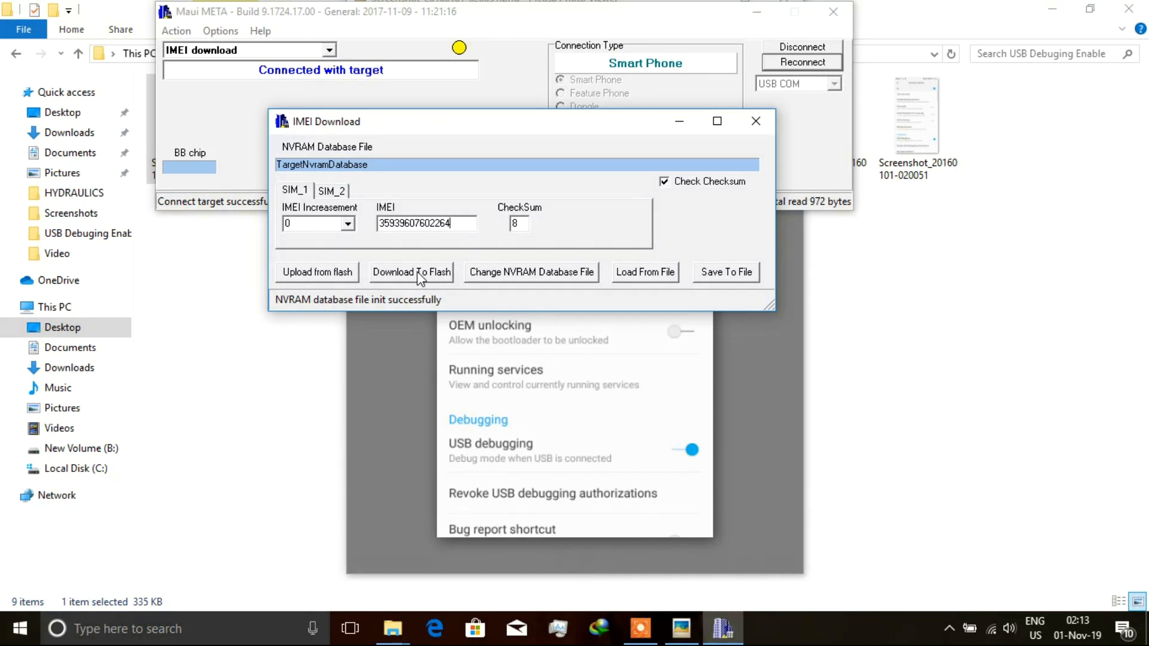
left_click(412, 273)
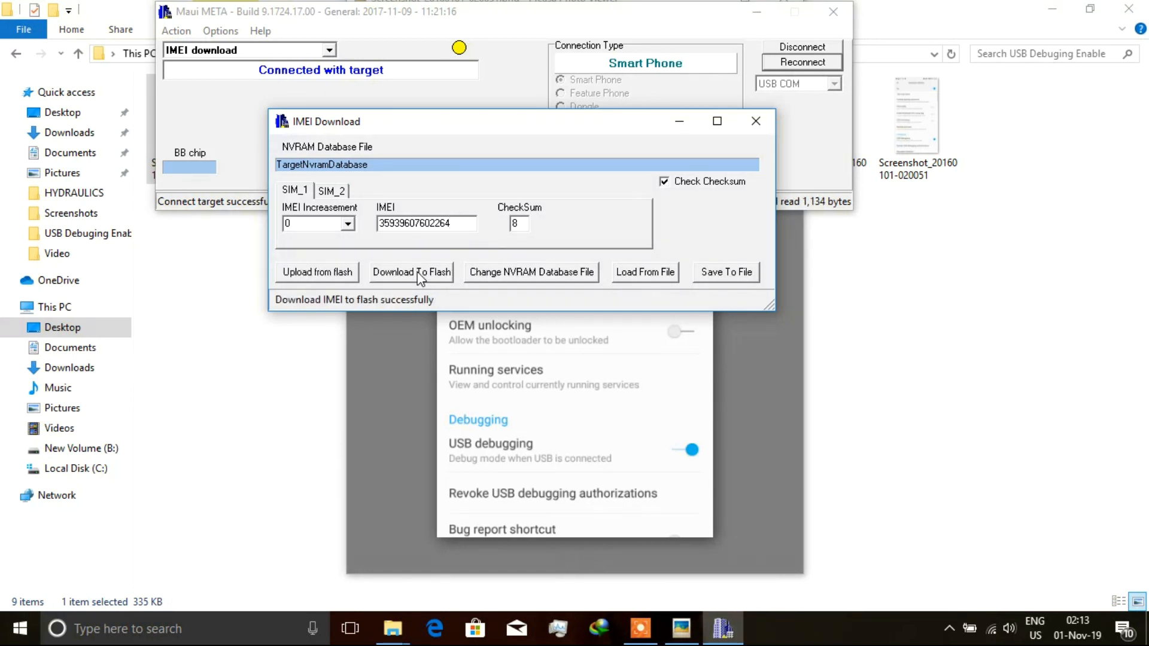
mouse_move(285, 308)
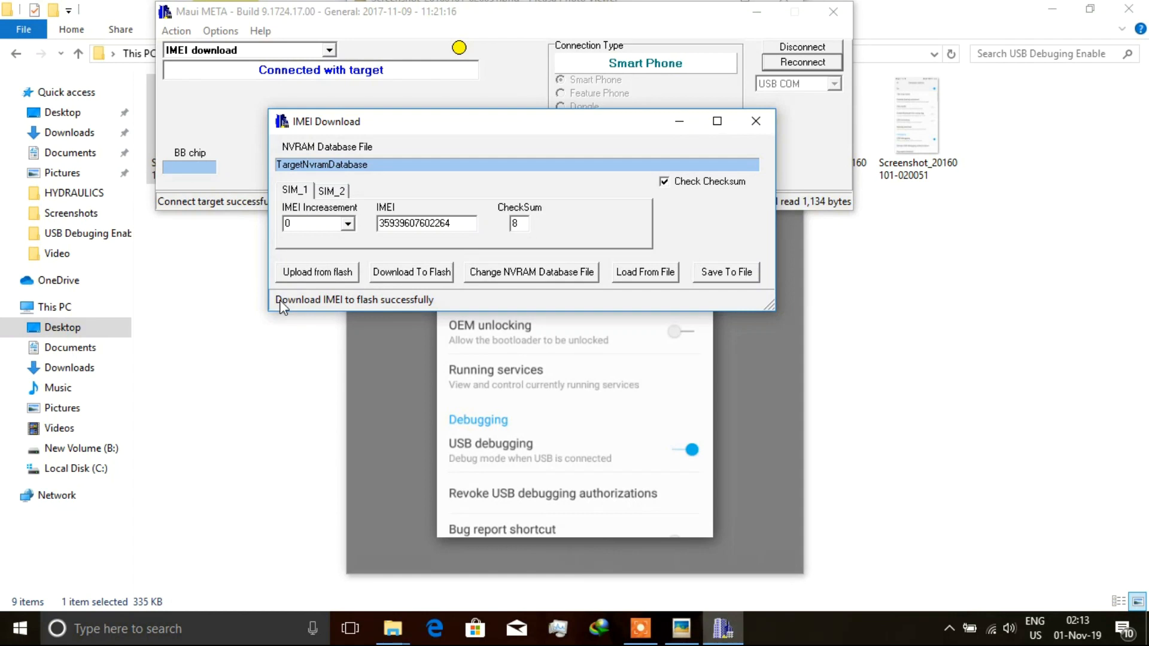
mouse_move(368, 315)
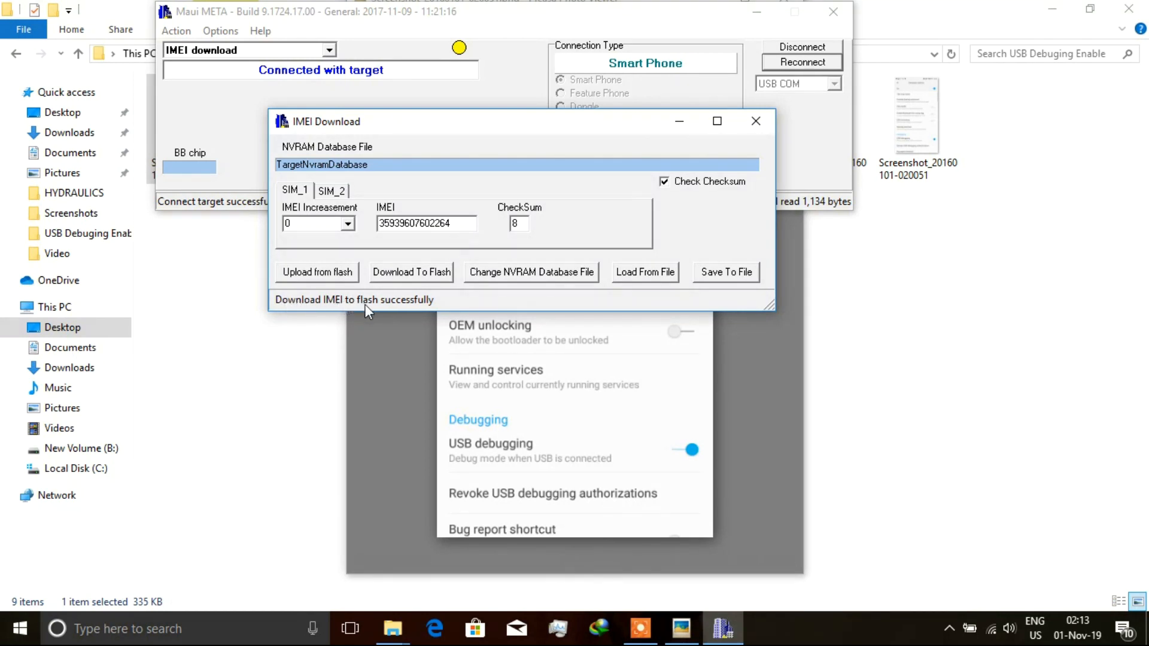
mouse_move(429, 316)
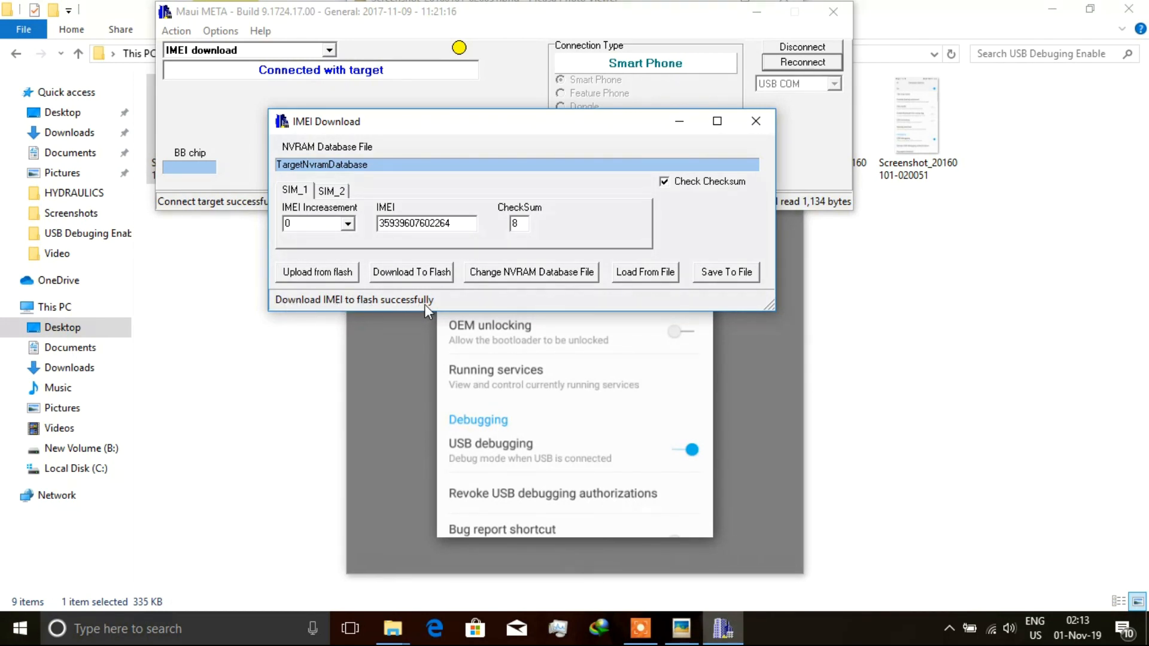
mouse_move(354, 310)
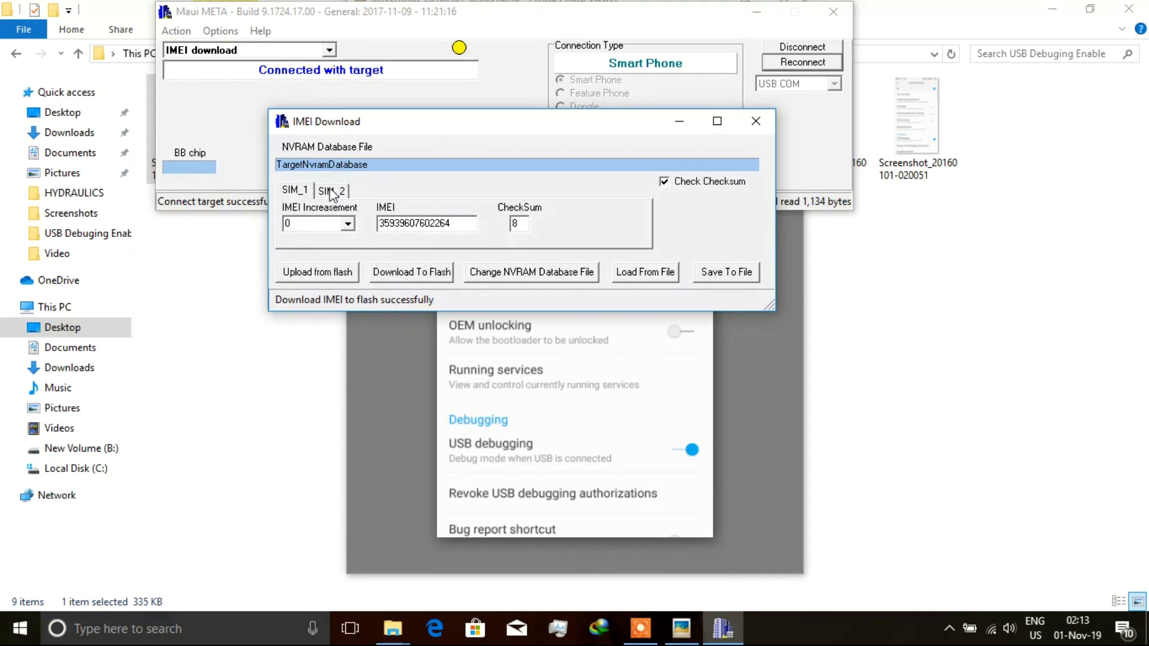
left_click(332, 191)
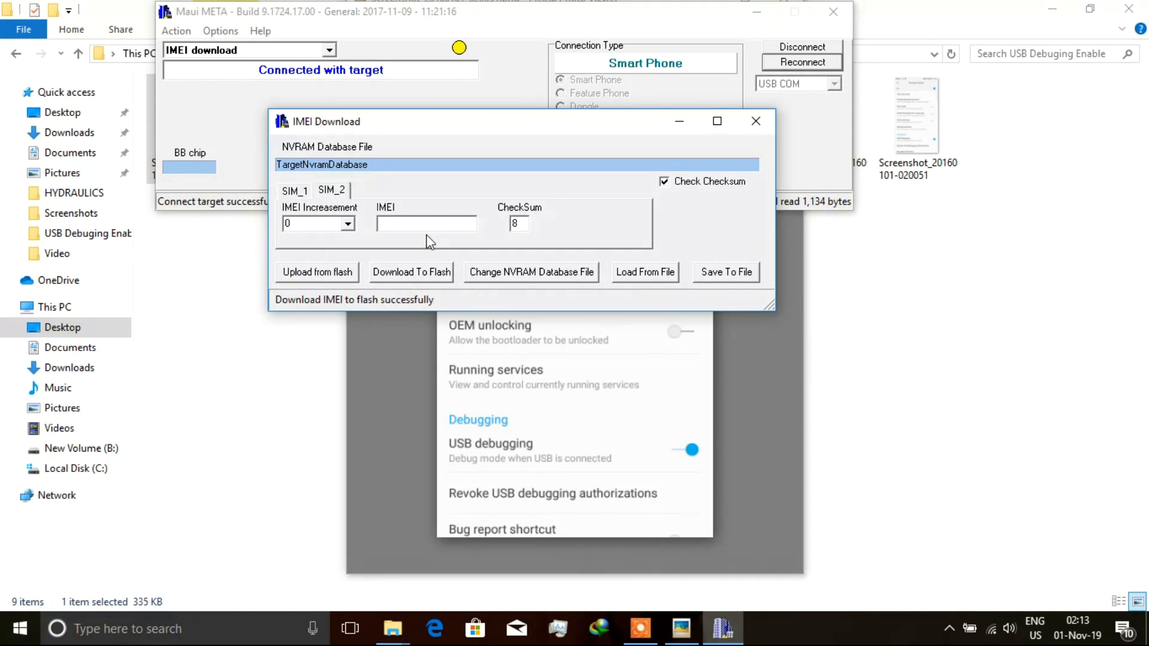
left_click(427, 222)
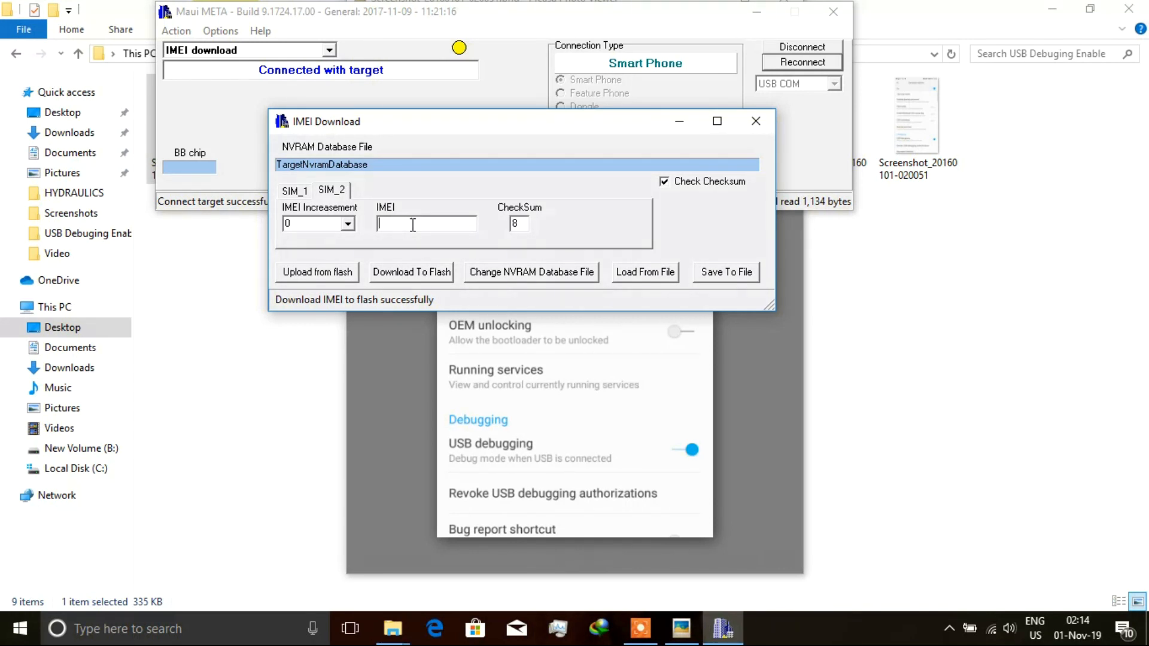
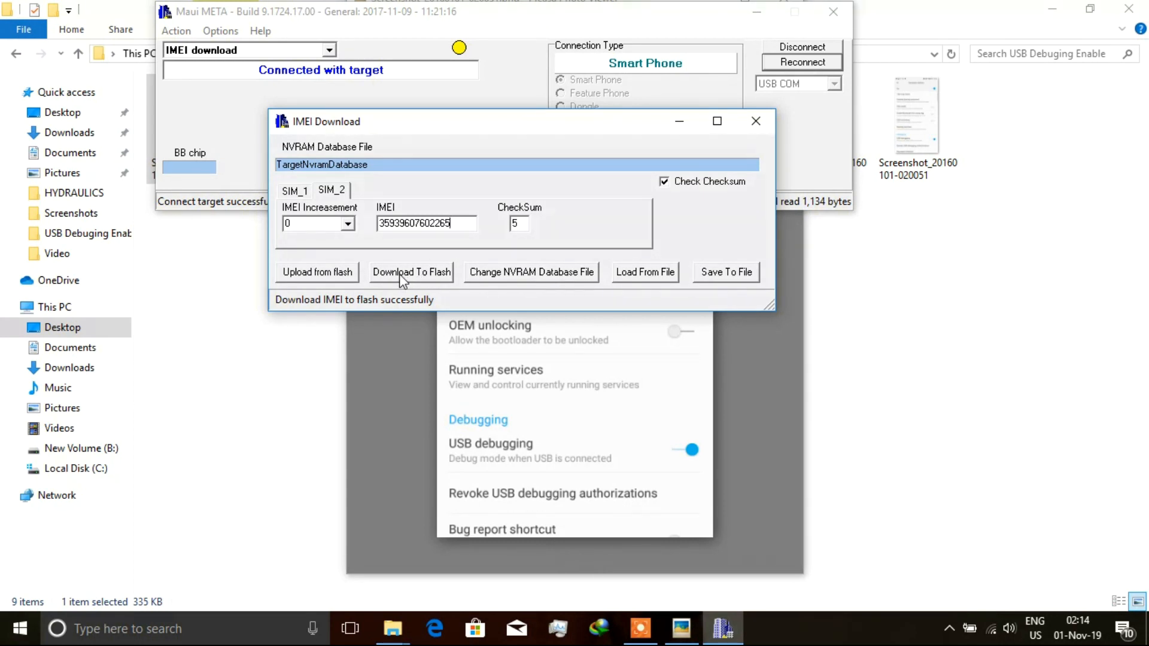
left_click(412, 273)
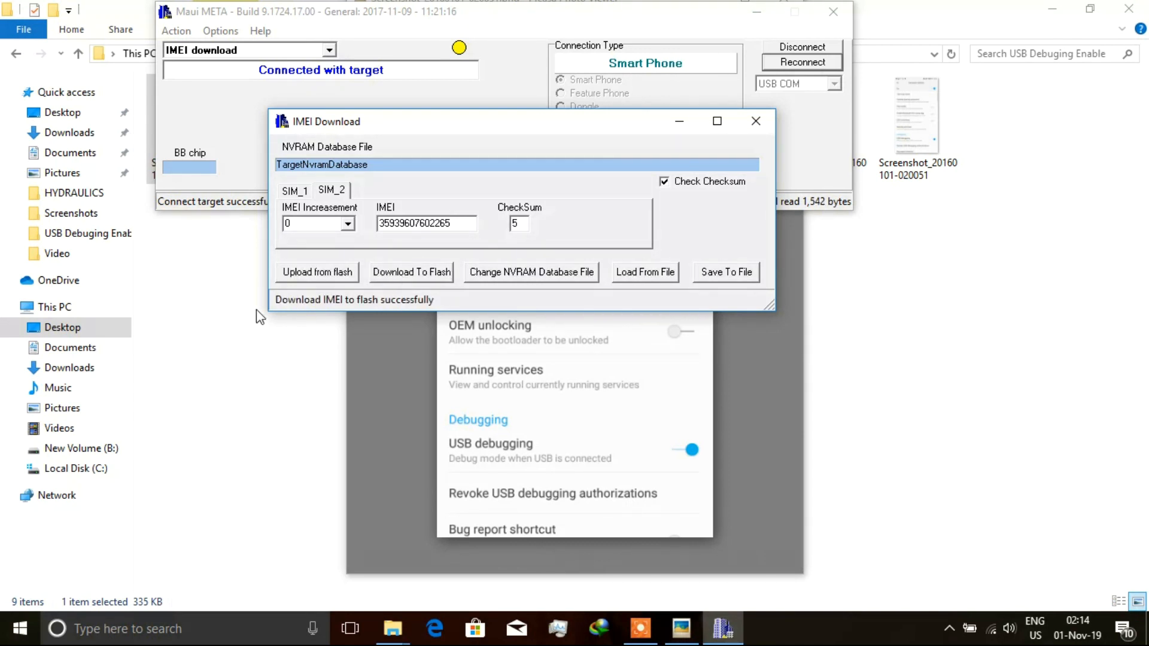
mouse_move(326, 316)
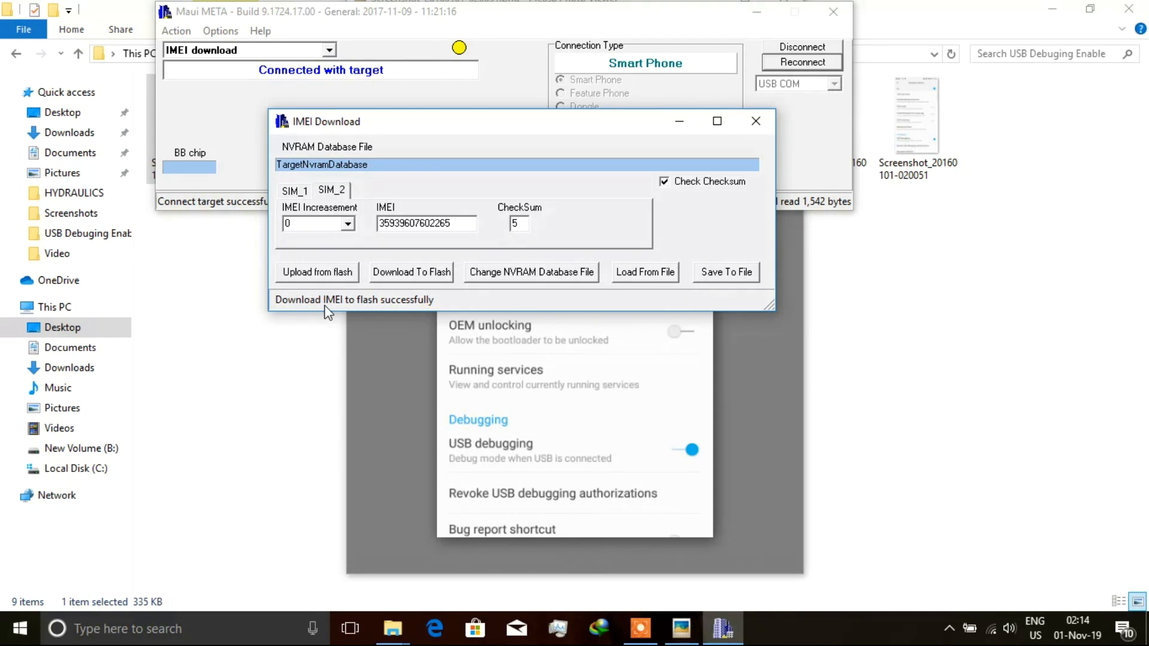
mouse_move(350, 311)
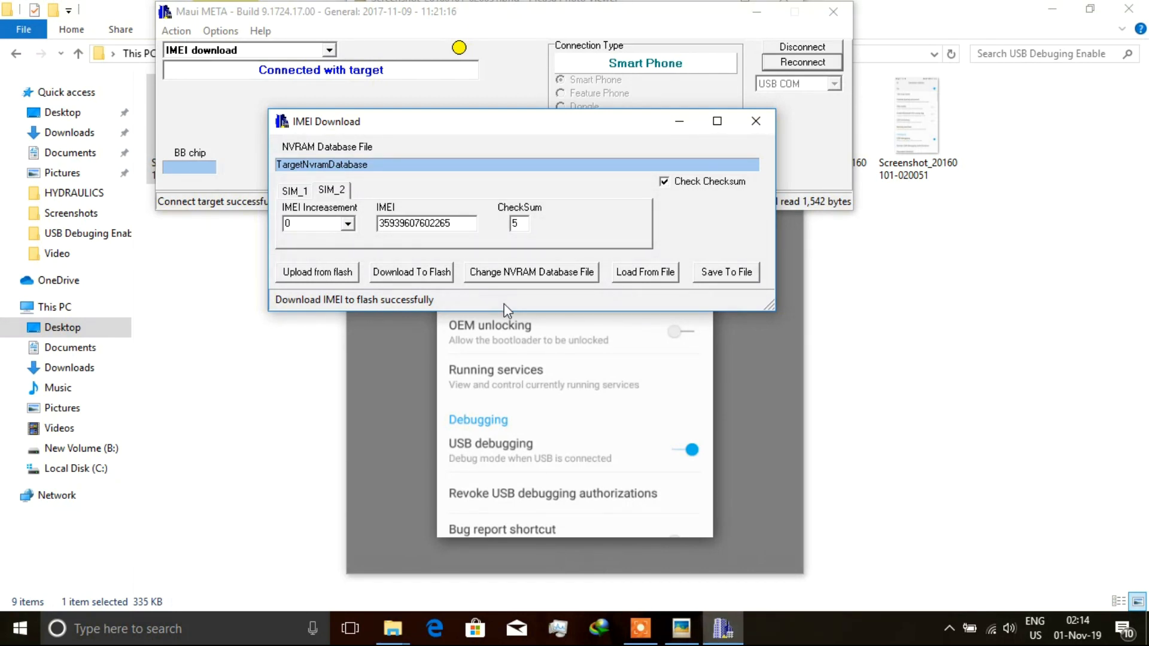
mouse_move(795, 132)
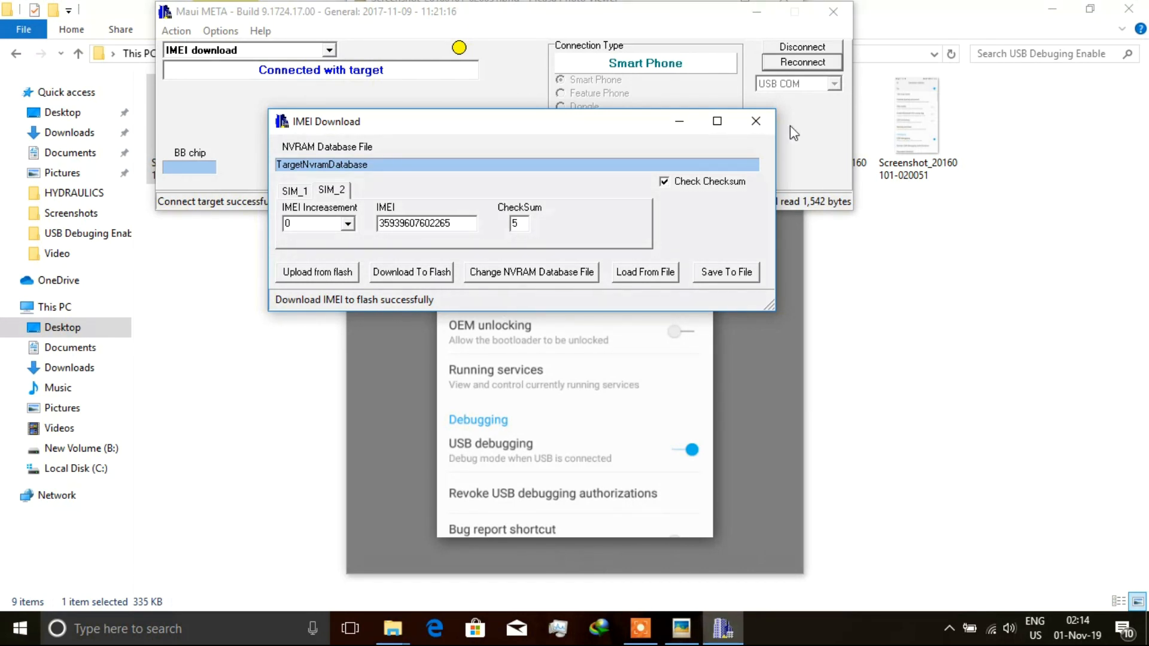
left_click(756, 121)
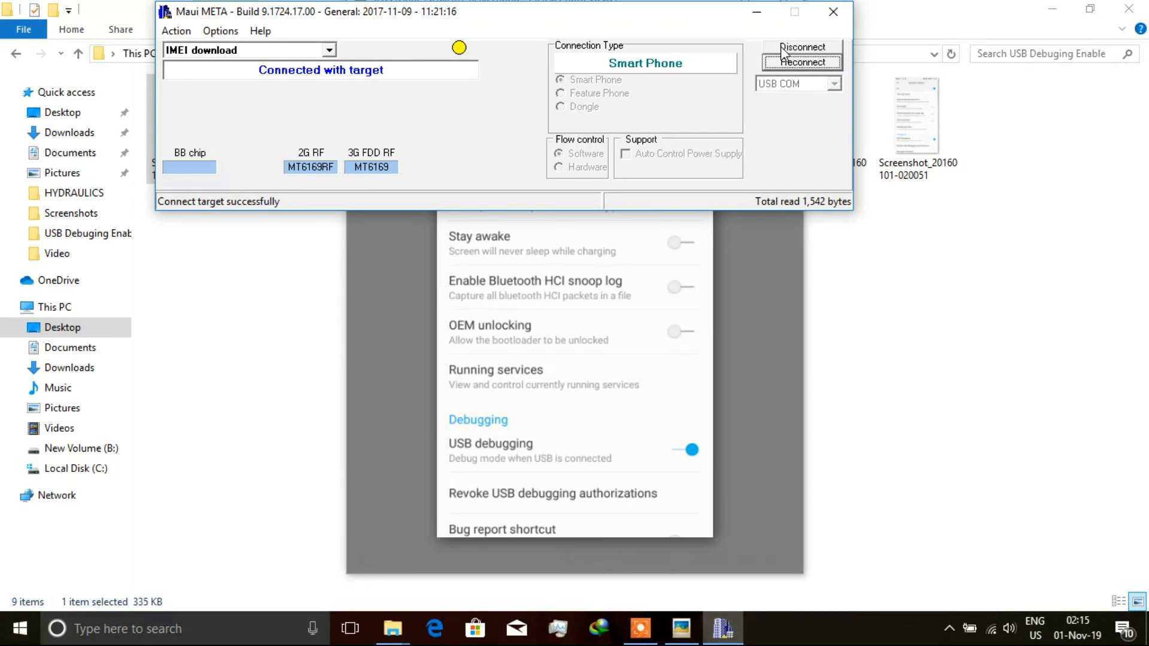
mouse_move(474, 85)
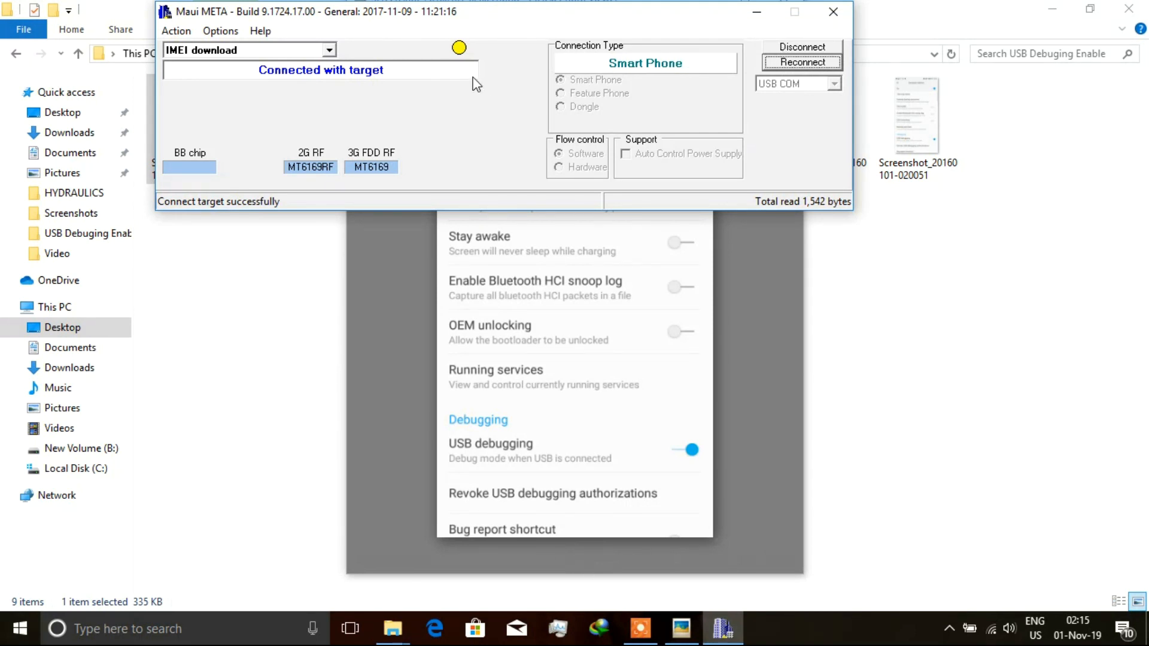
mouse_move(381, 94)
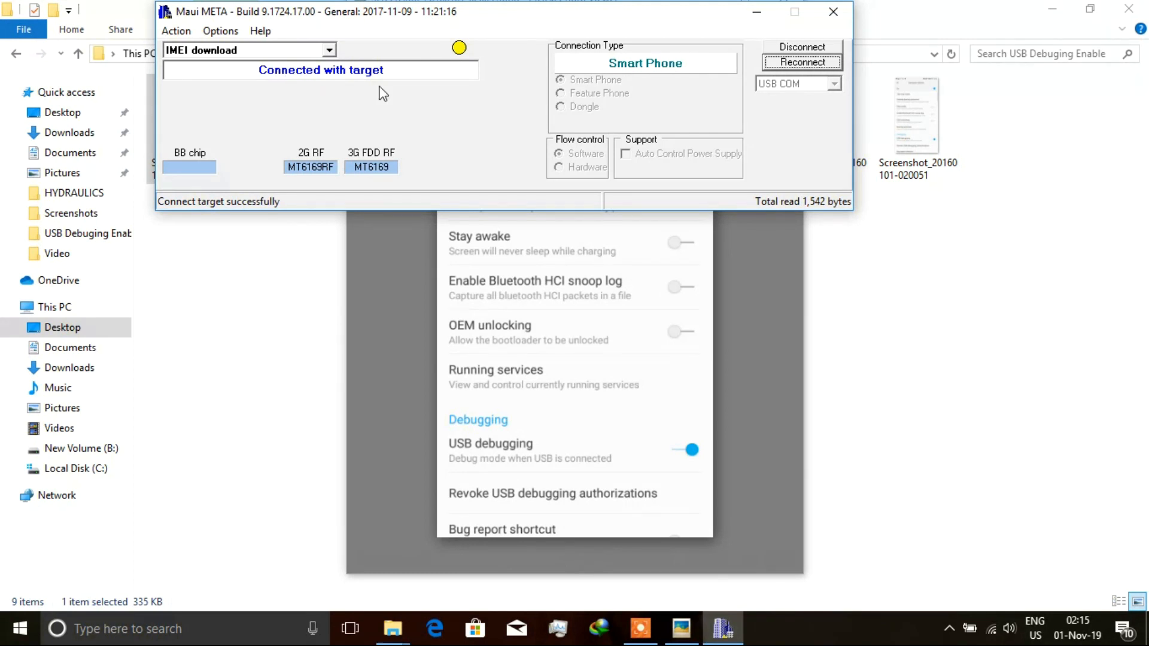
mouse_move(320, 84)
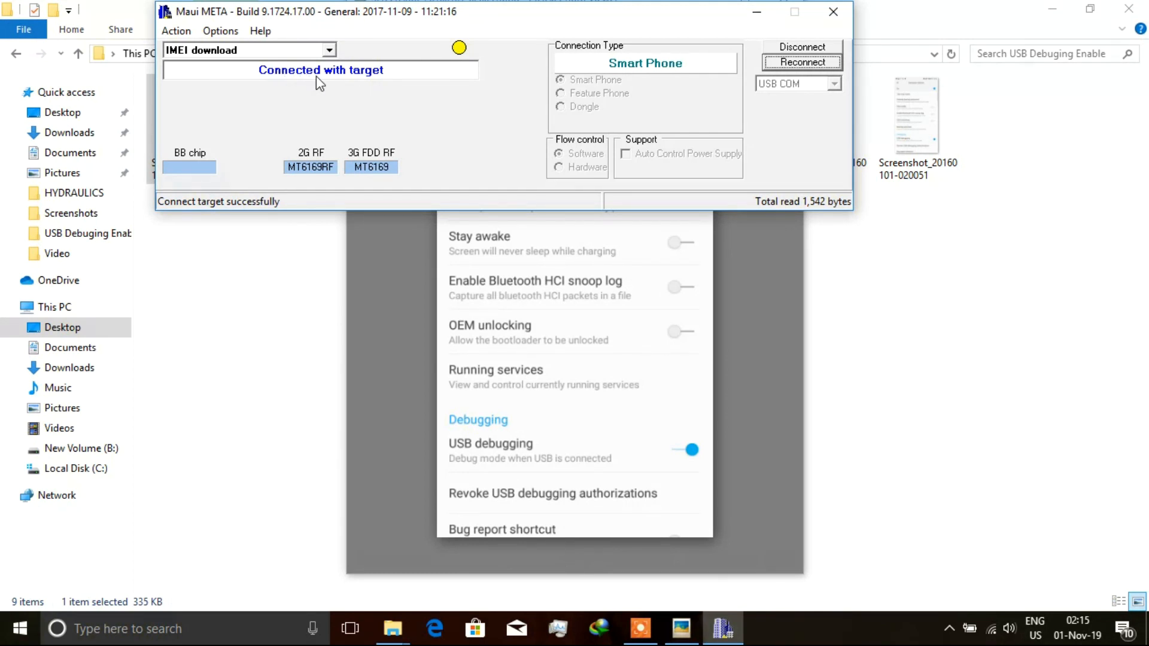
mouse_move(380, 91)
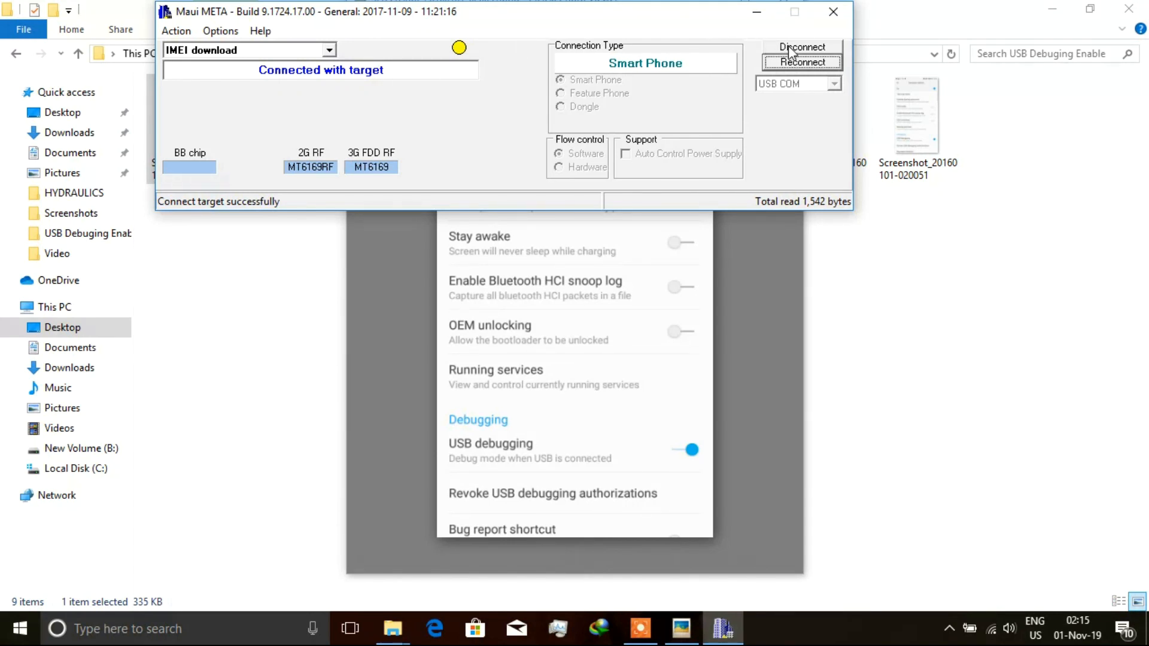
Step: Disconnect Maui META from the phone
left_click(801, 48)
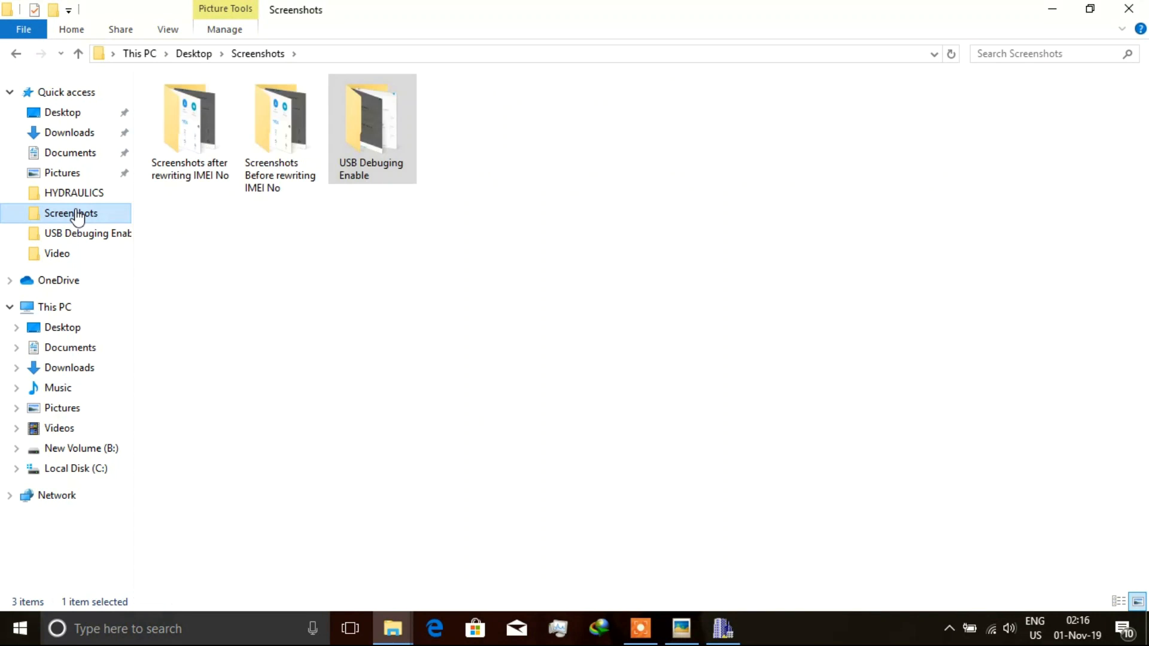
double_click(189, 120)
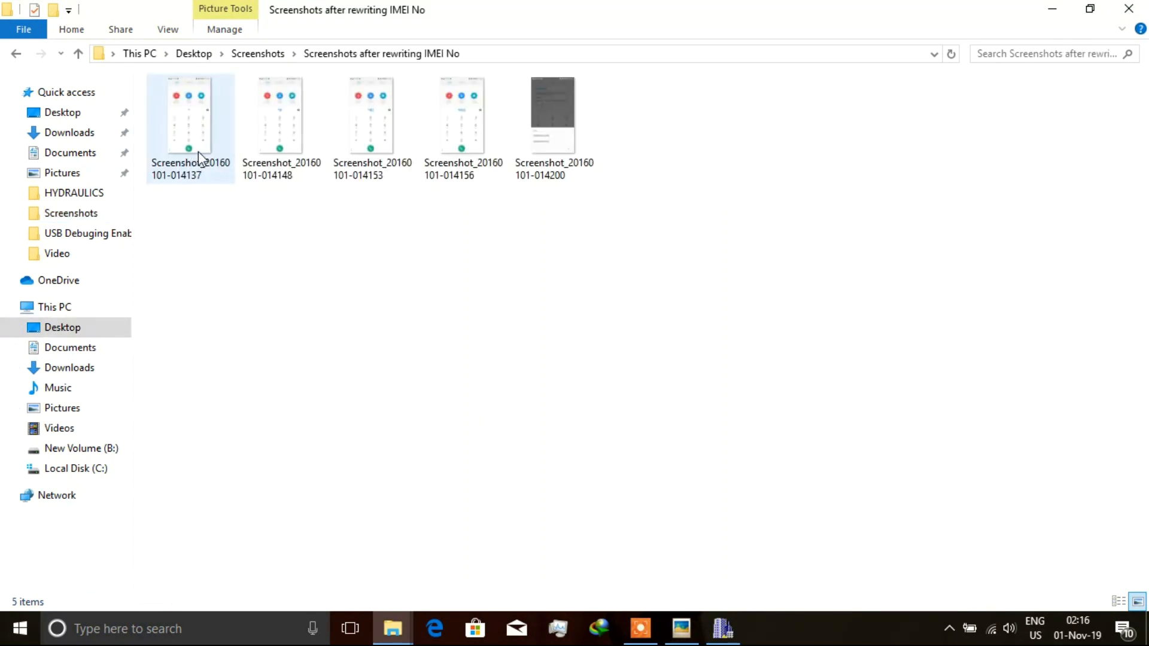
left_click(190, 120)
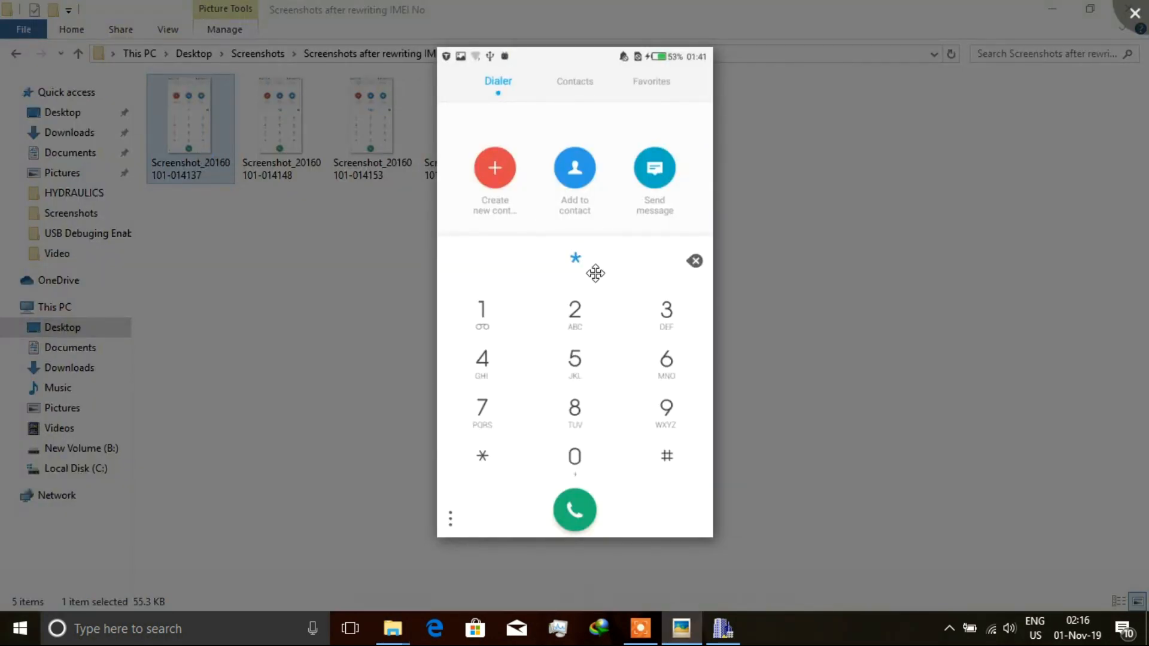
left_click(666, 455)
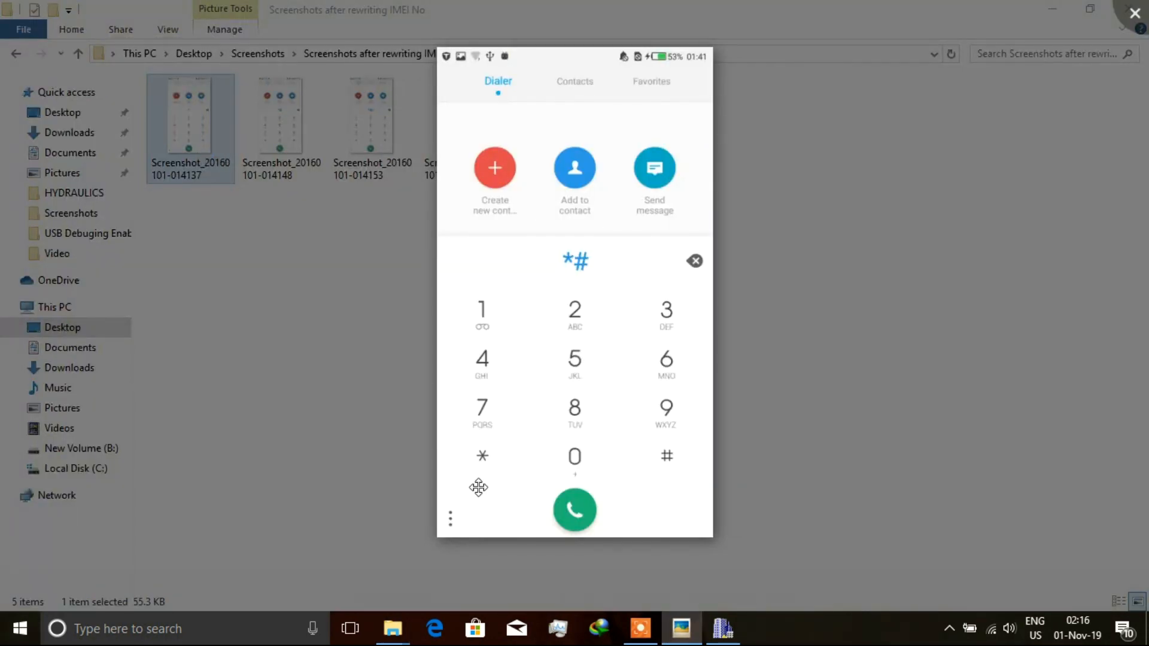
left_click(574, 457)
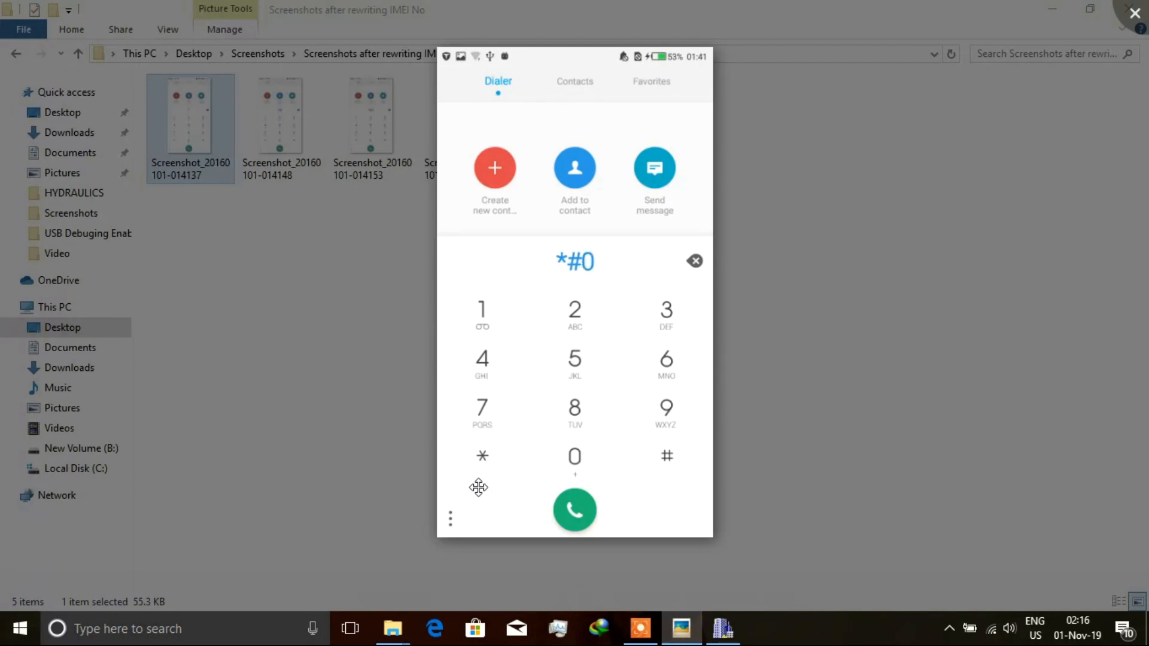
left_click(574, 510)
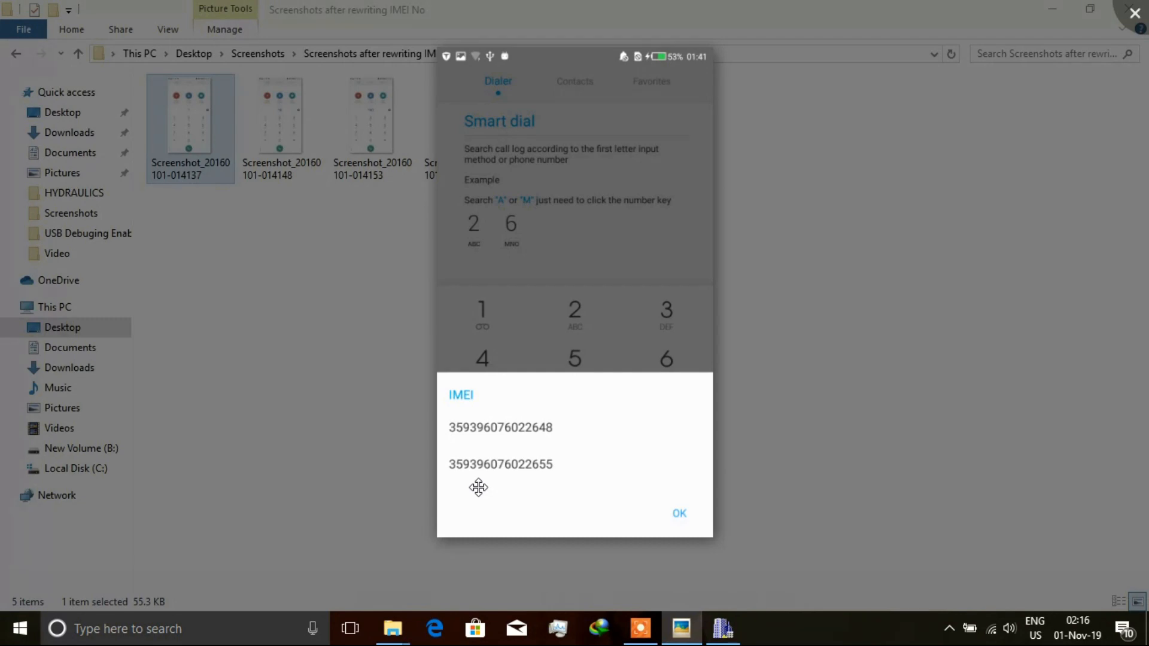
mouse_move(478, 404)
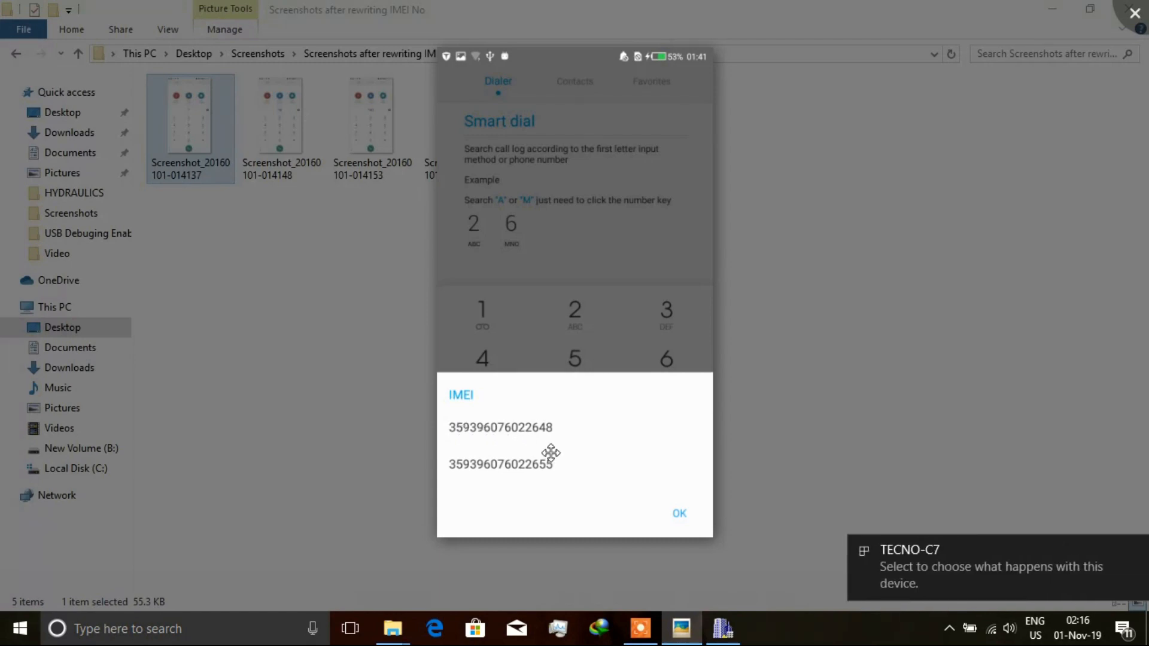
mouse_move(571, 482)
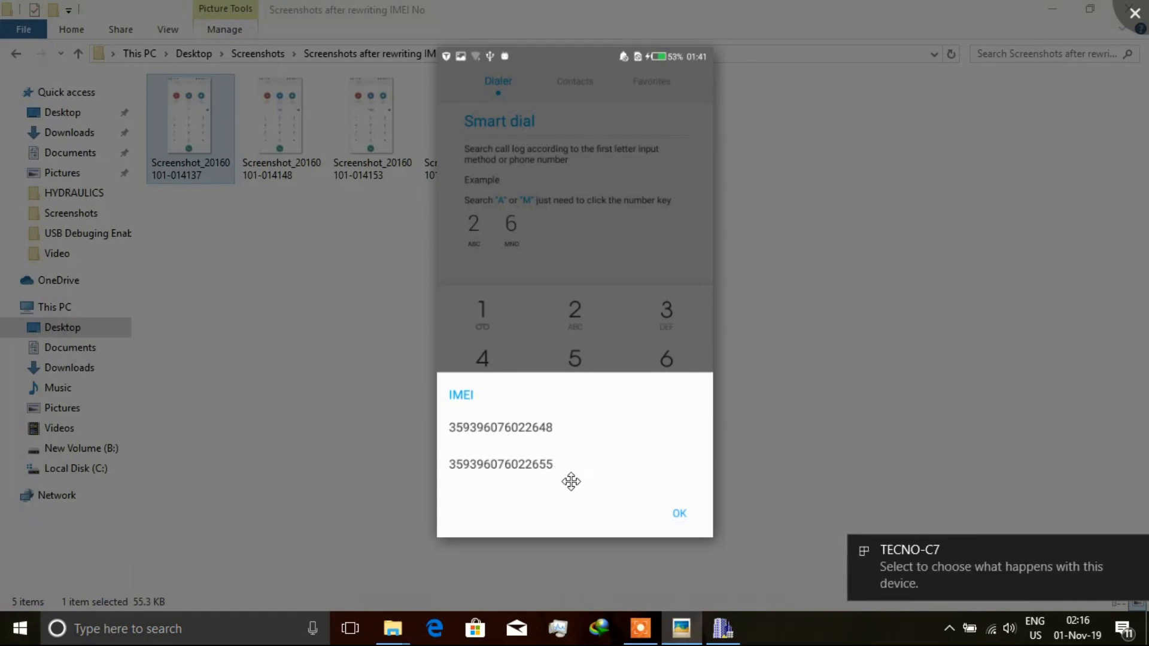
mouse_move(616, 500)
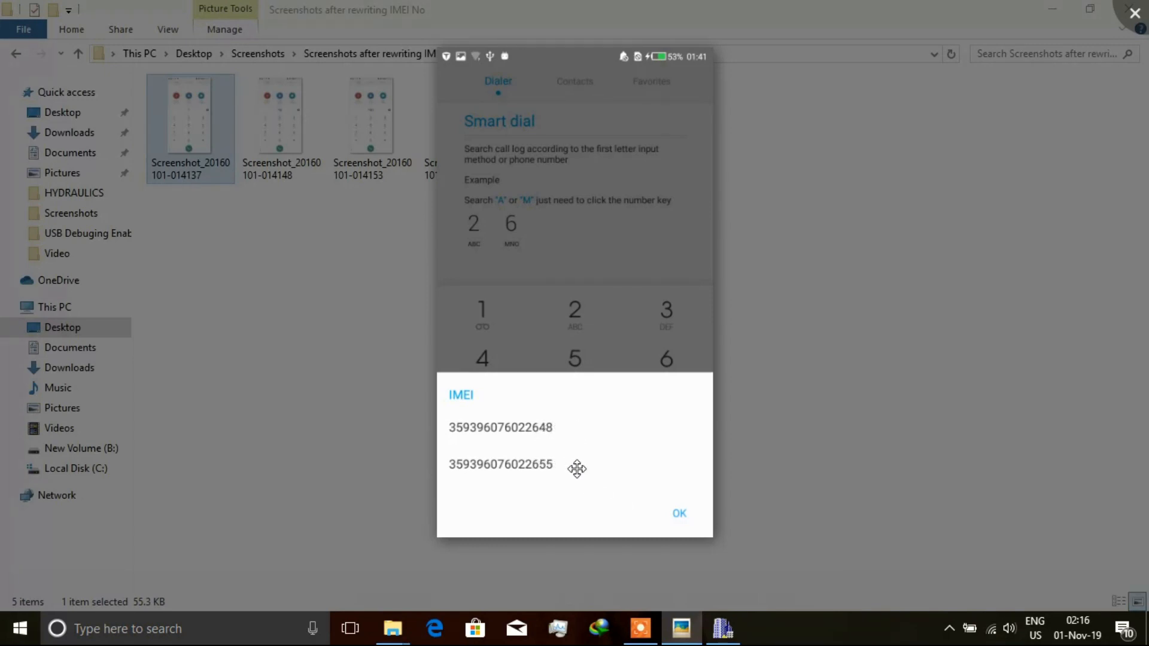
mouse_move(690, 558)
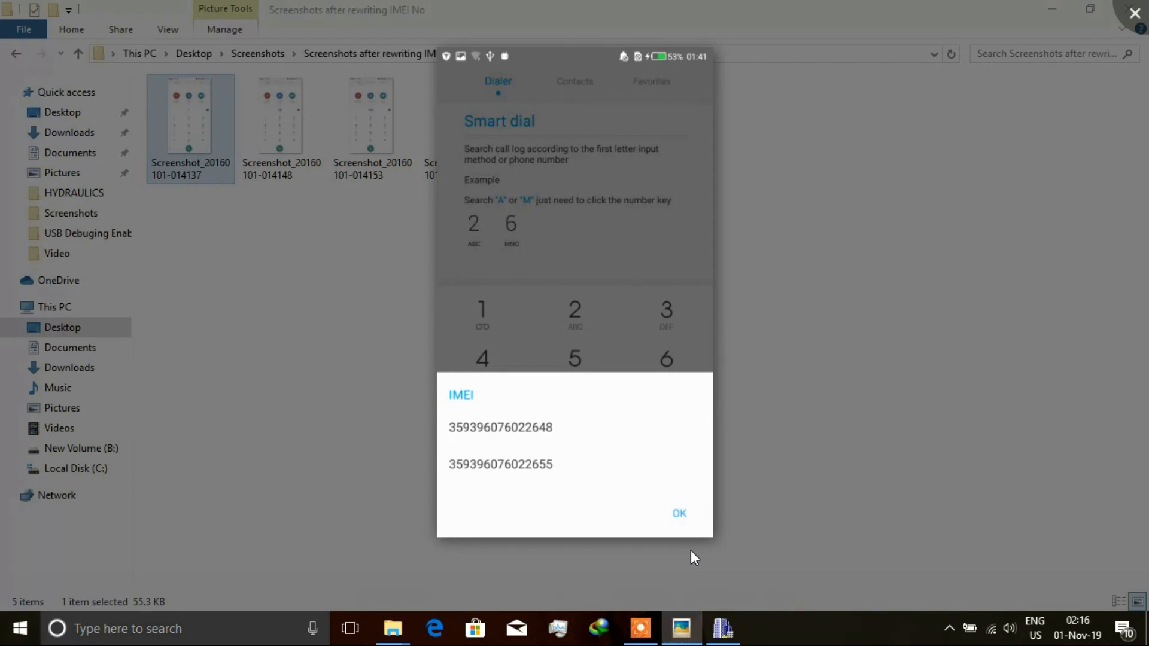
mouse_move(1104, 118)
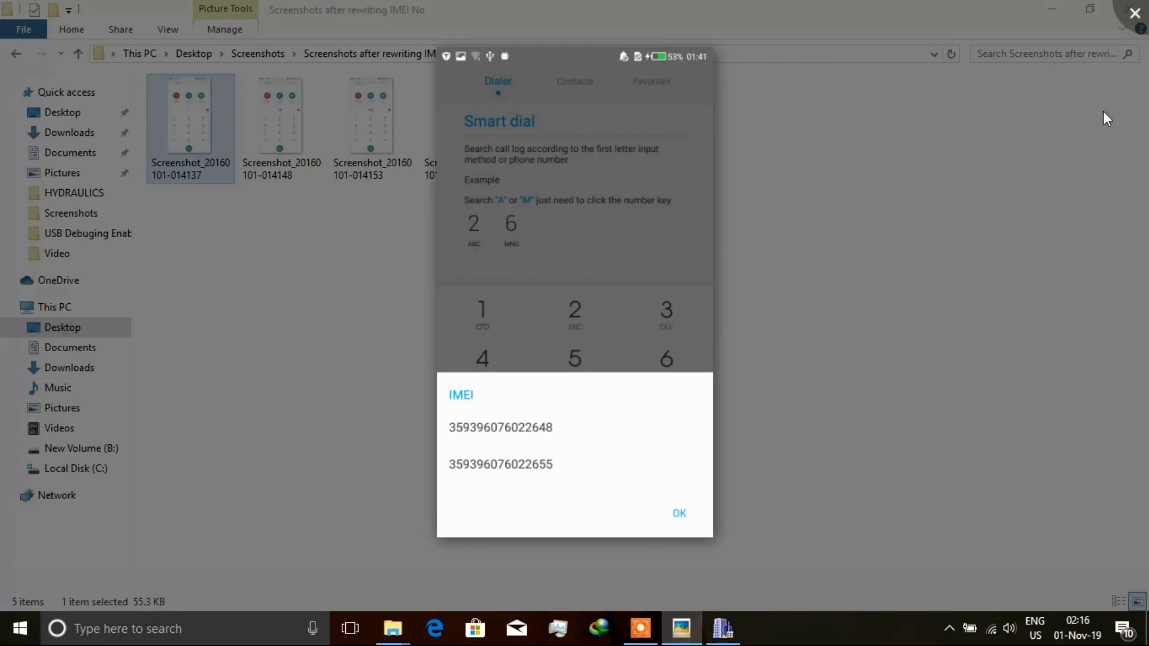
mouse_move(1095, 140)
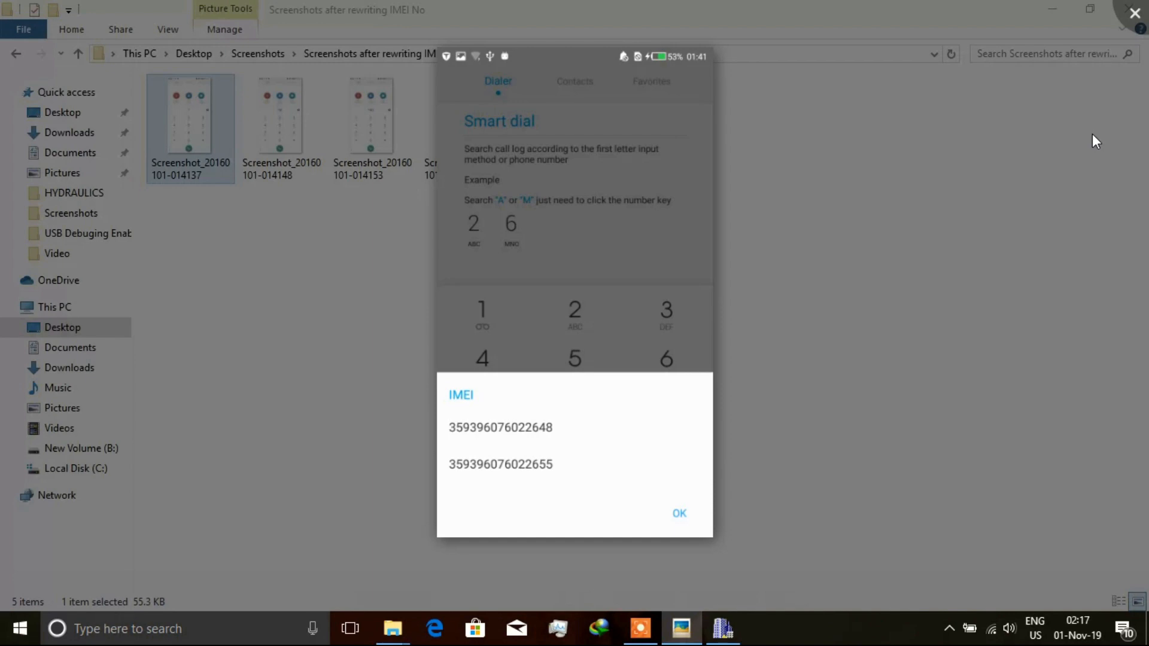
mouse_move(1136, 12)
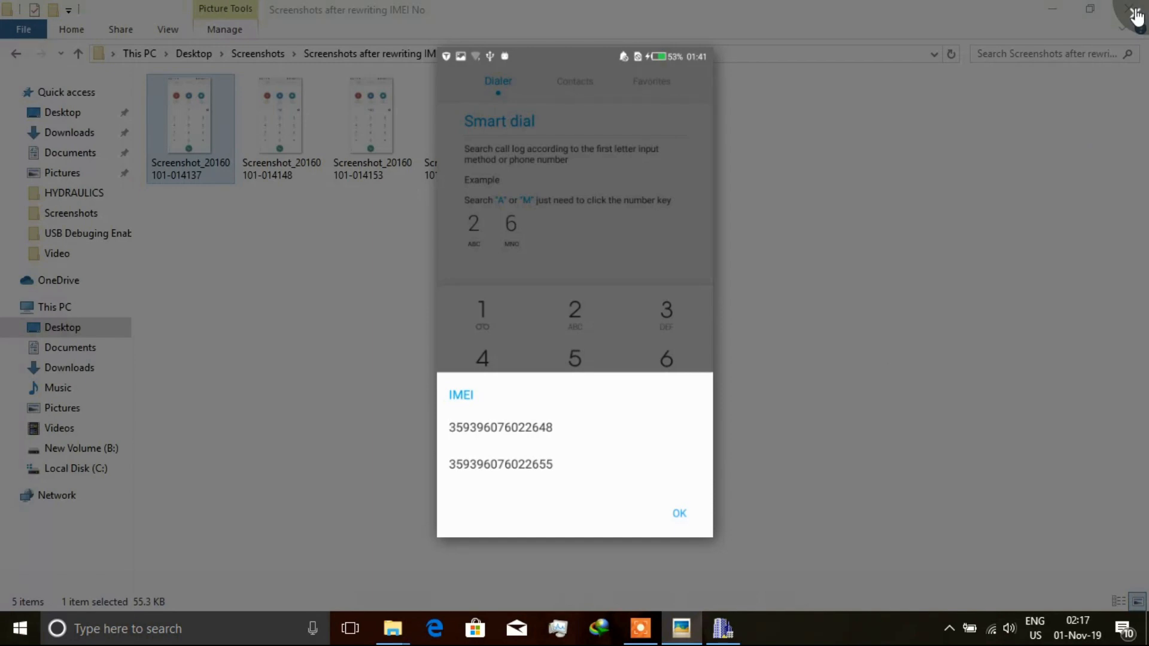